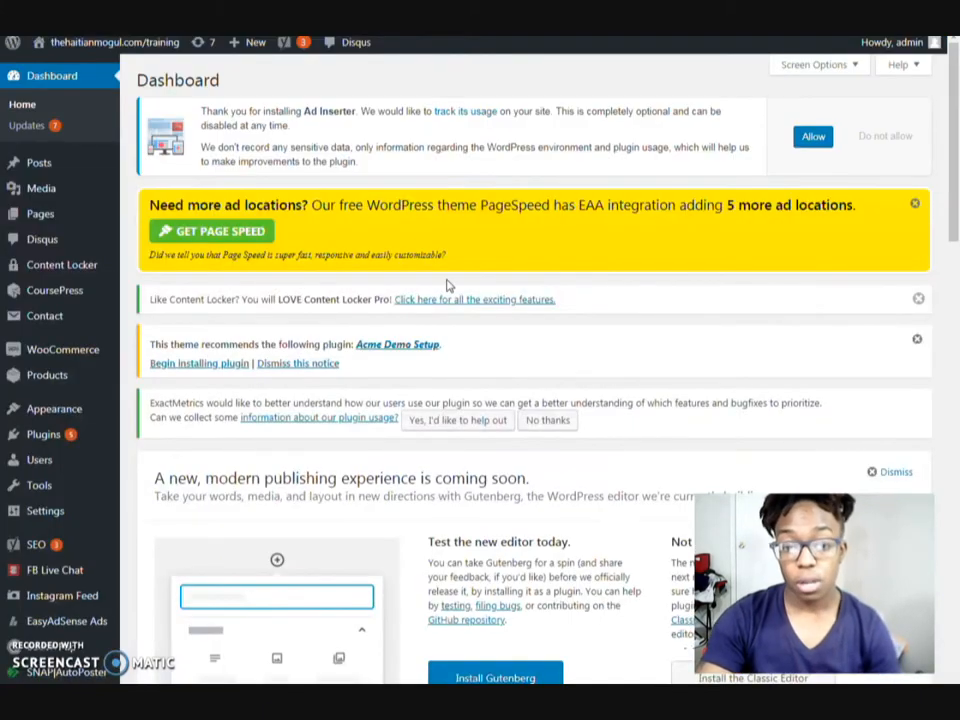
Scroll through the WordPress dashboard to review what is already installed.
scroll(down, 3)
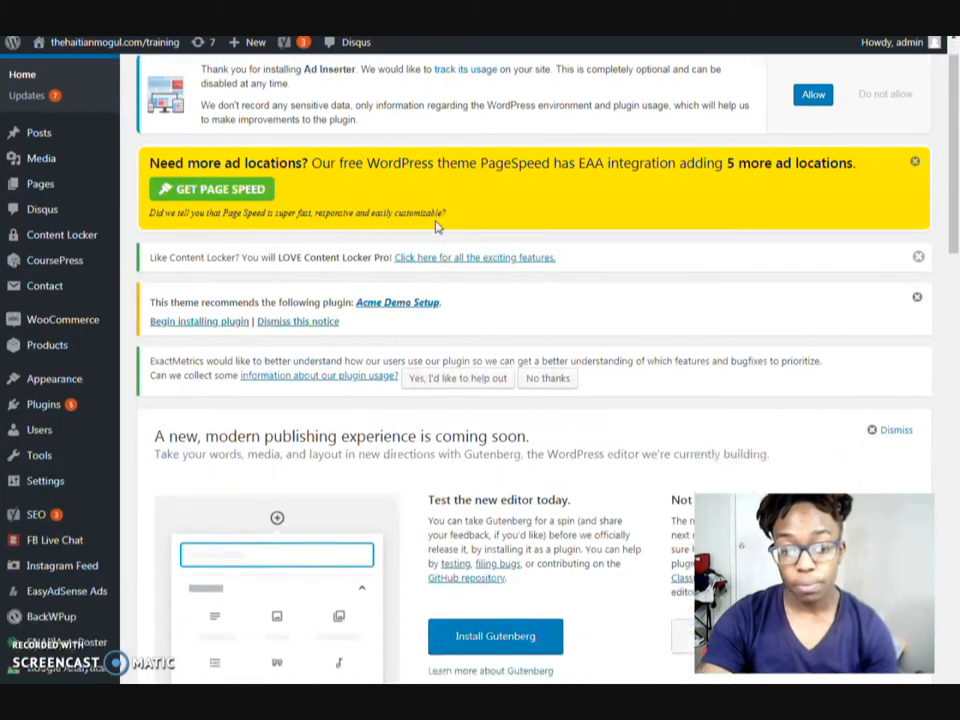
scroll(up, 3)
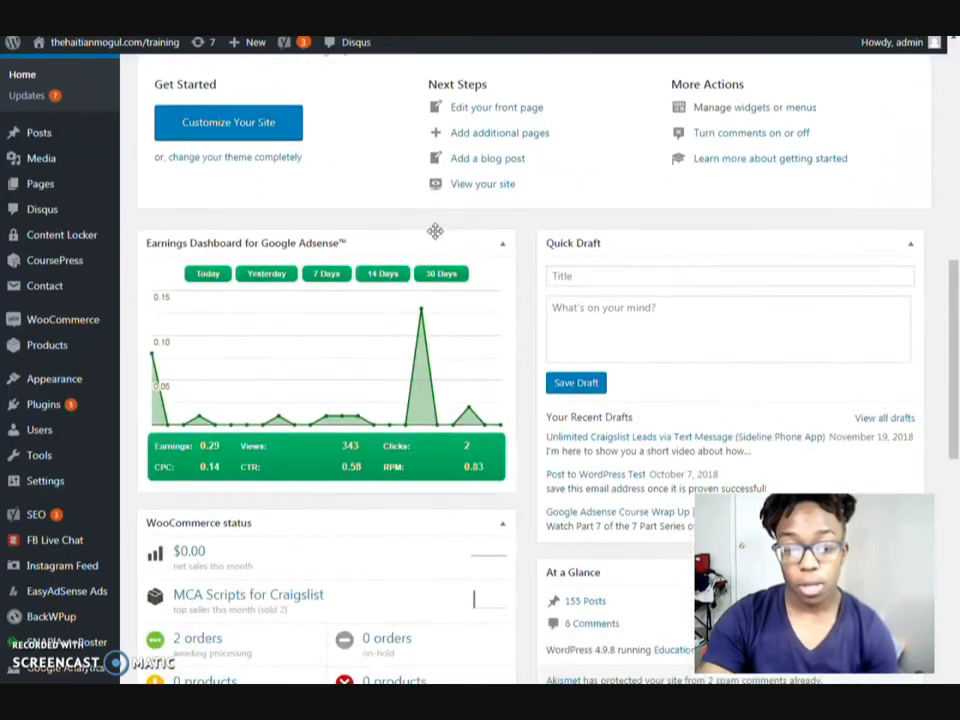
mouse_move(518, 336)
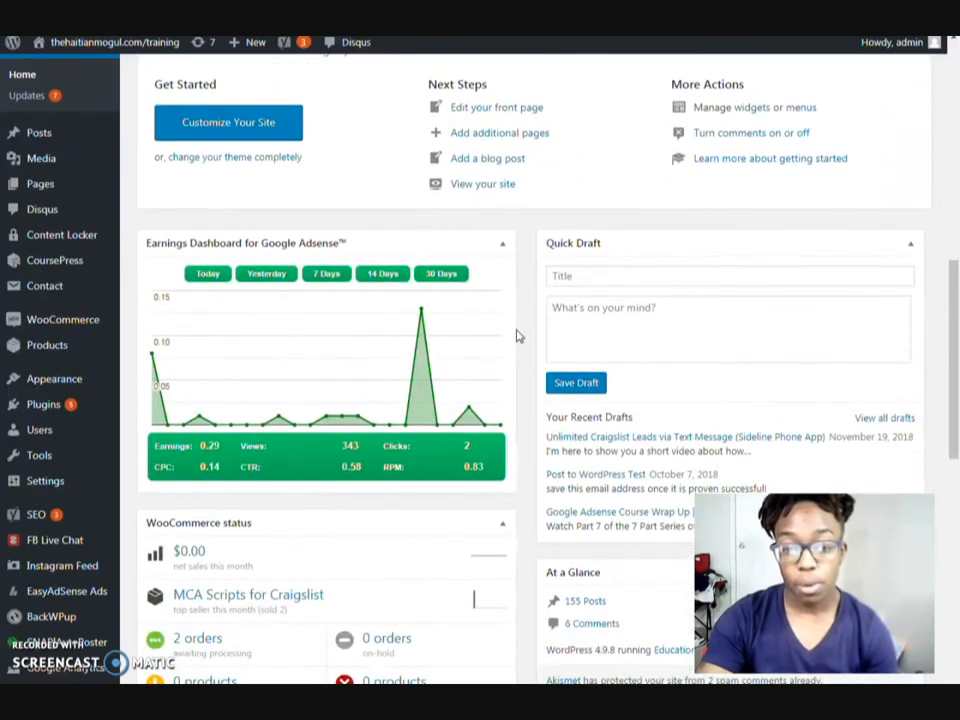
scroll(down, 3)
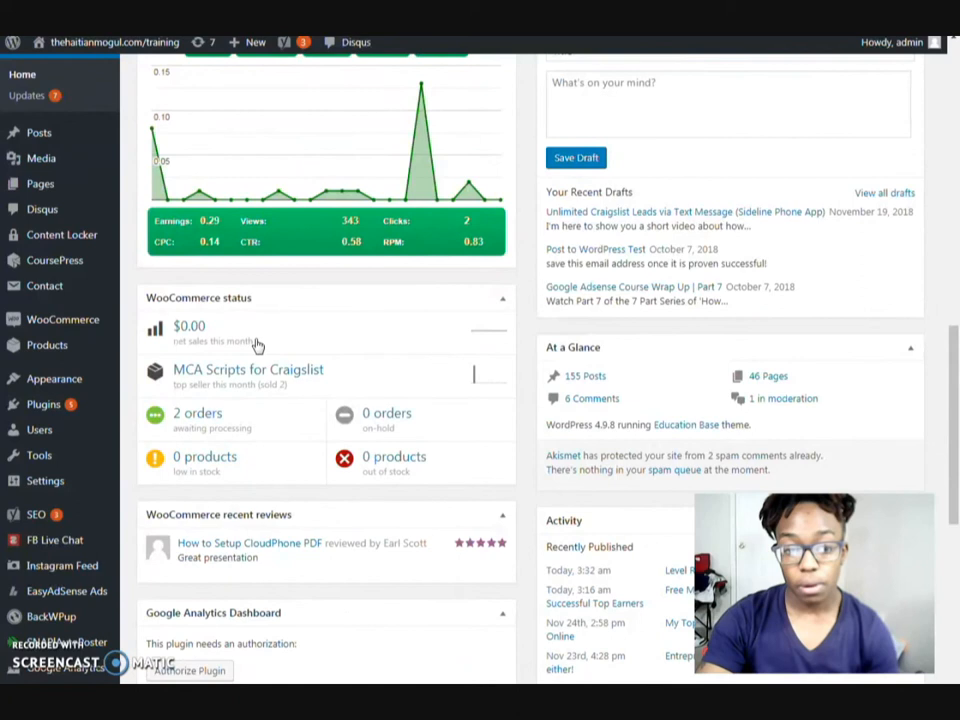
scroll(down, 3)
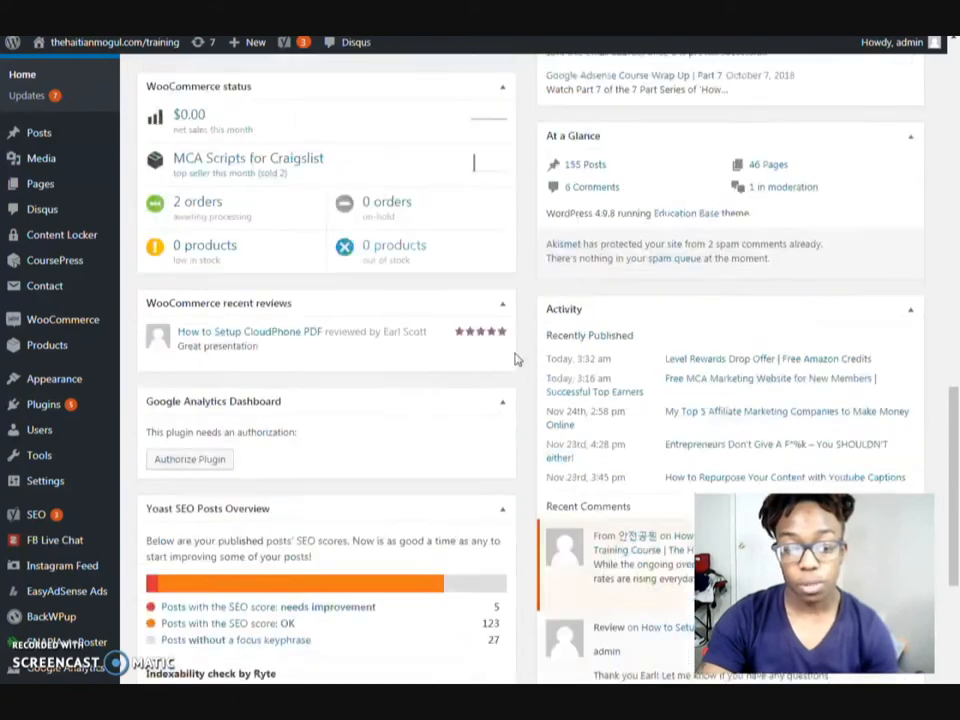
scroll(down, 3)
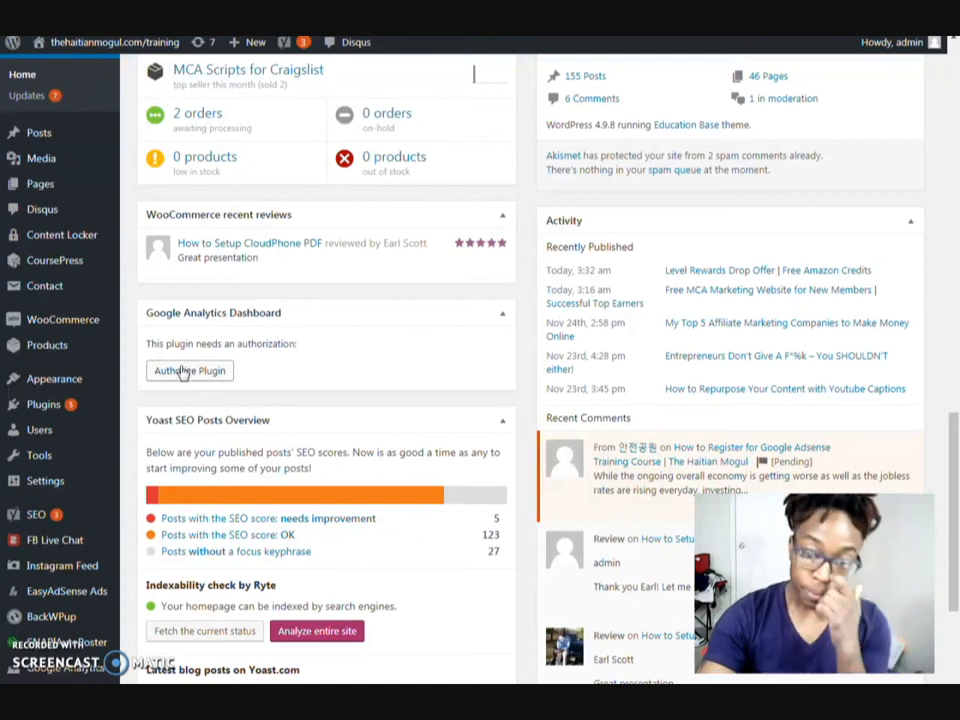
mouse_move(630, 400)
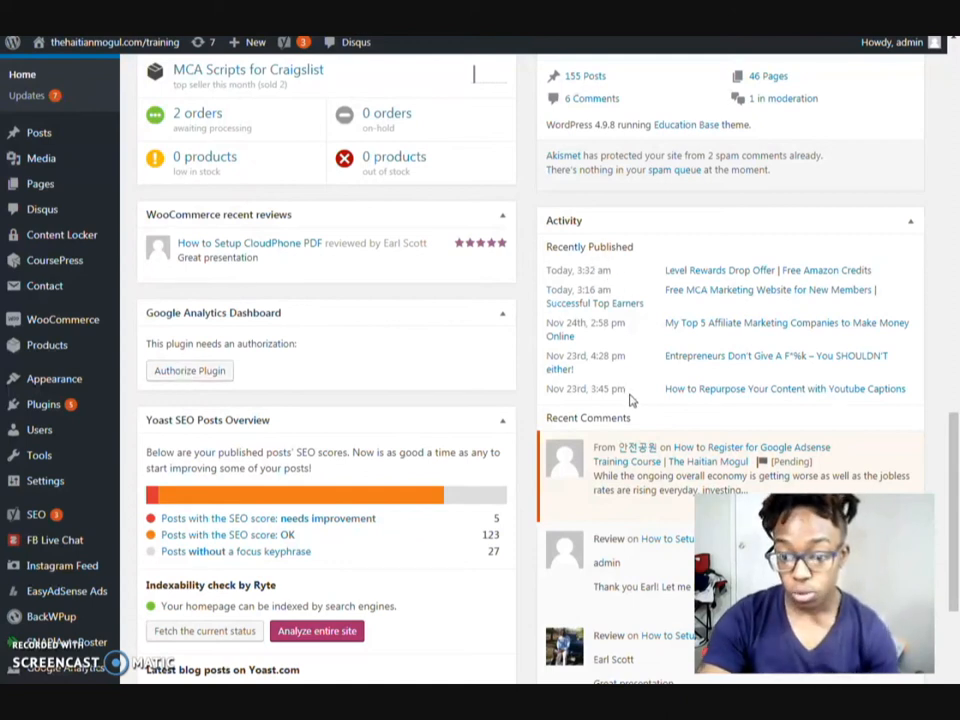
mouse_move(860, 376)
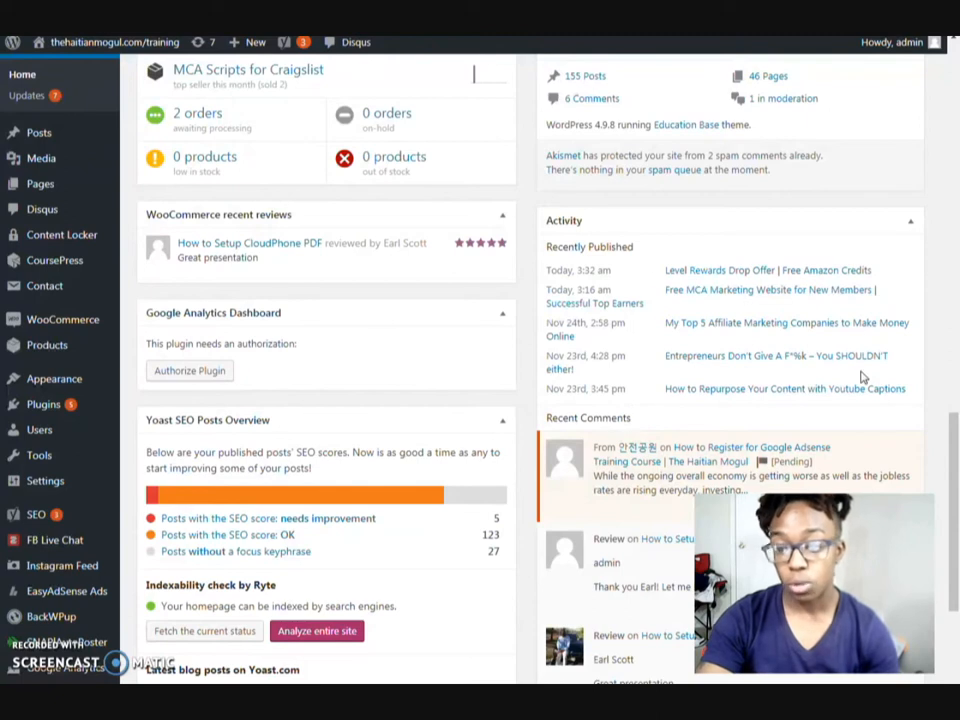
mouse_move(856, 404)
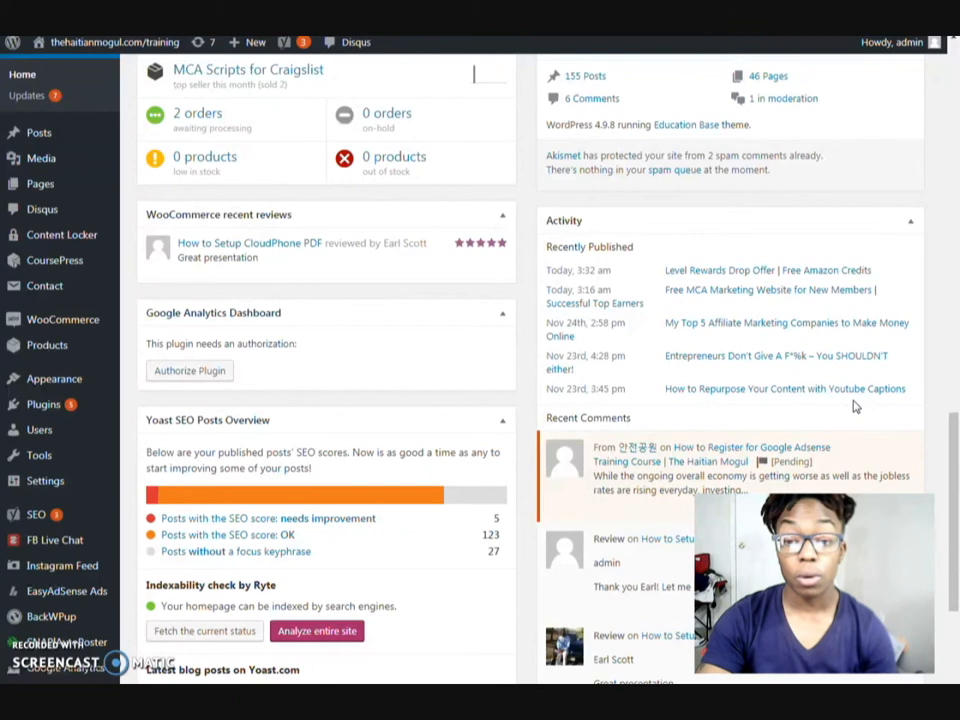
mouse_move(652, 378)
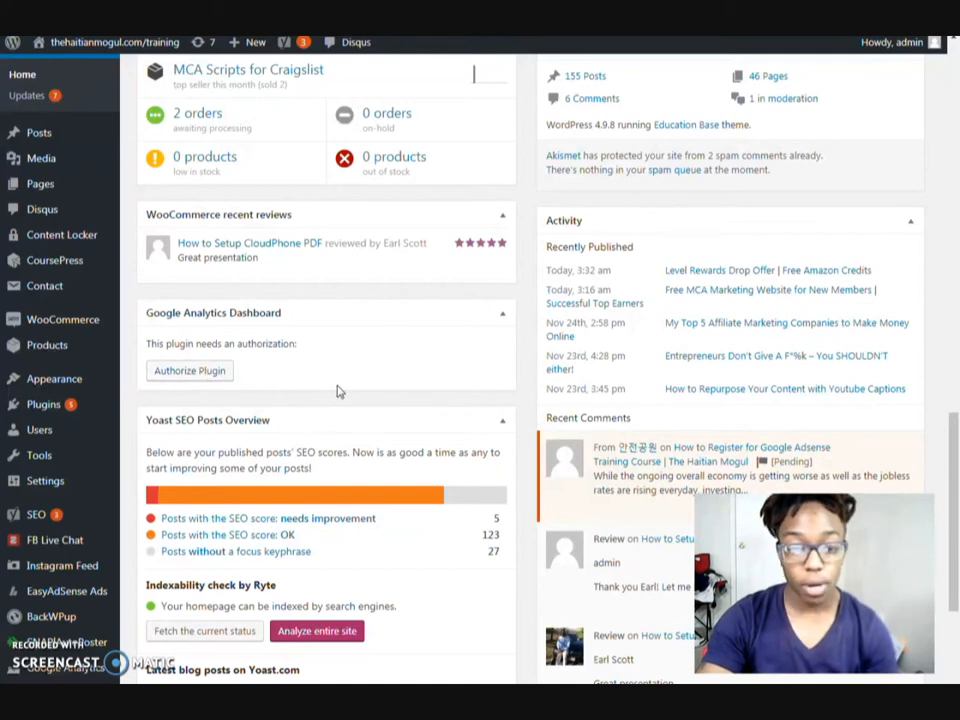
scroll(up, 3)
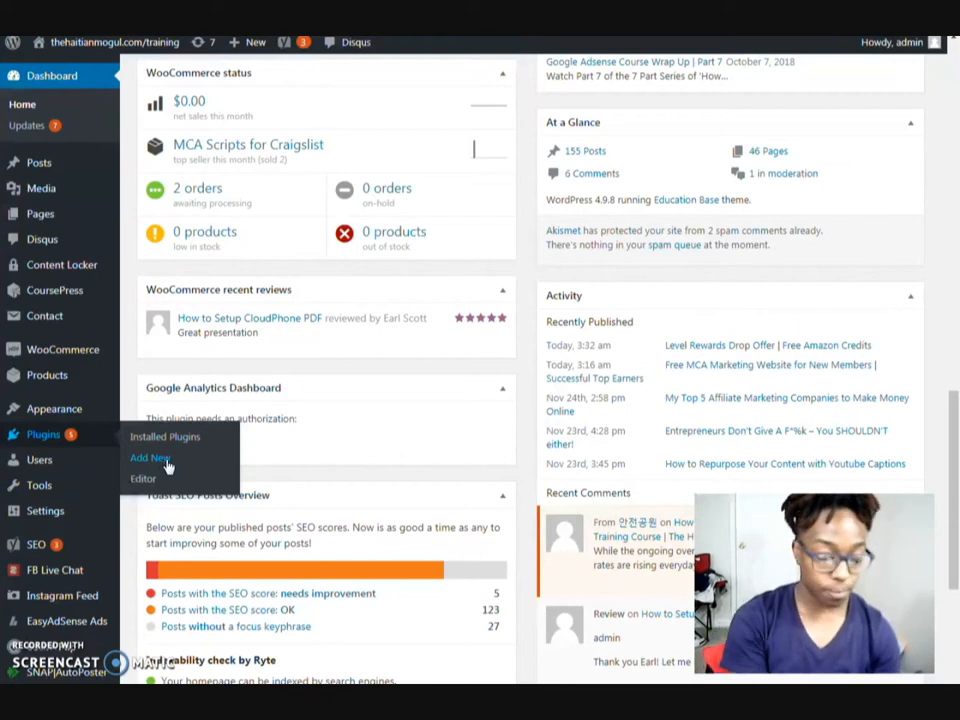
Search the Add Plugins directory for 'google analytics', showing the ExactMetrics plugin already active.
click(150, 456)
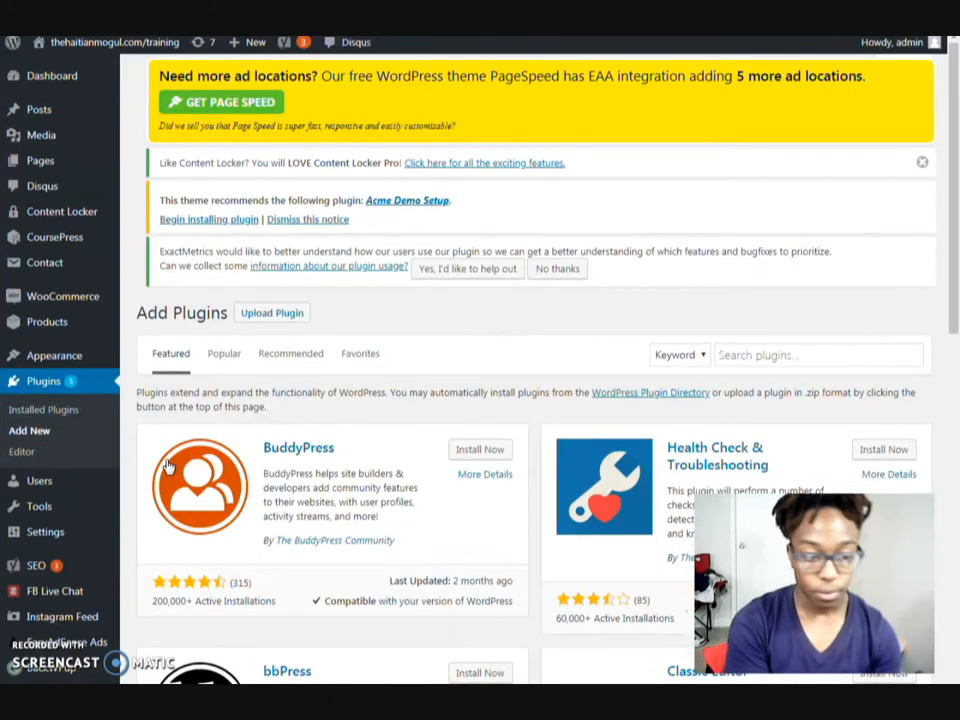
click(810, 354)
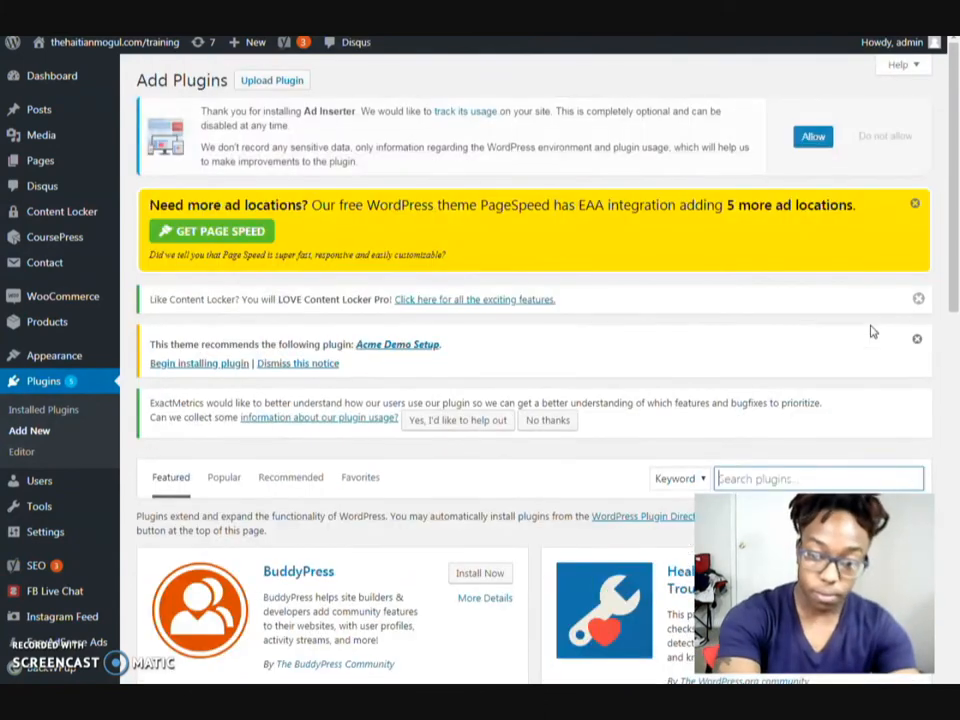
text(google analytics)
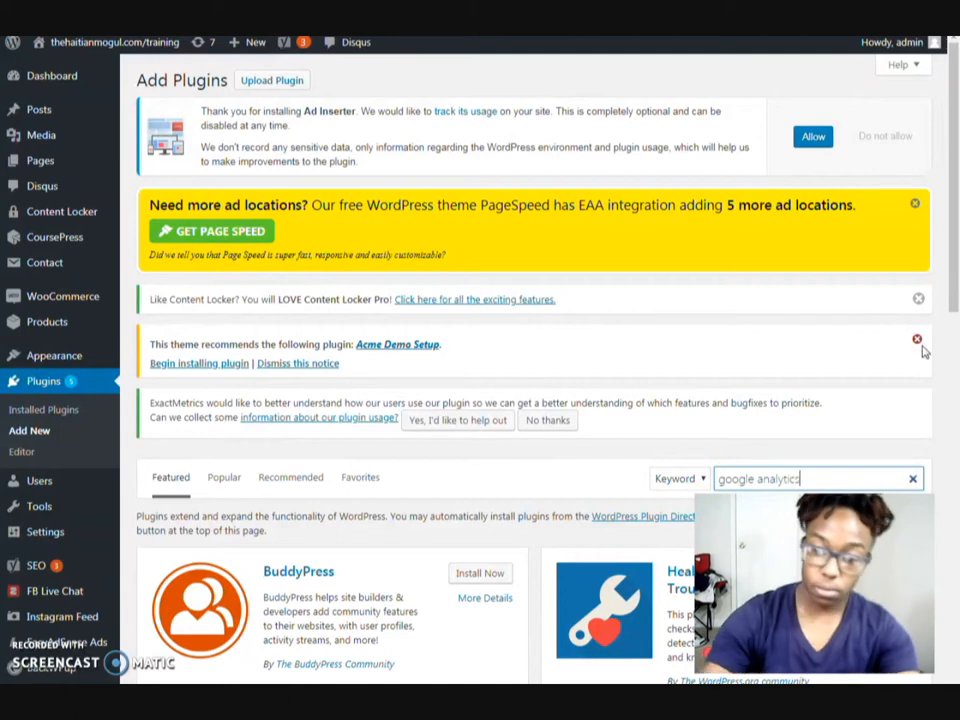
key(Return)
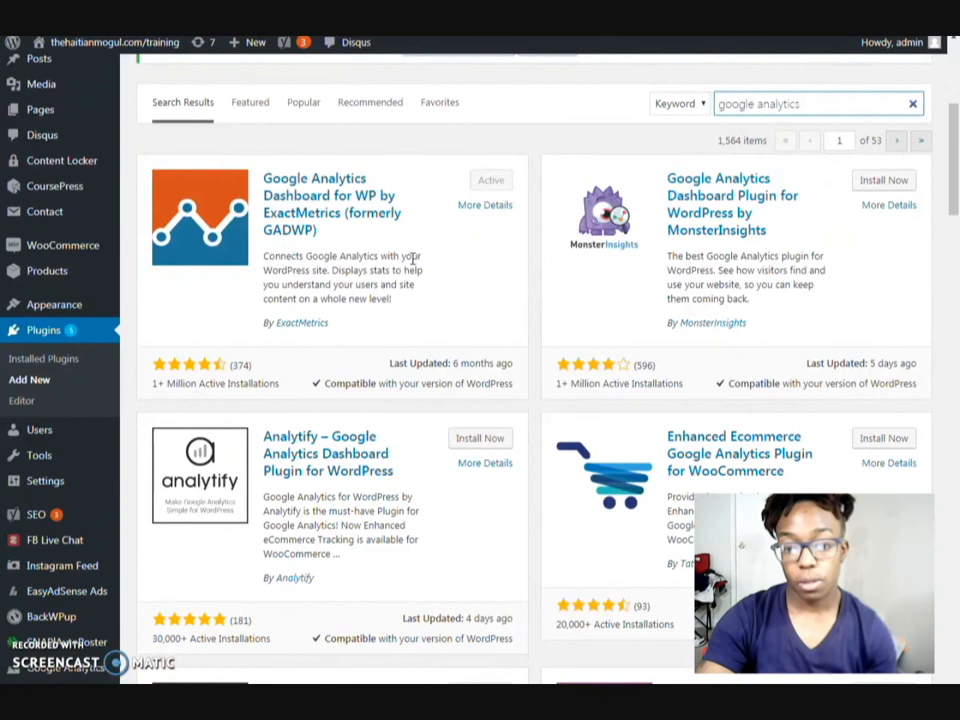
mouse_move(306, 288)
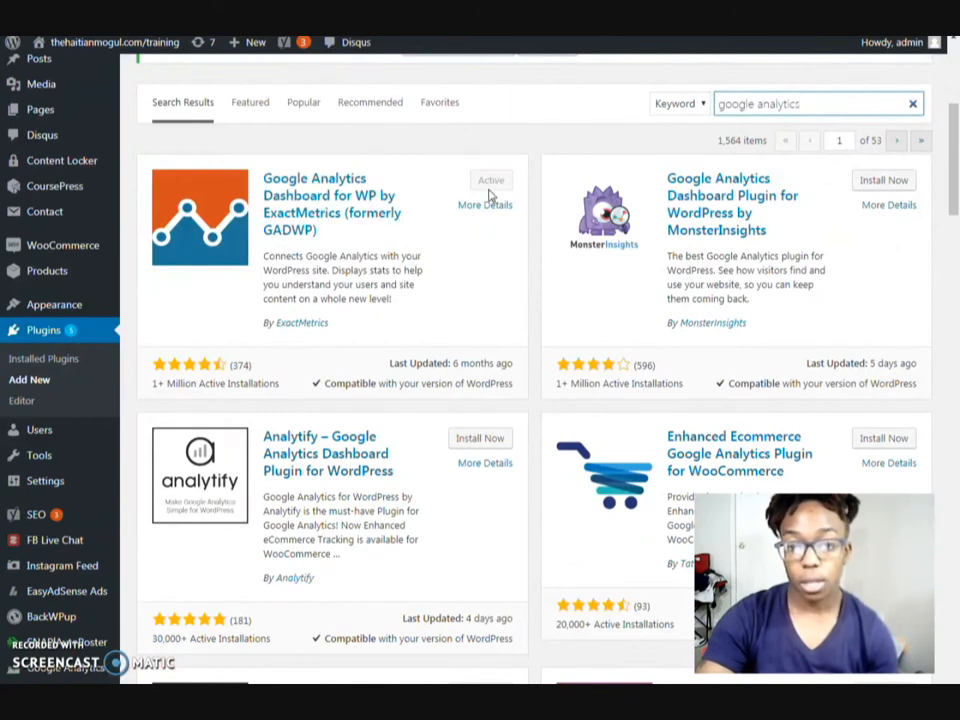
scroll(up, 3)
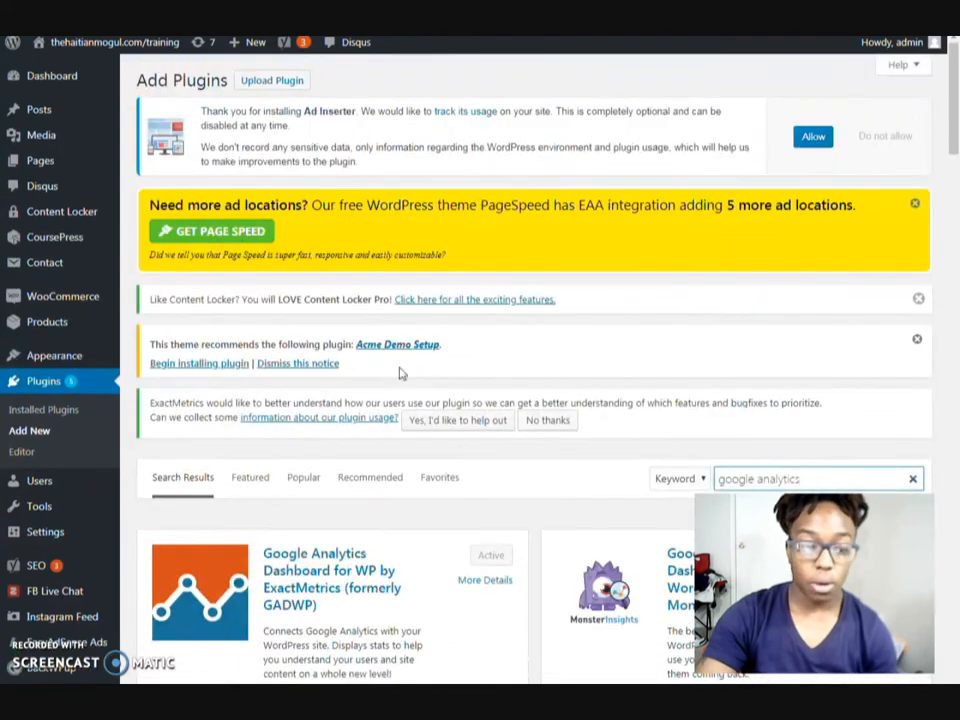
scroll(down, 3)
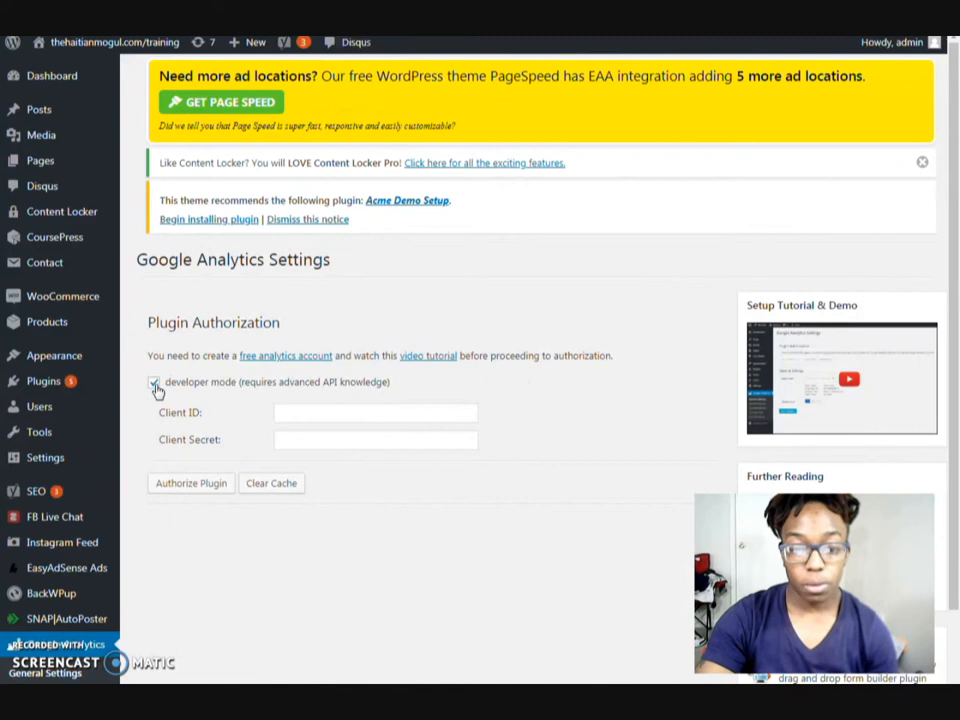
Turn off developer mode in the plugin's General Settings so the authorization section shows Settings saved.
click(154, 382)
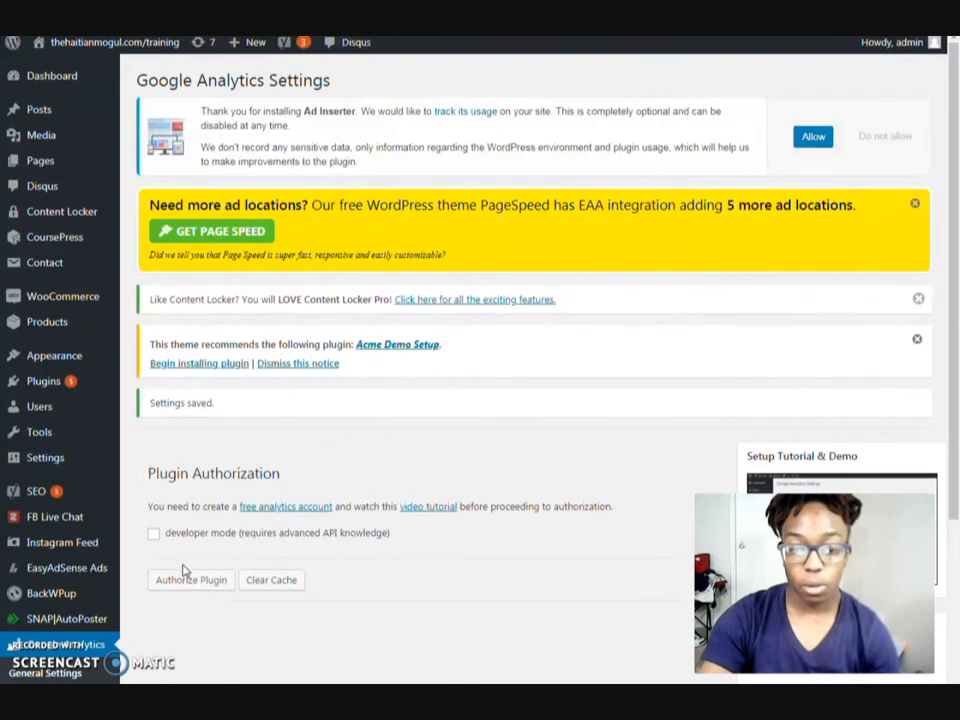
mouse_move(190, 580)
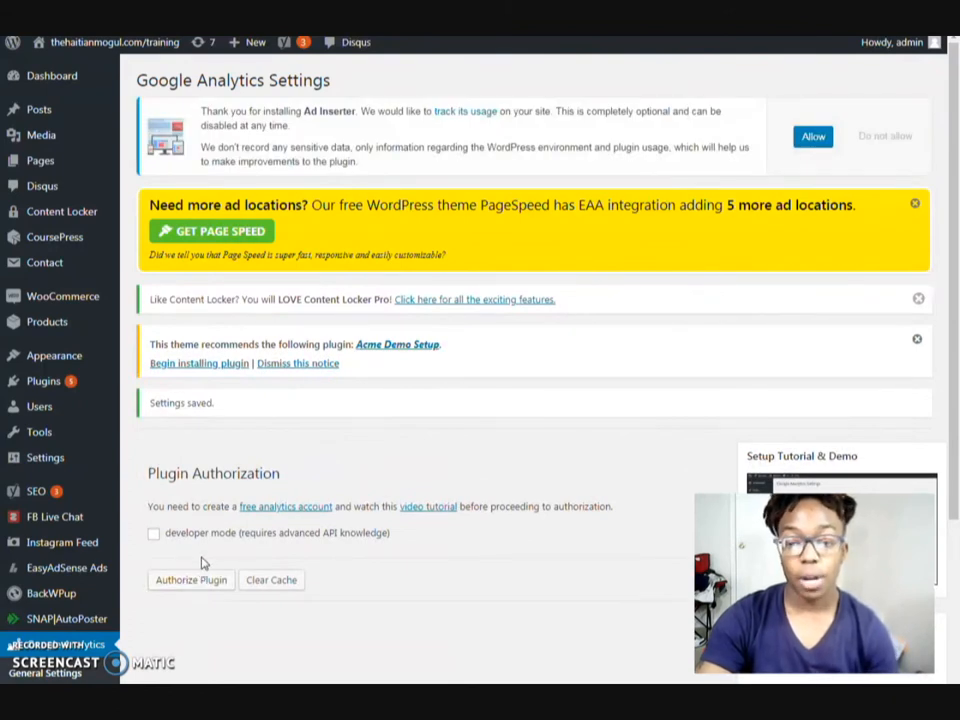
scroll(down, 3)
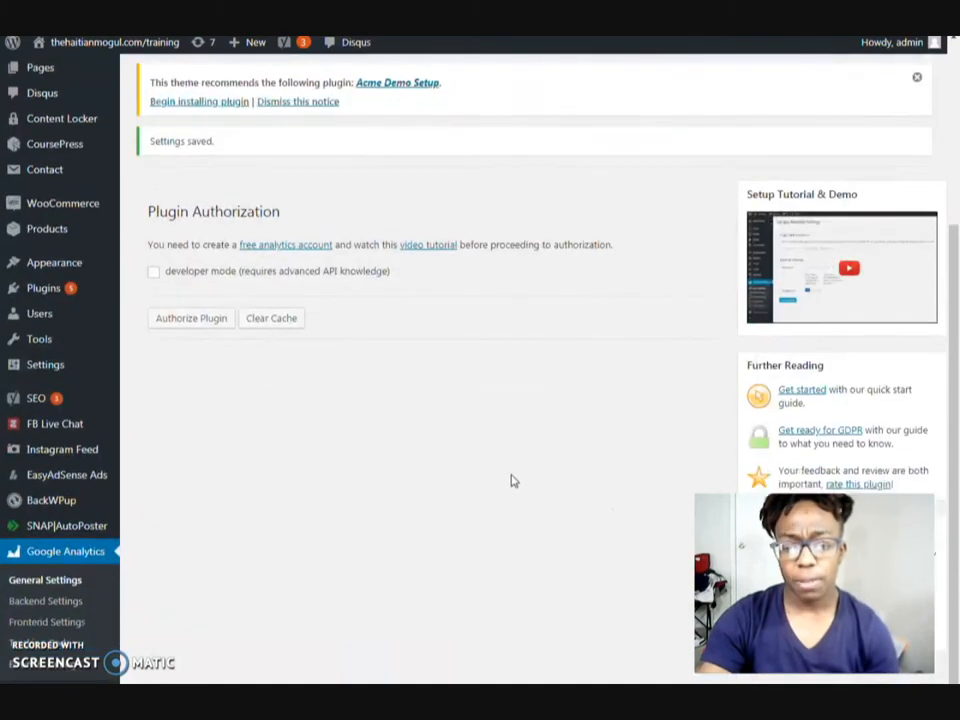
scroll(up, 3)
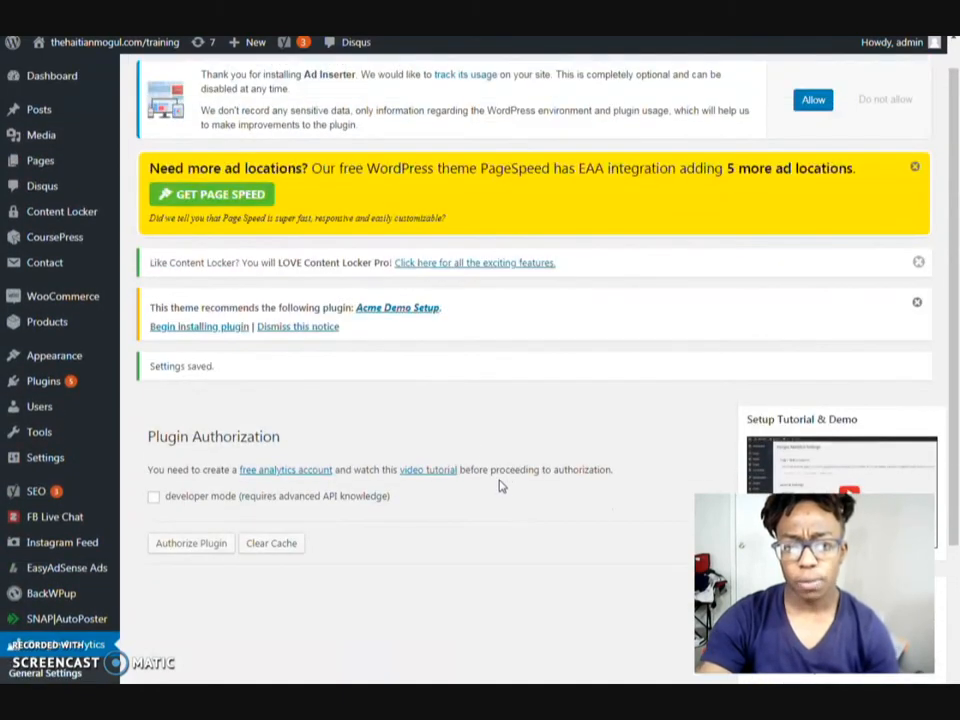
mouse_move(344, 376)
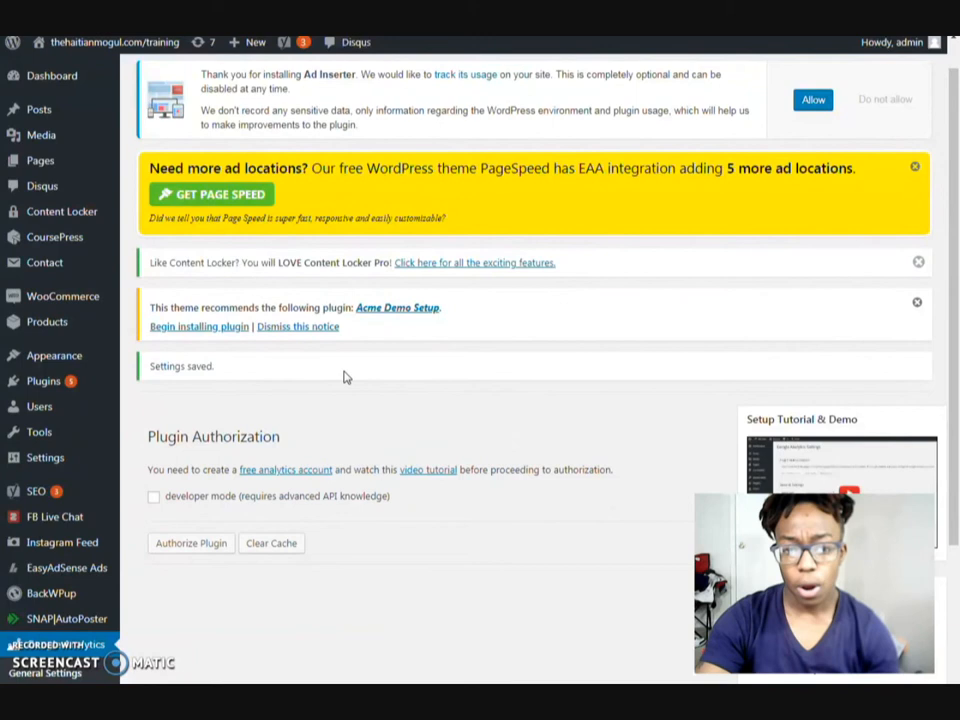
mouse_move(284, 468)
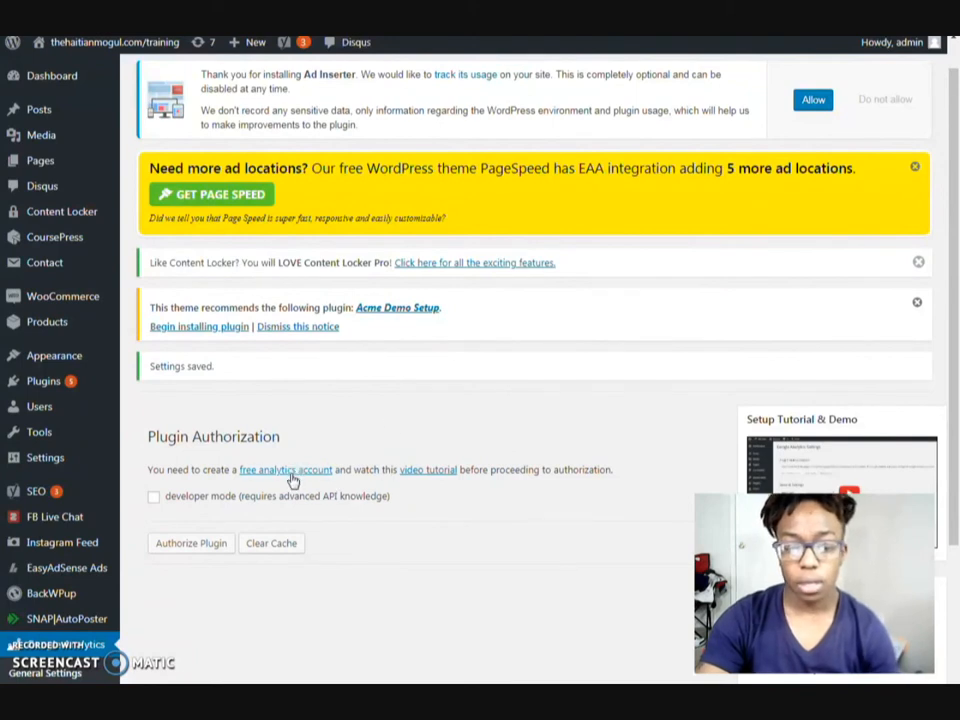
click(284, 468)
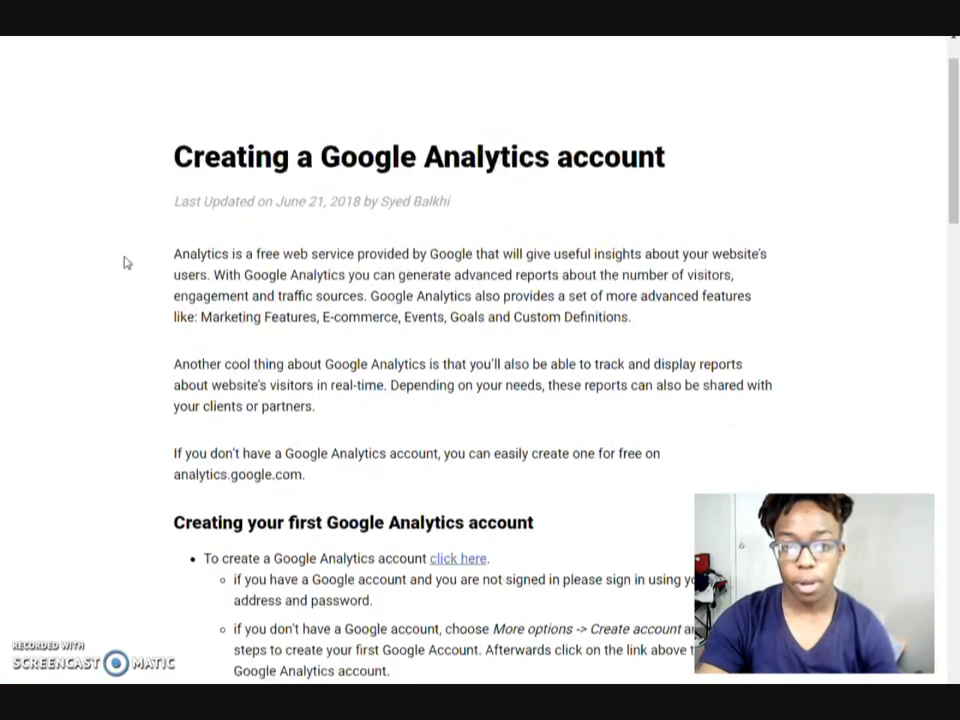
scroll(up, 3)
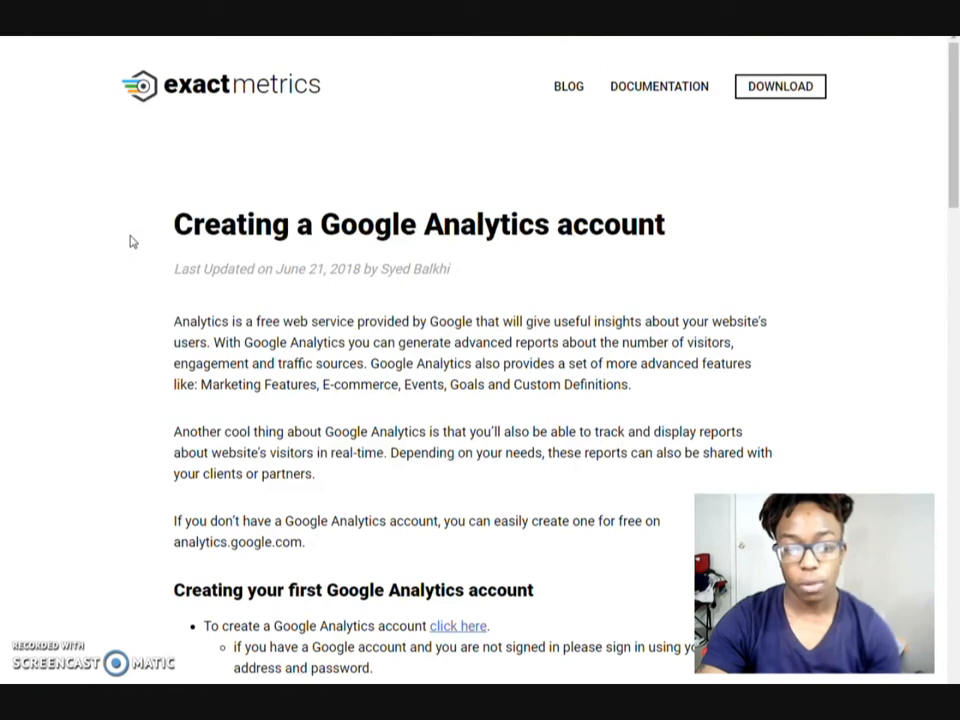
scroll(down, 3)
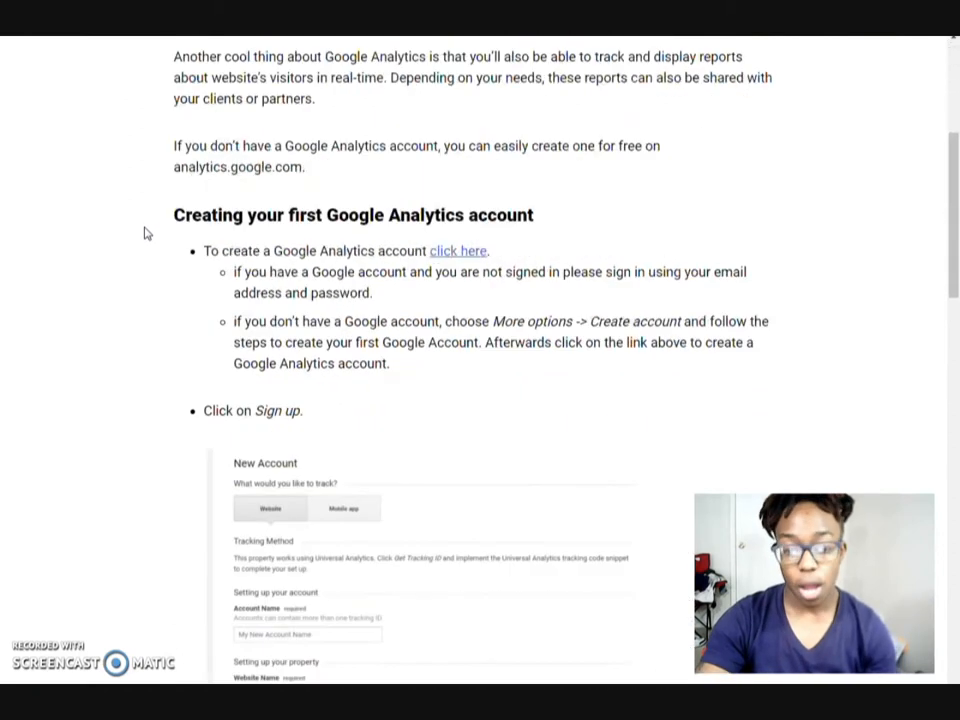
scroll(down, 3)
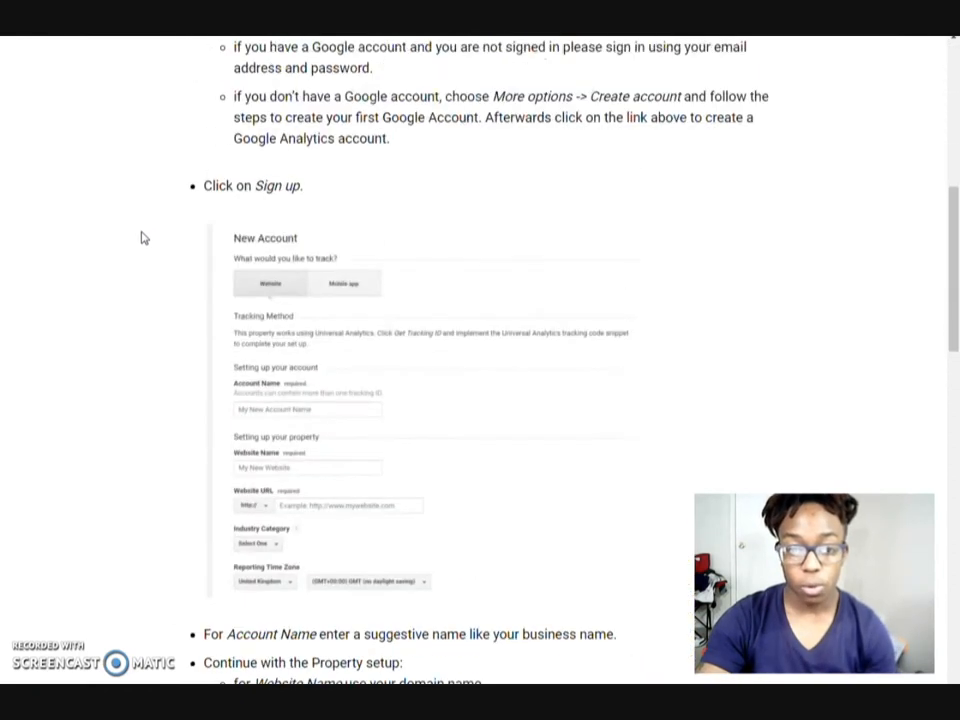
mouse_move(240, 328)
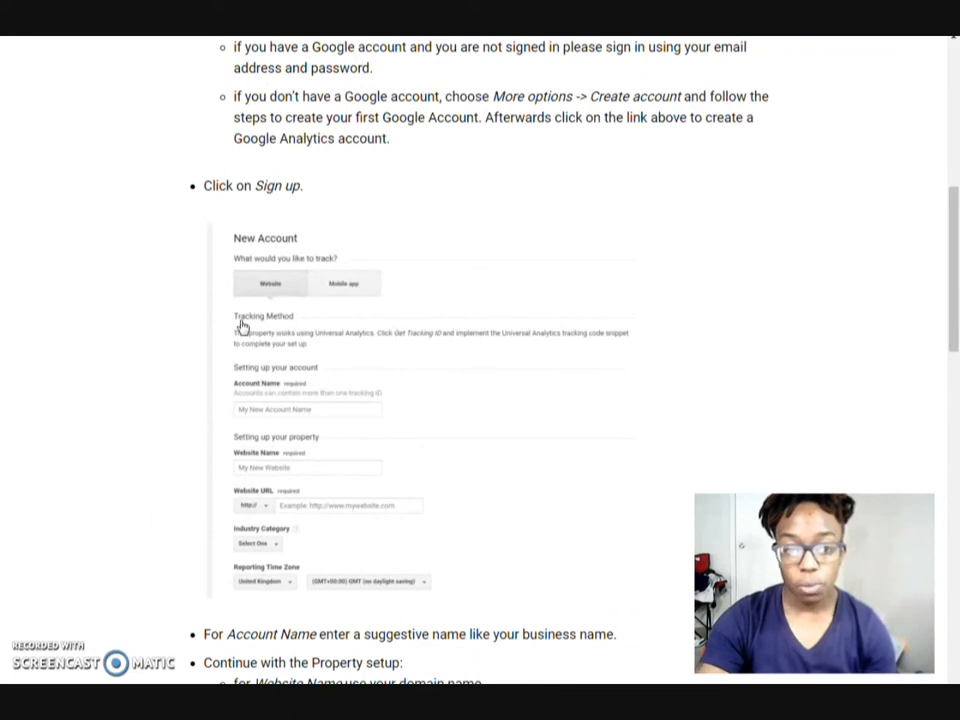
scroll(down, 3)
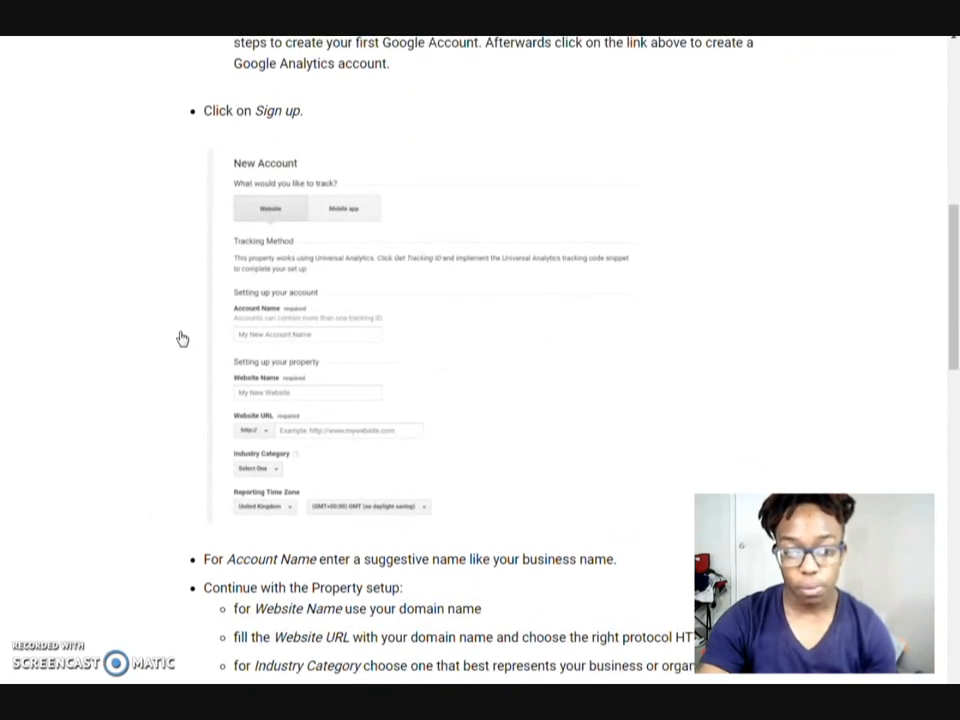
scroll(down, 3)
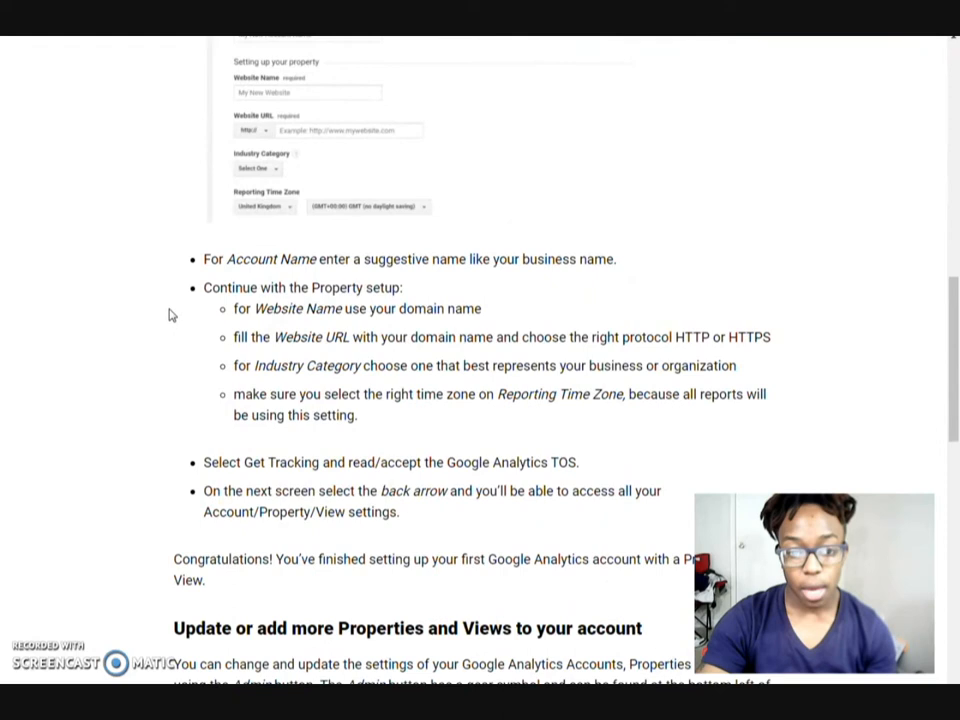
scroll(down, 3)
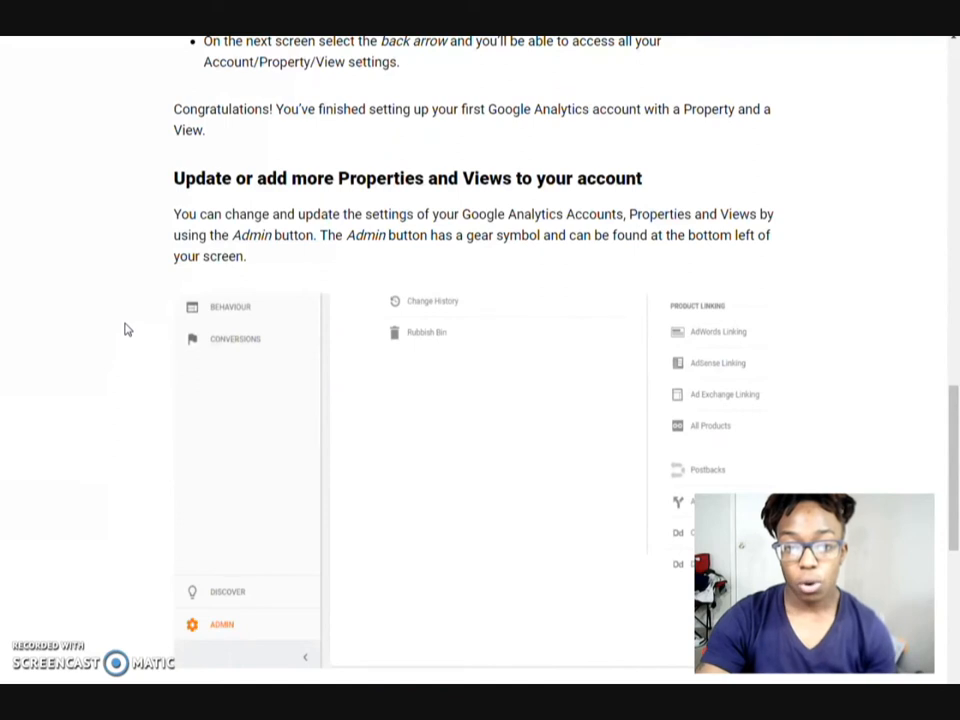
scroll(down, 3)
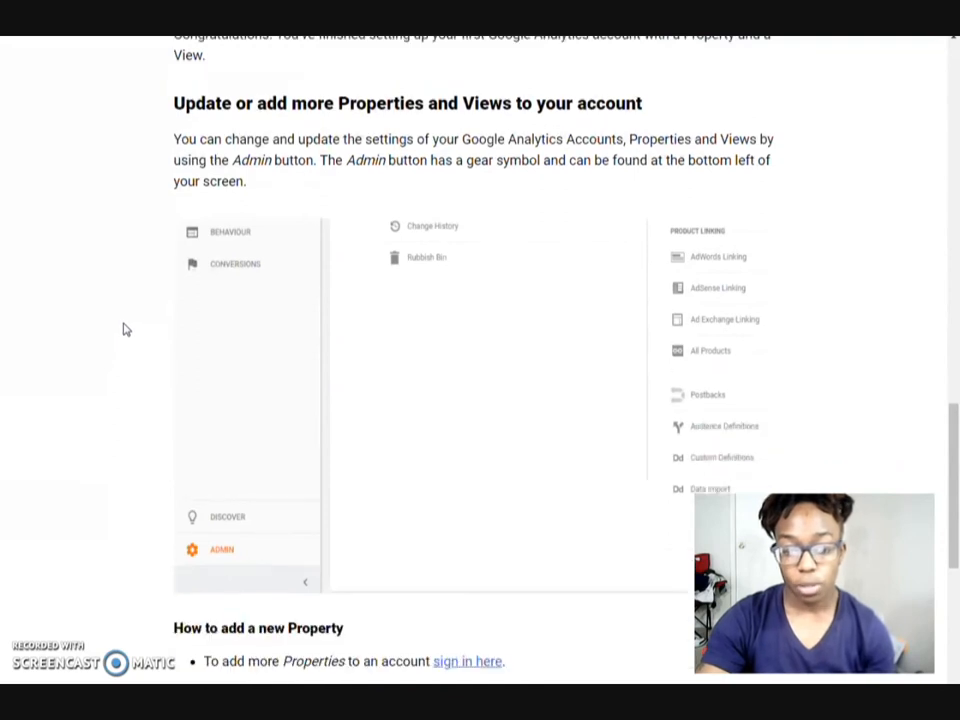
scroll(down, 3)
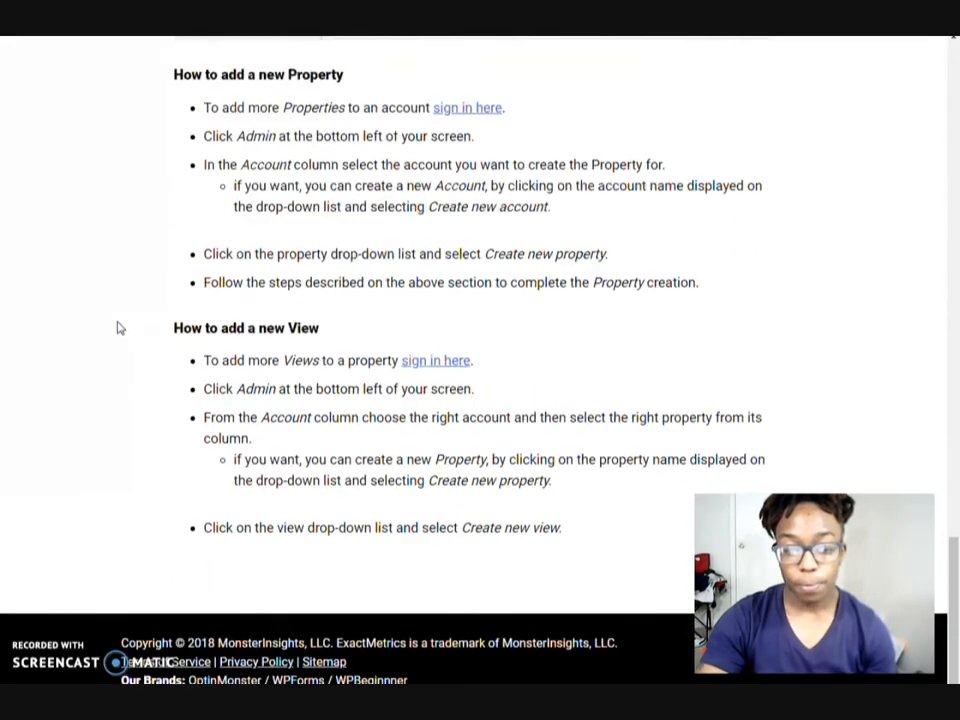
scroll(up, 3)
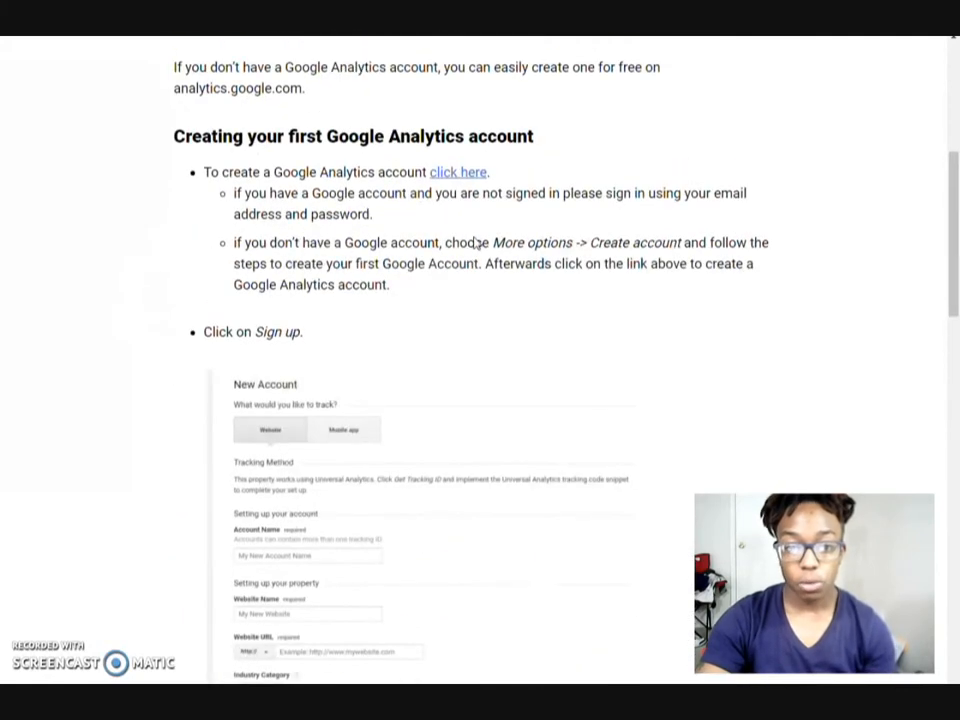
scroll(up, 3)
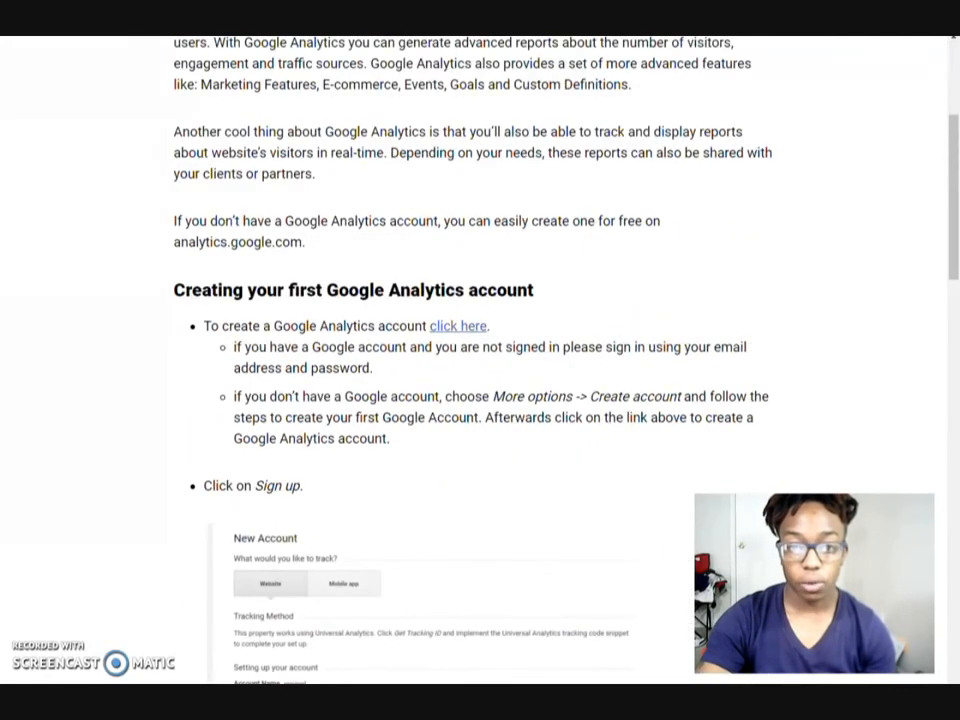
Follow the guide's 'click here' link and begin the Google Analytics sign-up.
click(458, 324)
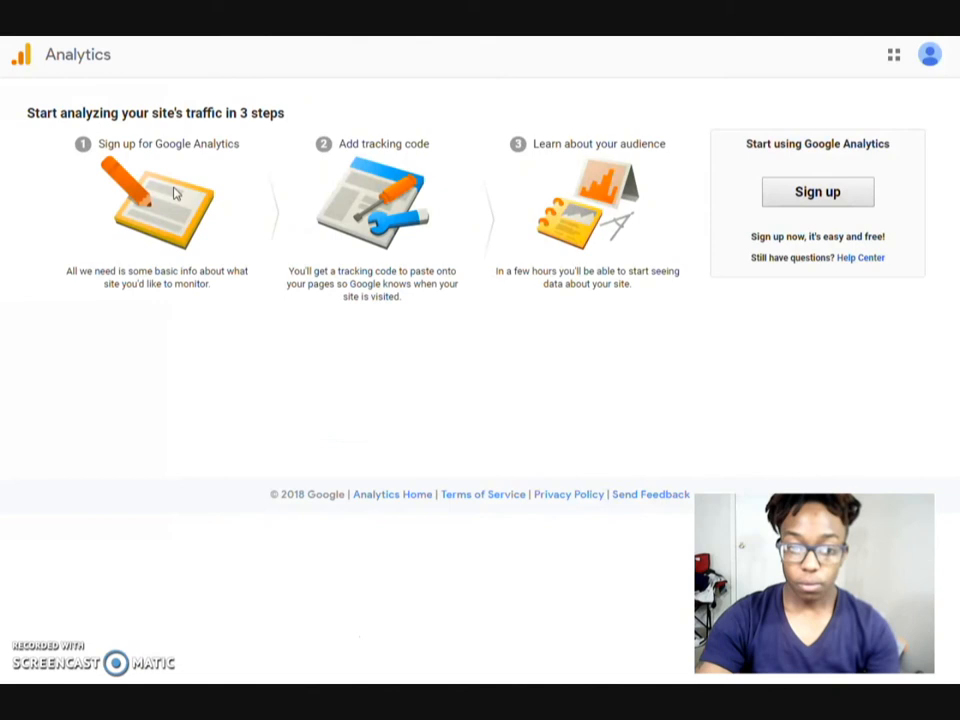
mouse_move(584, 130)
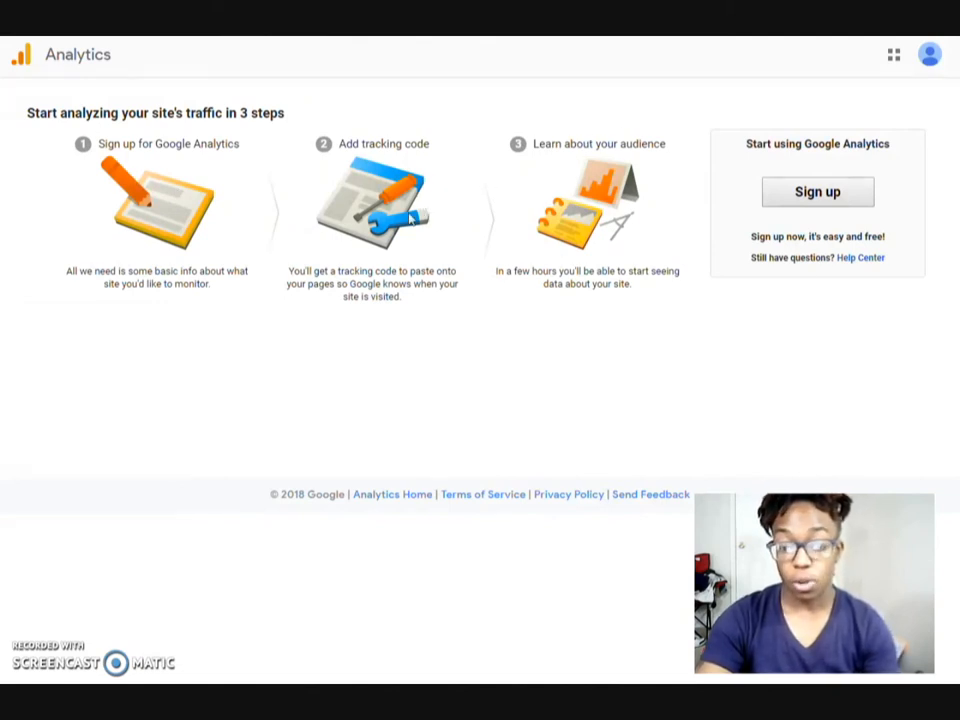
mouse_move(298, 410)
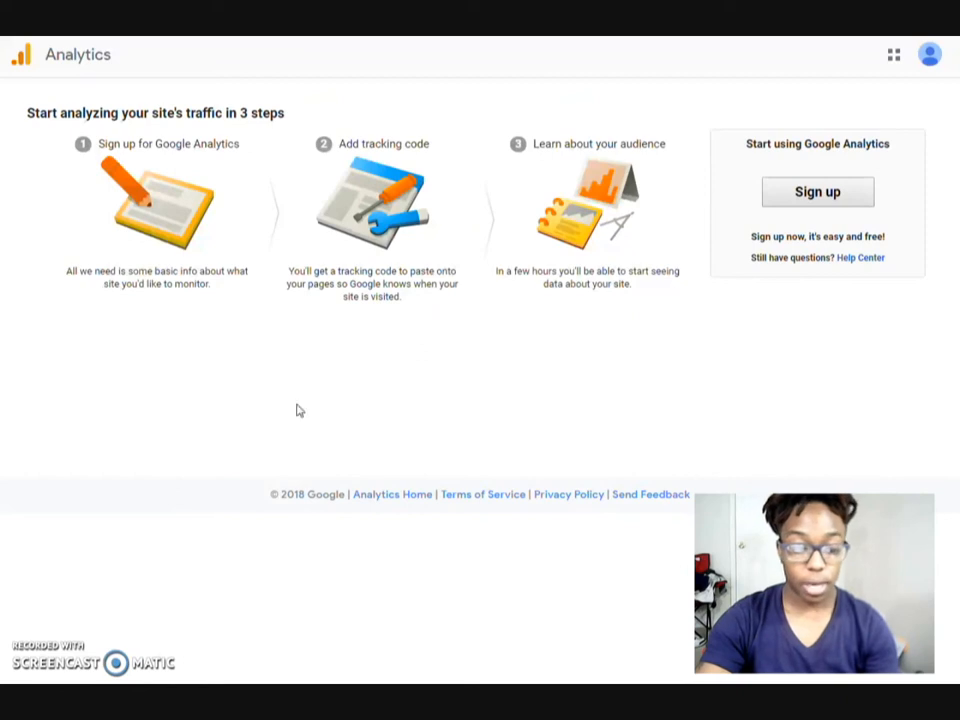
mouse_move(798, 456)
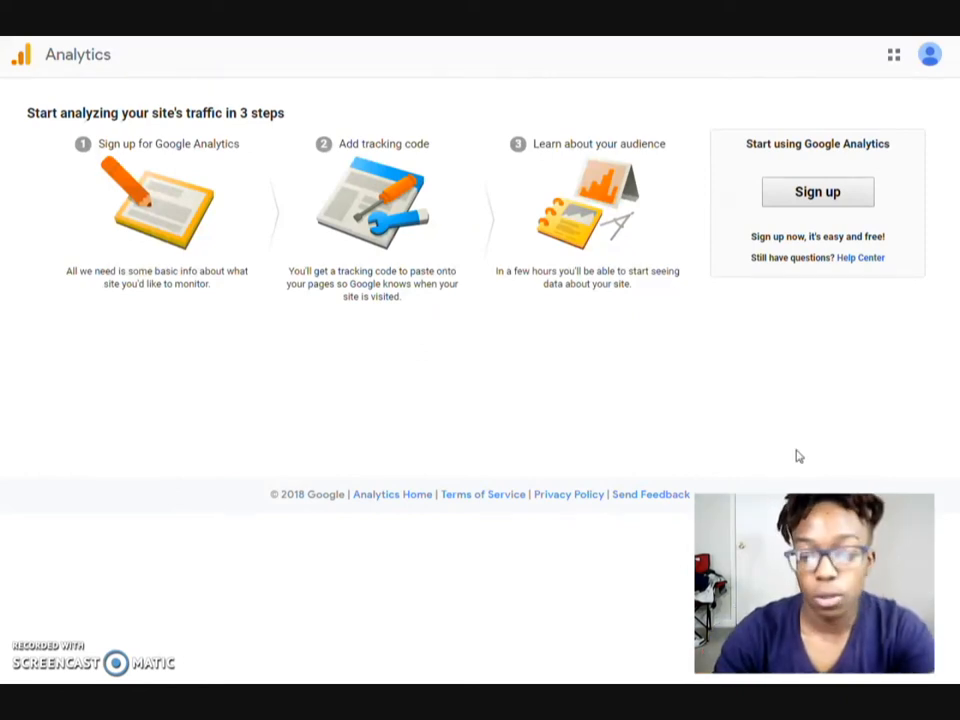
mouse_move(796, 448)
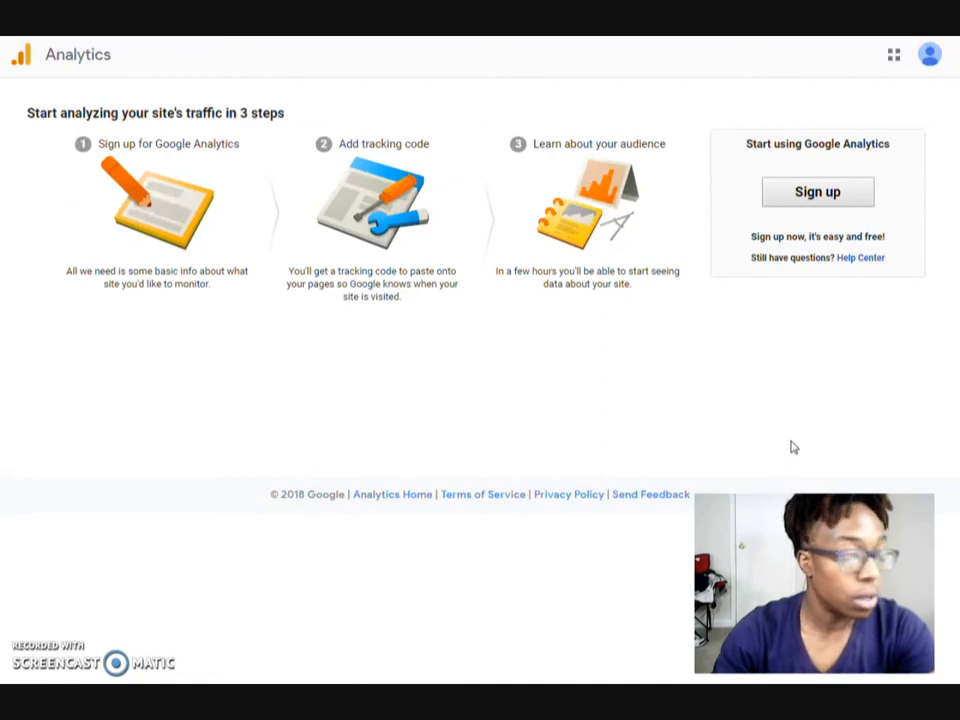
click(816, 192)
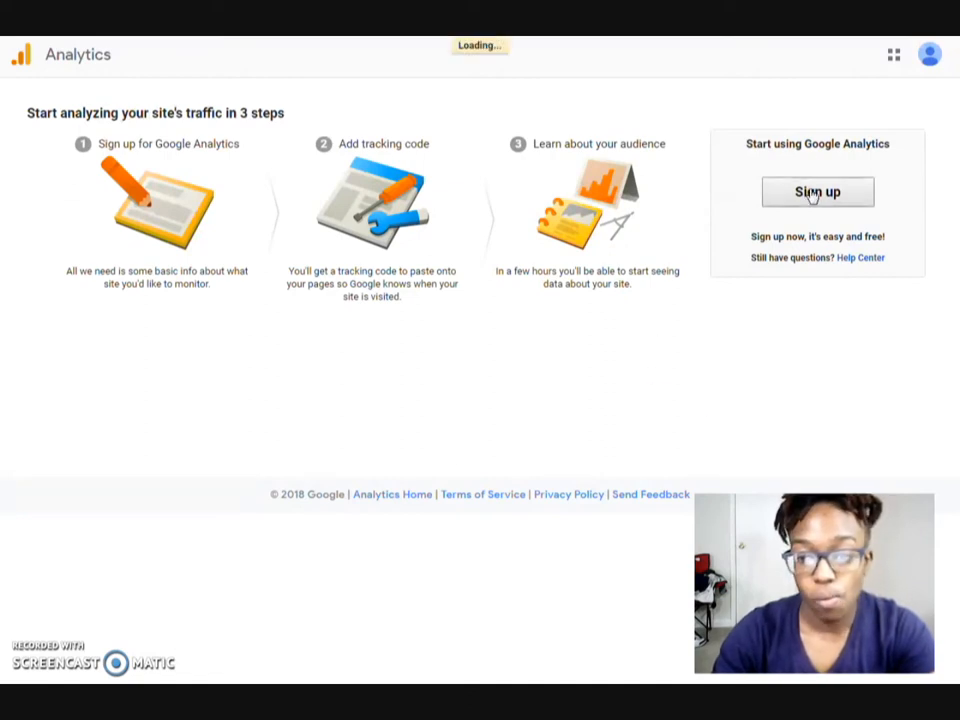
click(816, 192)
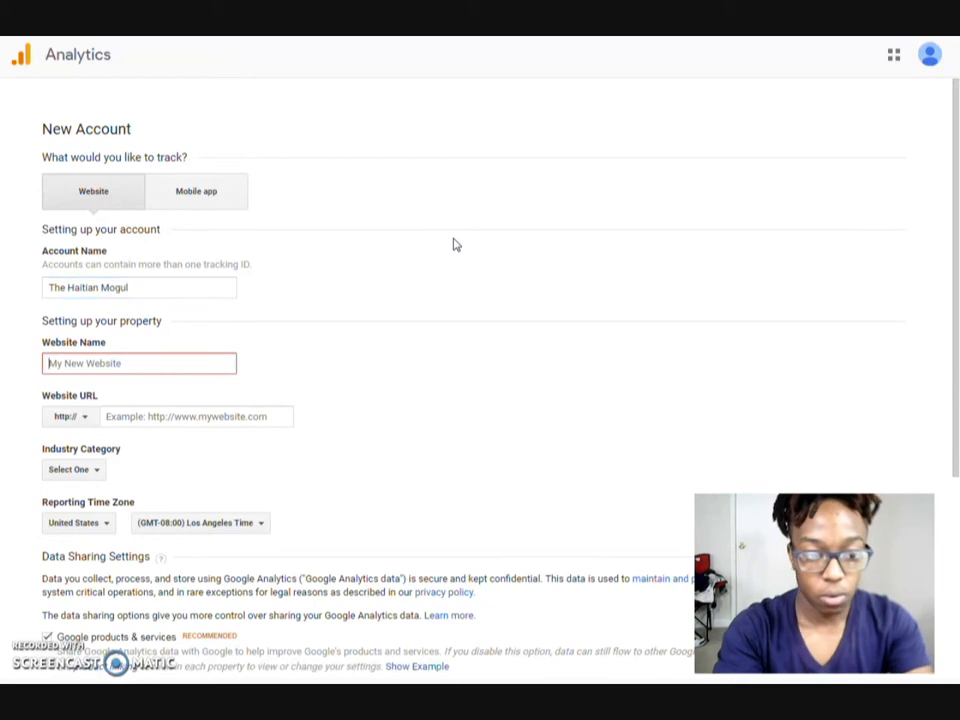
text(http://www.thehaitianmogul.com/)
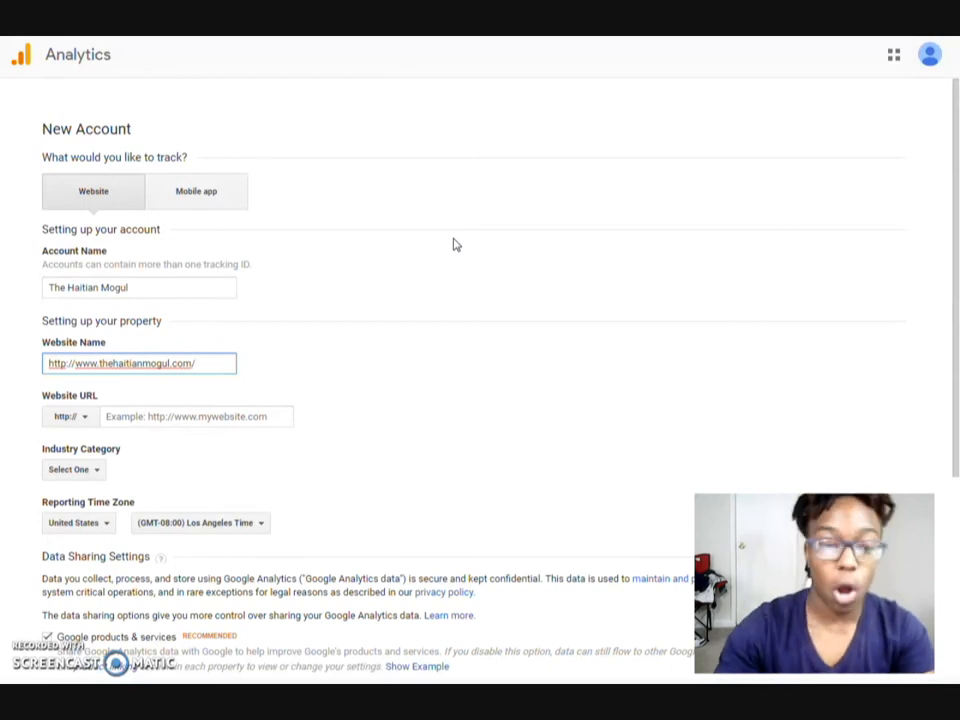
mouse_move(472, 246)
text(The Ha)
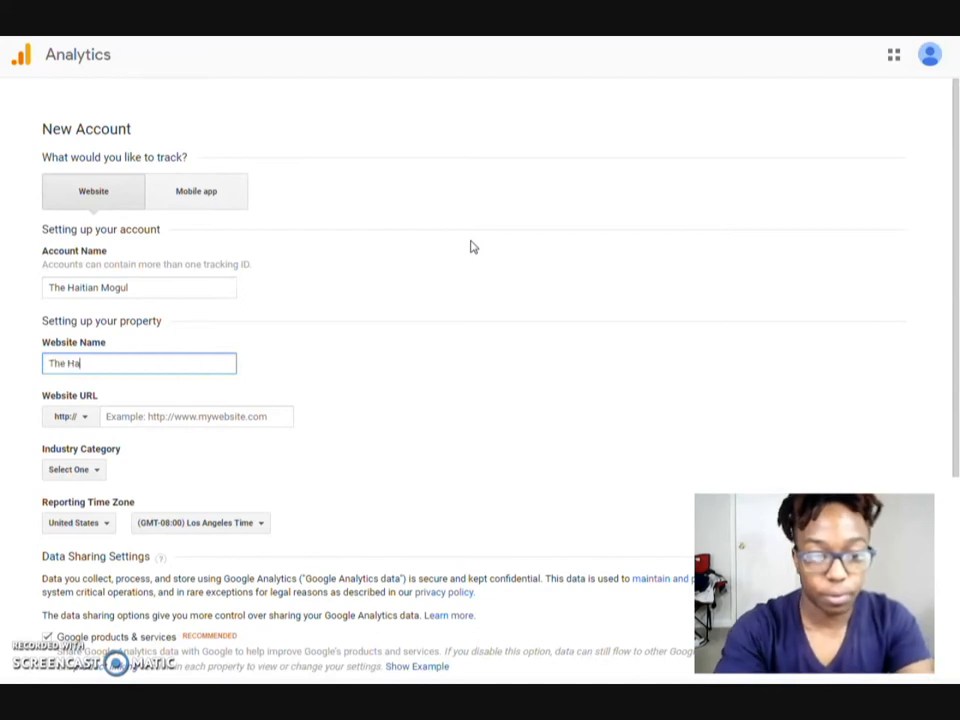
text(itian Mogul)
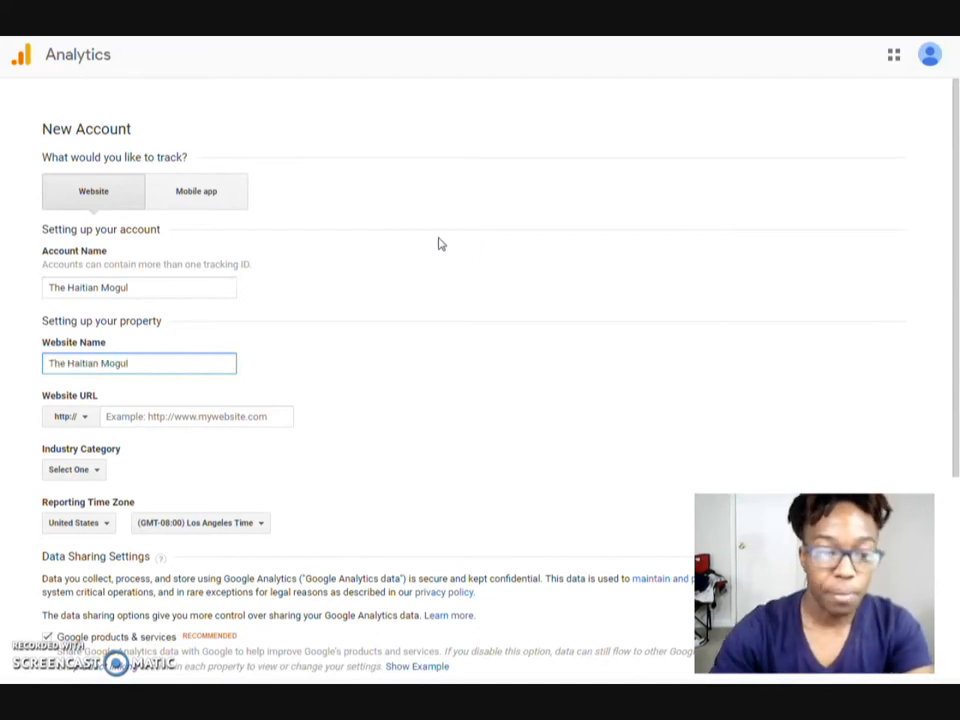
scroll(down, 3)
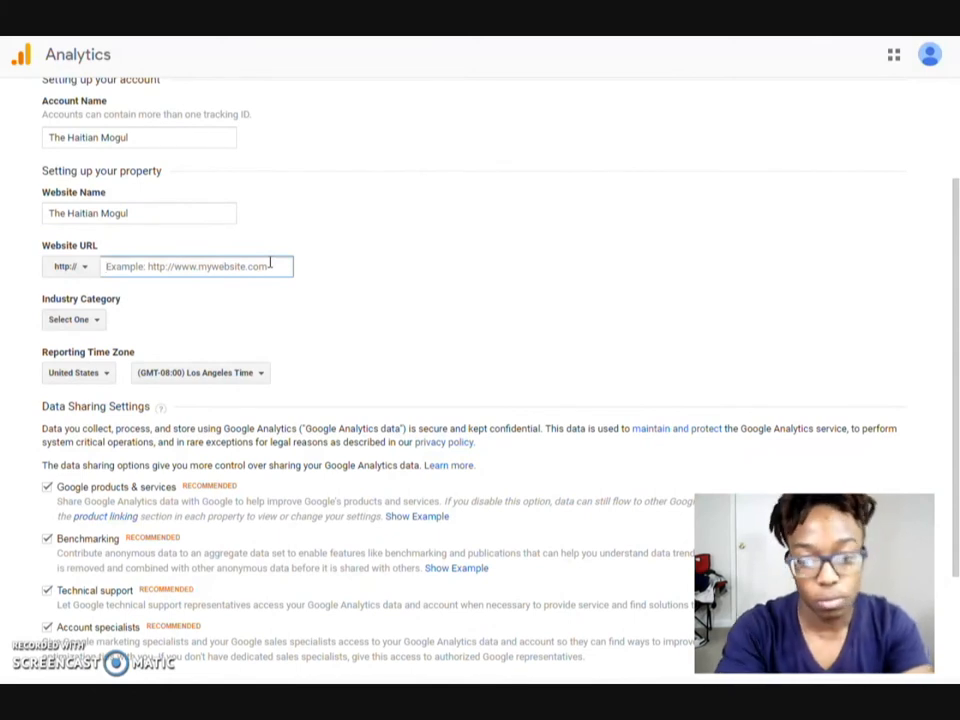
text(www)
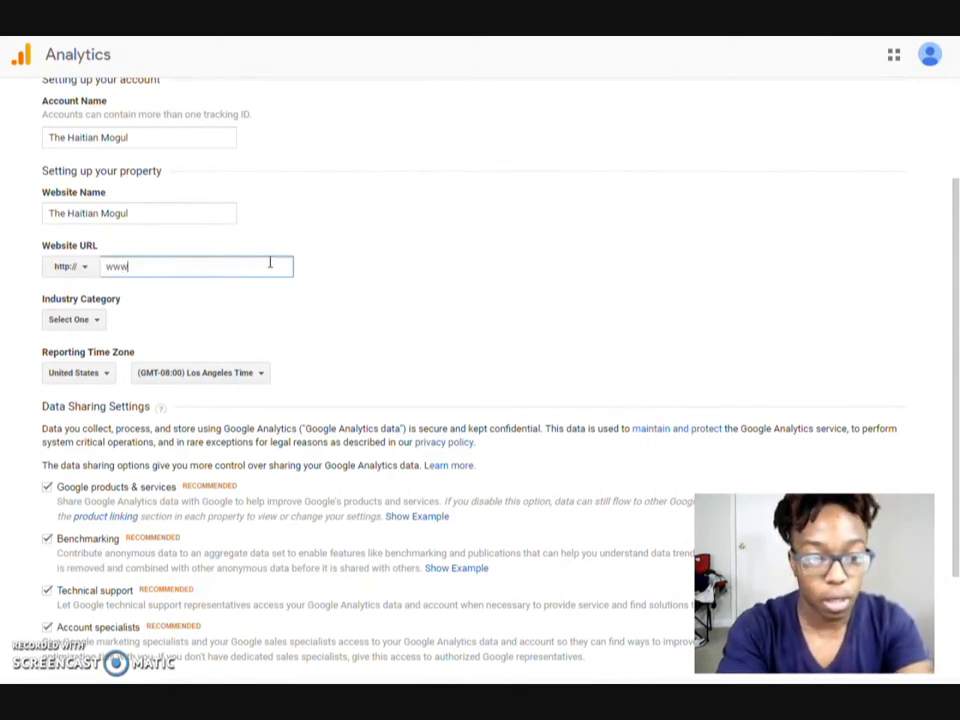
text(thehaitianmogul.com)
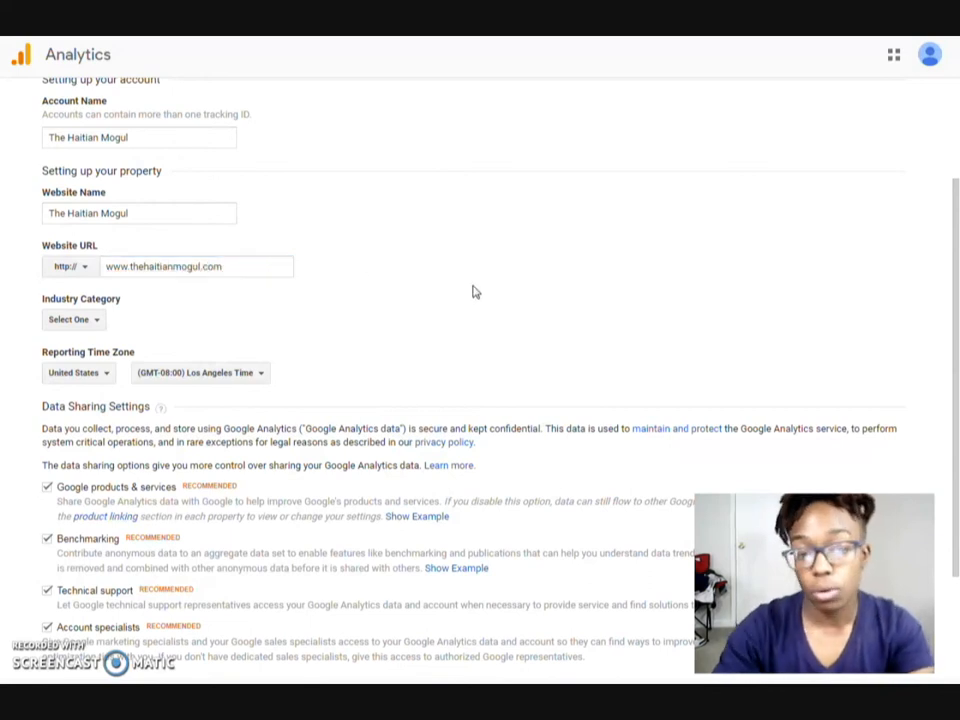
mouse_move(436, 322)
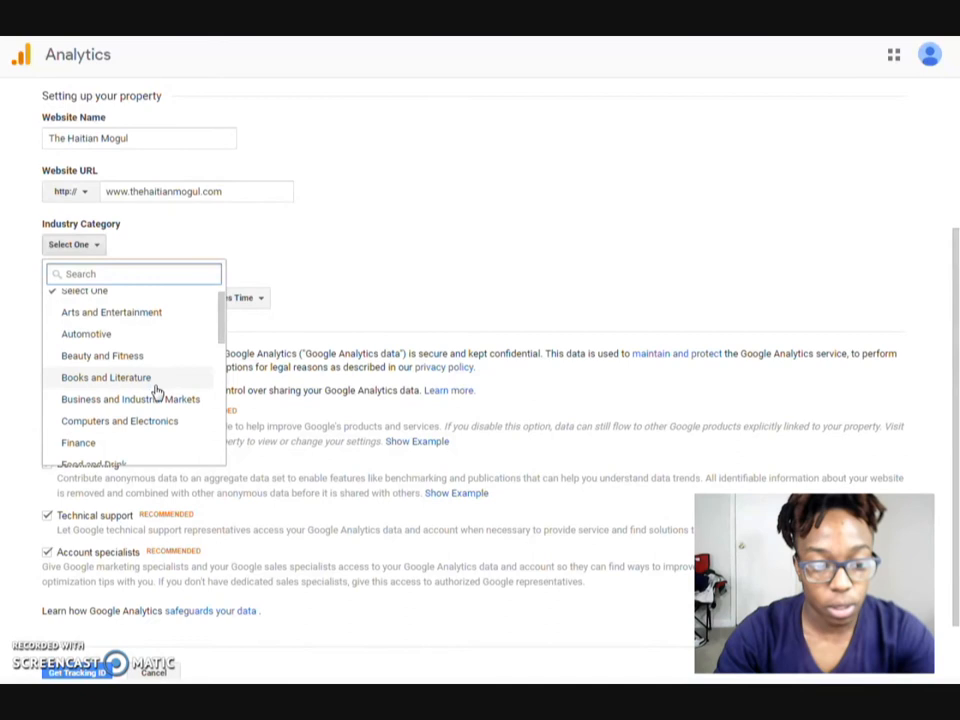
Choose Business and Industrial Markets from the Industry Category list.
scroll(down, 3)
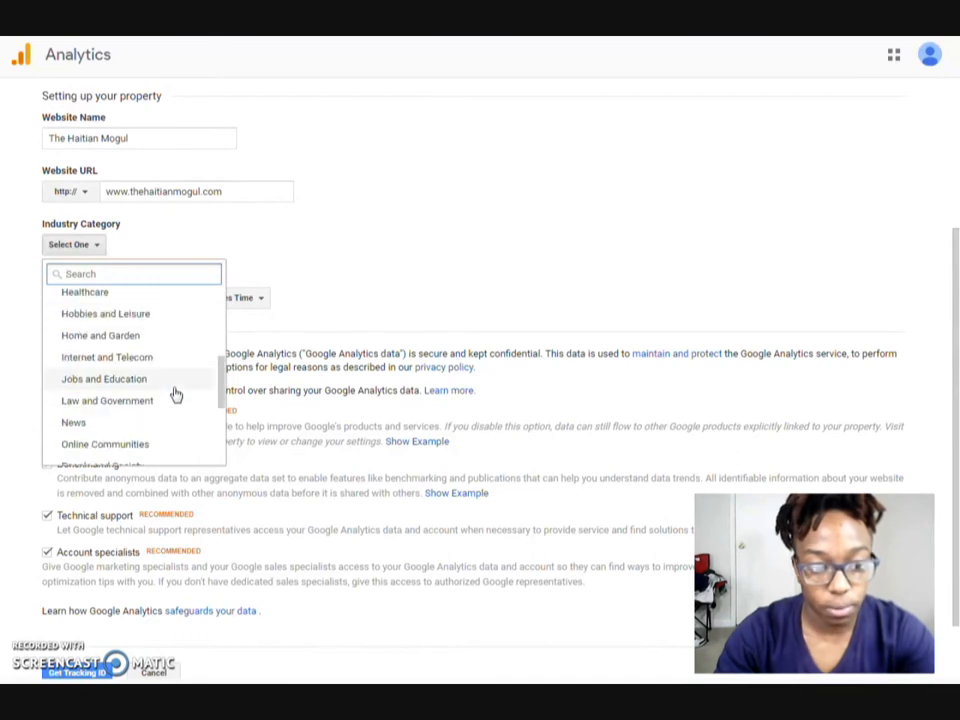
scroll(down, 3)
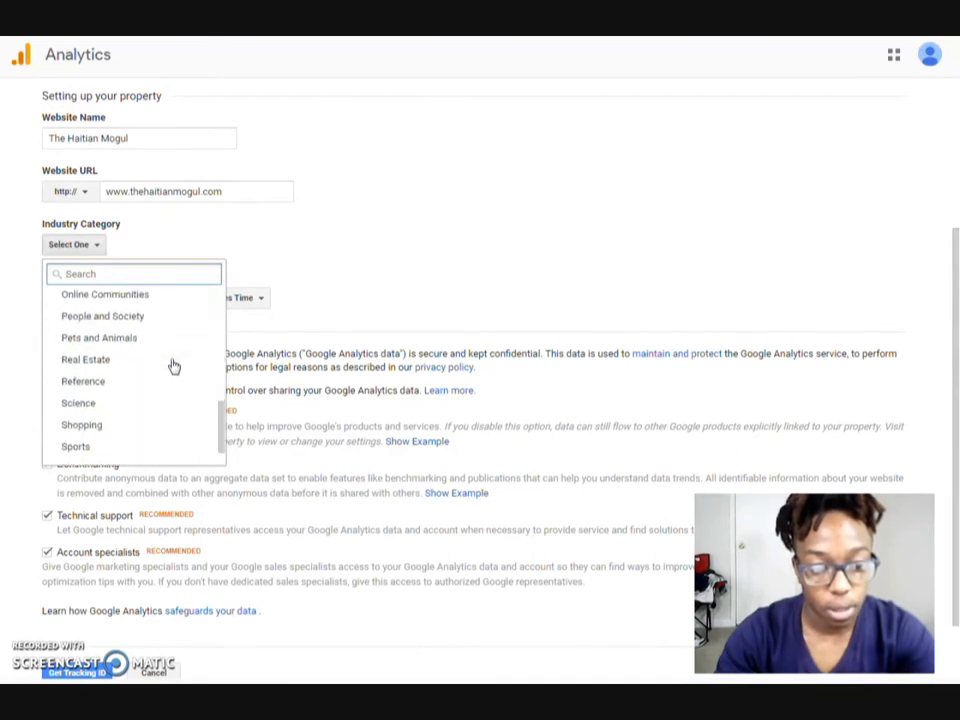
scroll(down, 3)
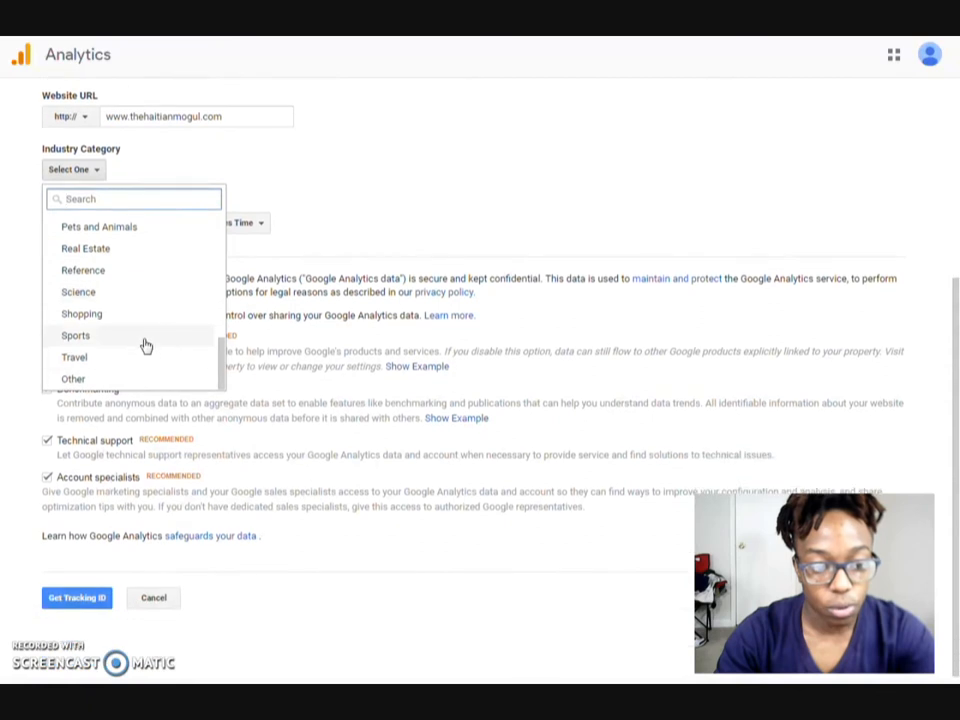
scroll(up, 3)
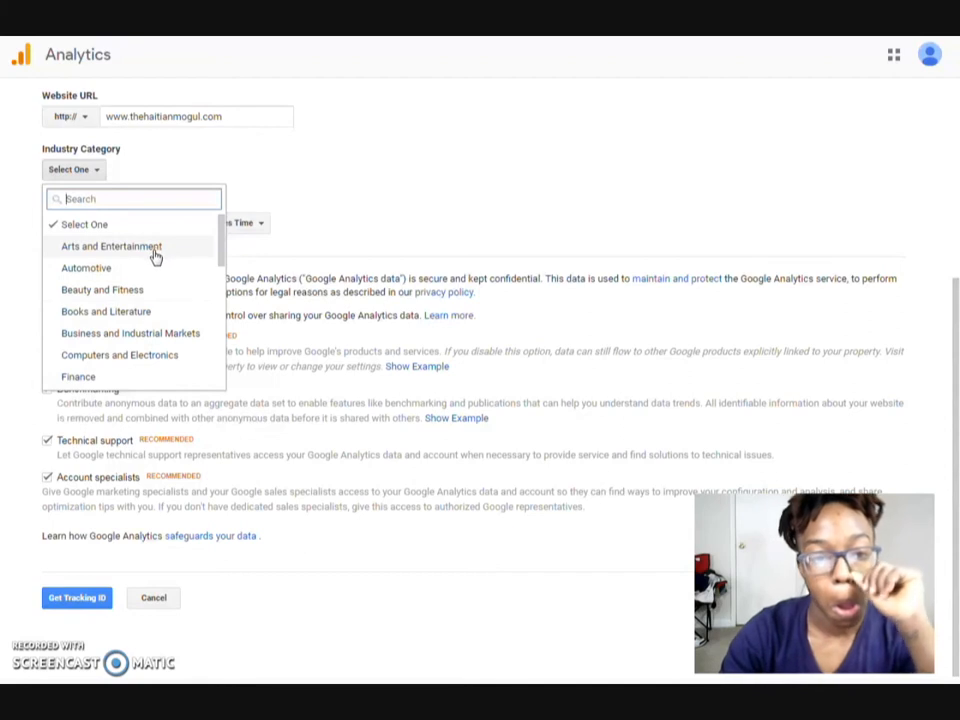
mouse_move(168, 332)
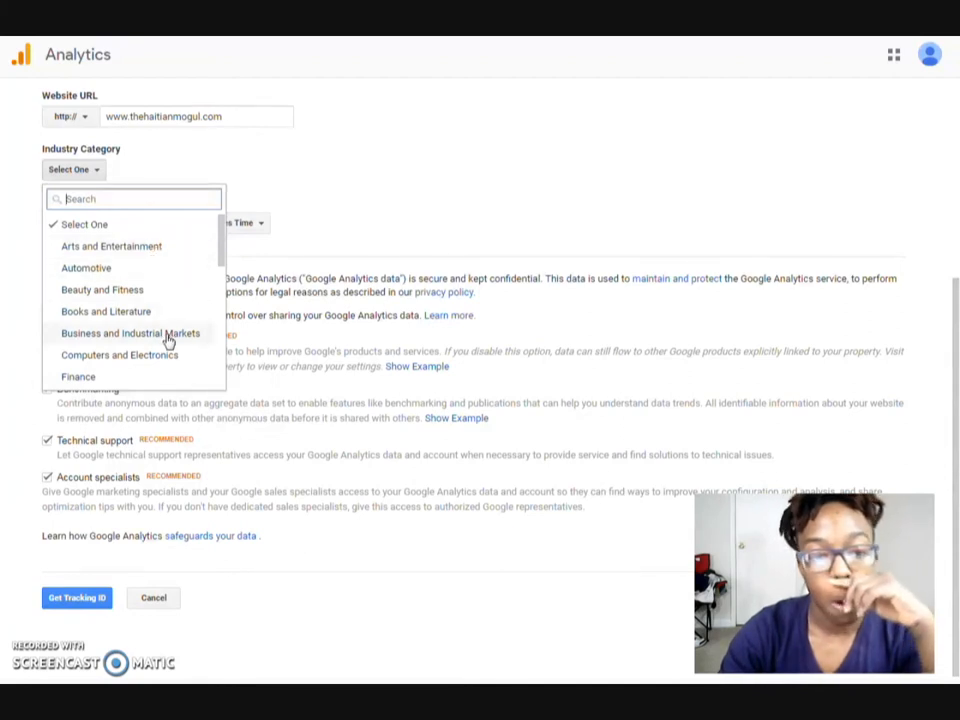
click(130, 332)
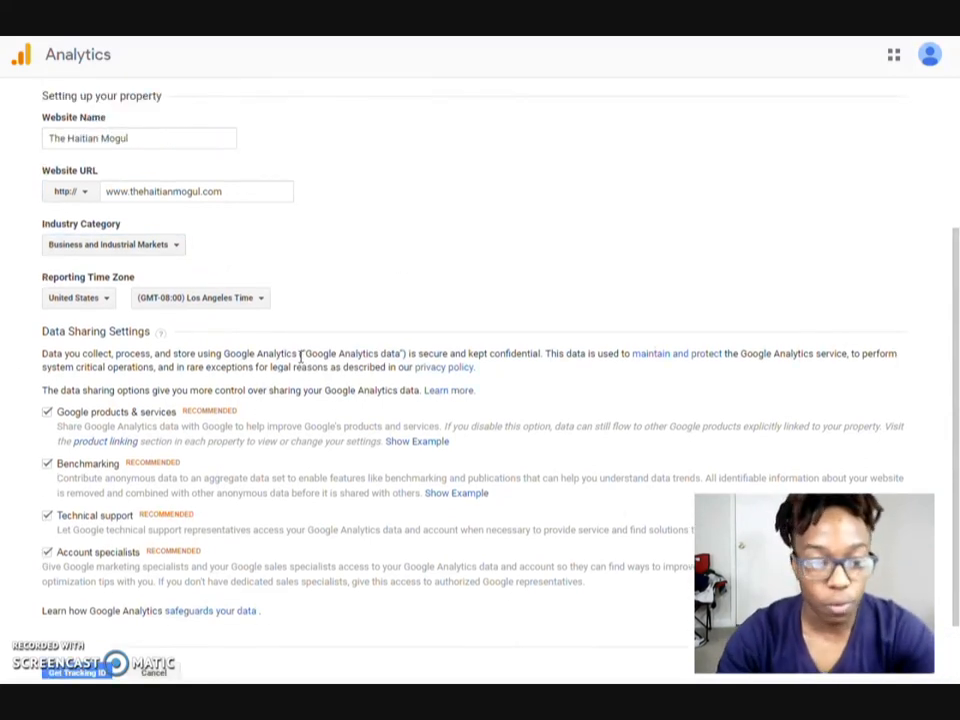
scroll(down, 3)
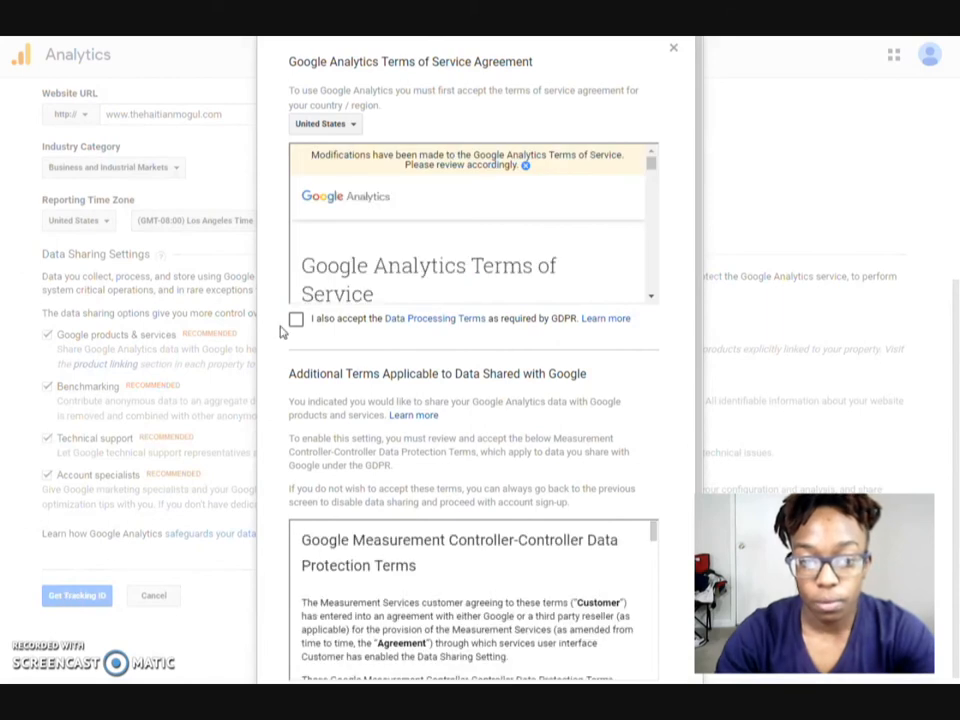
mouse_move(334, 312)
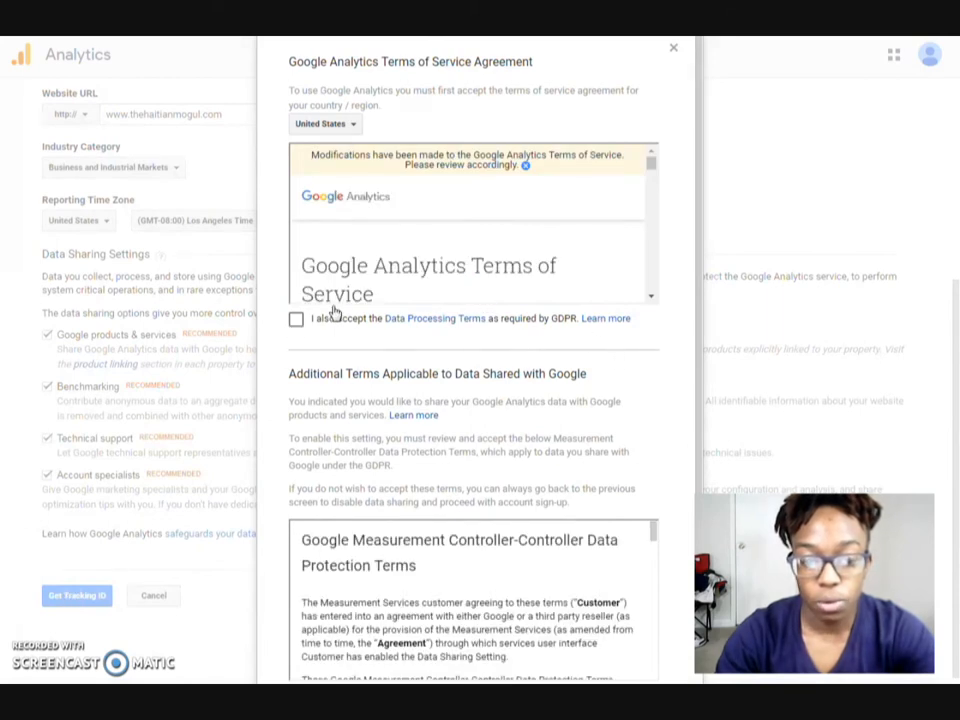
Tick the data processing and data protection terms and accept the Terms of Service.
click(296, 318)
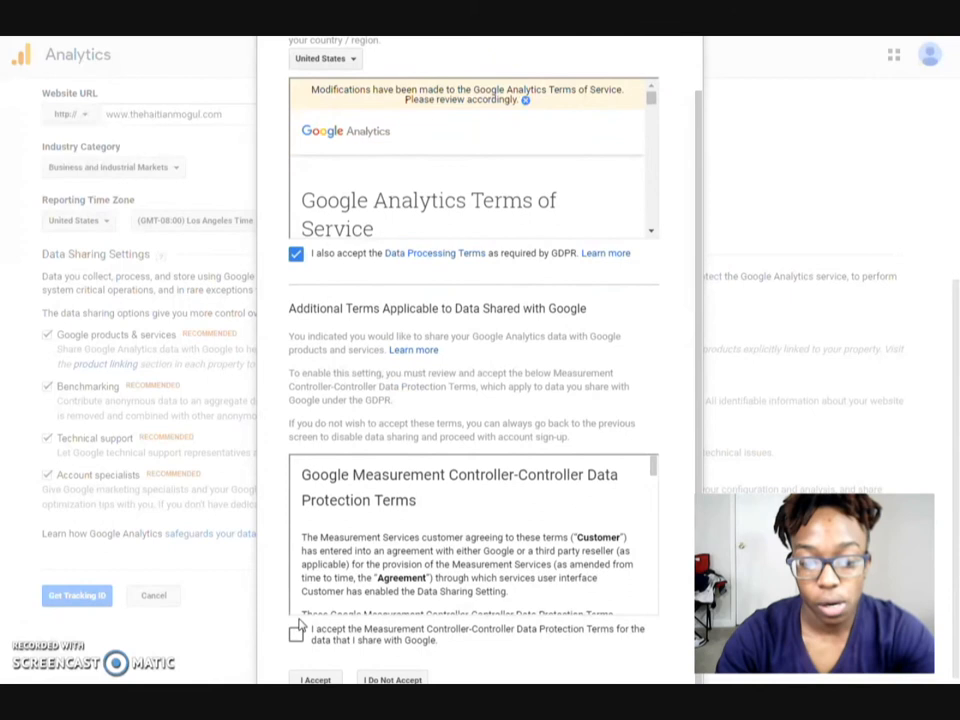
click(296, 634)
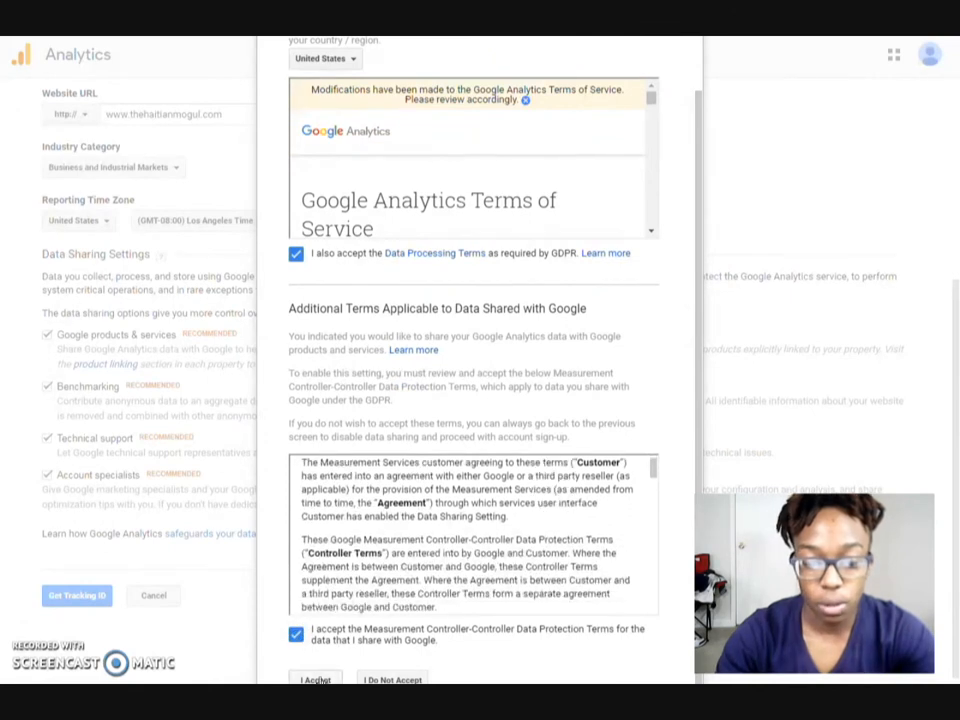
click(316, 680)
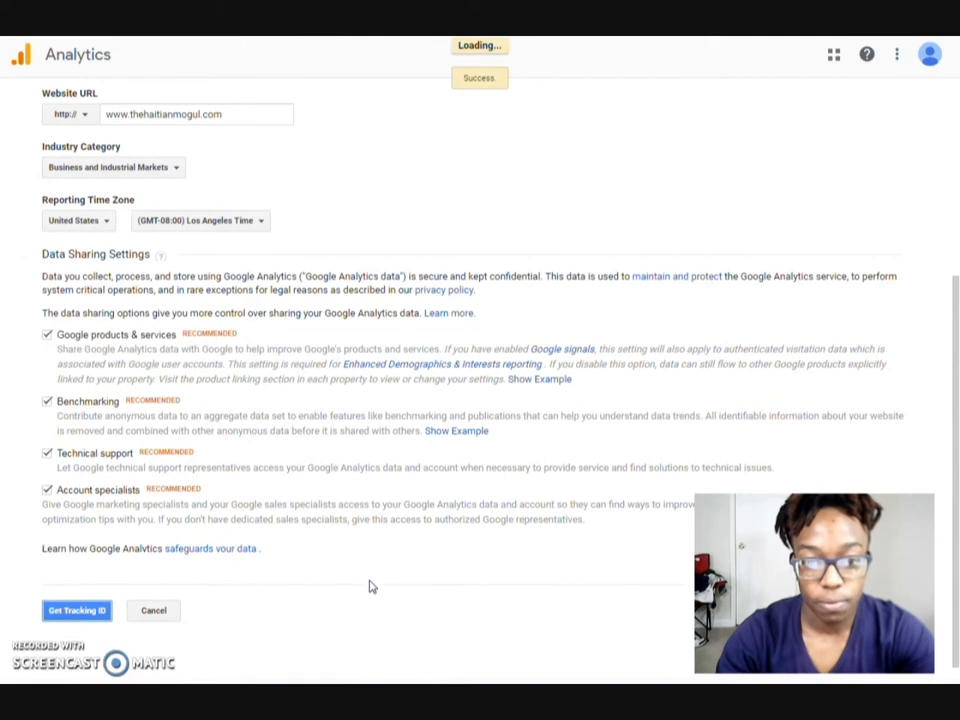
click(76, 610)
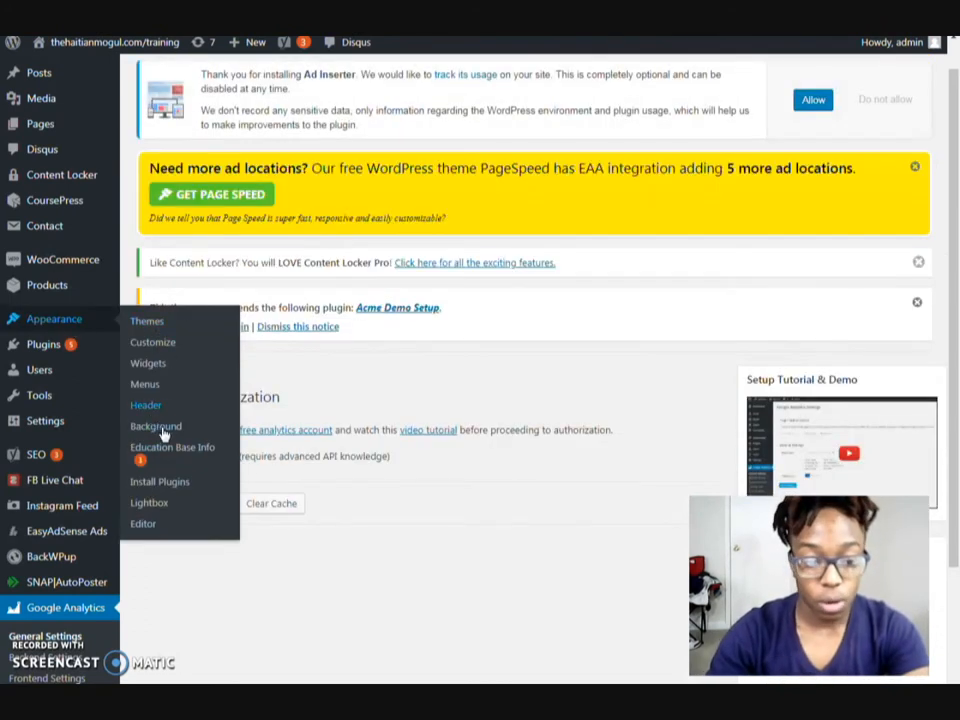
mouse_move(144, 524)
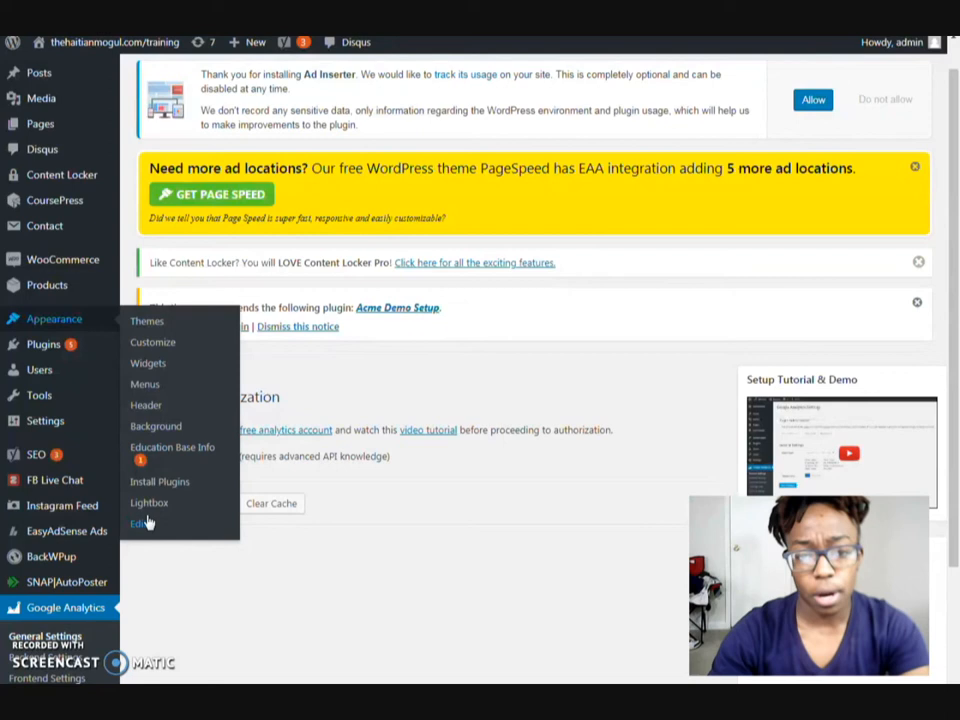
Open Appearance > Editor on the Education Base stylesheet and scroll the theme files toward Theme Header.
click(140, 524)
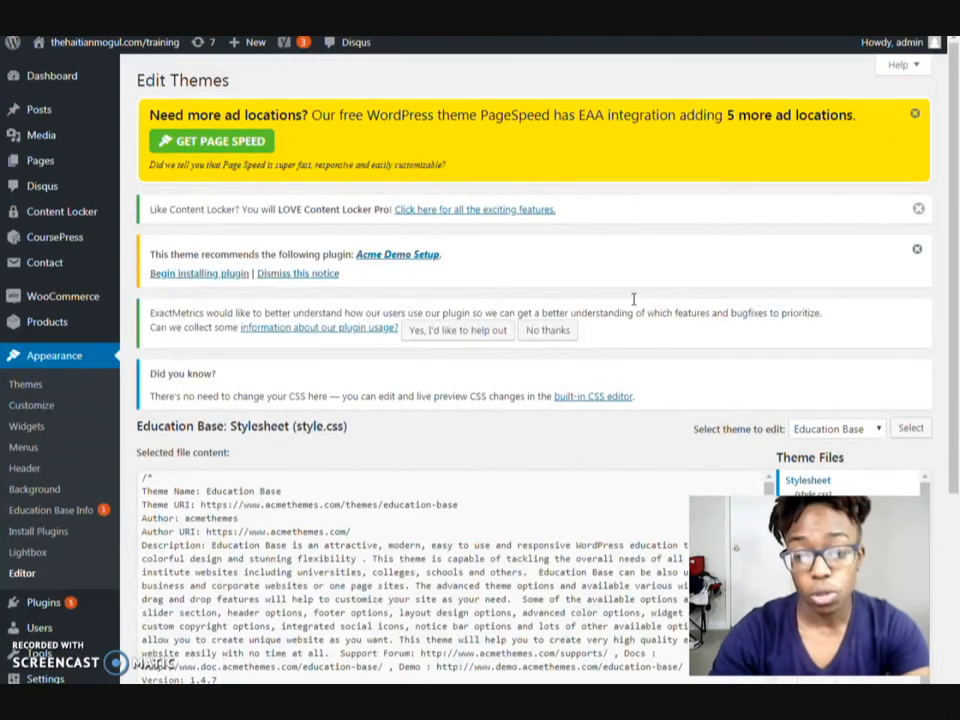
scroll(down, 3)
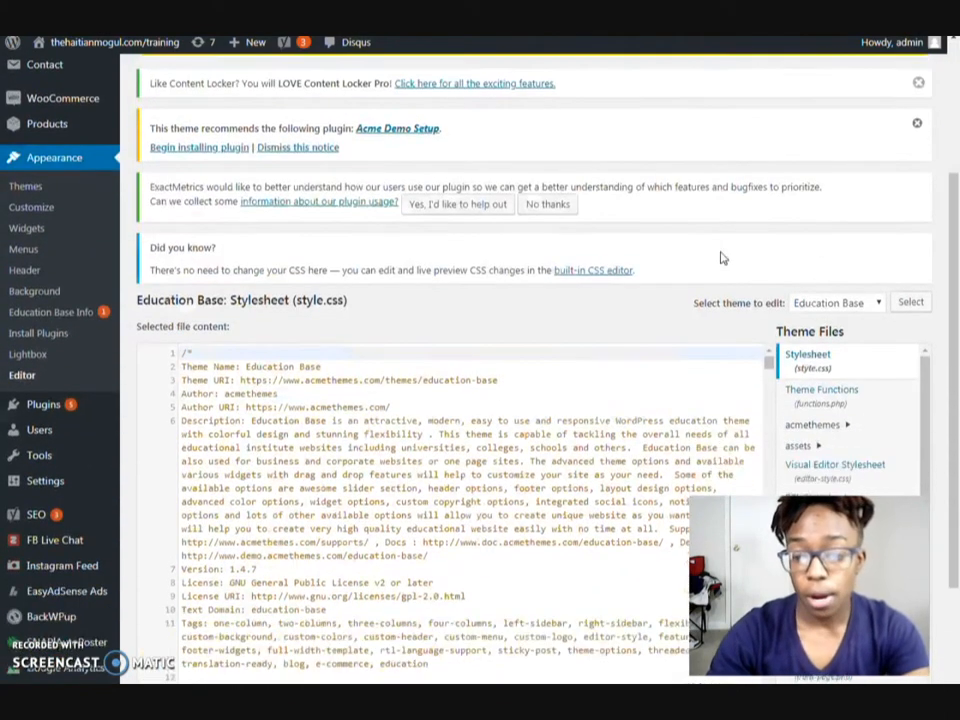
scroll(down, 3)
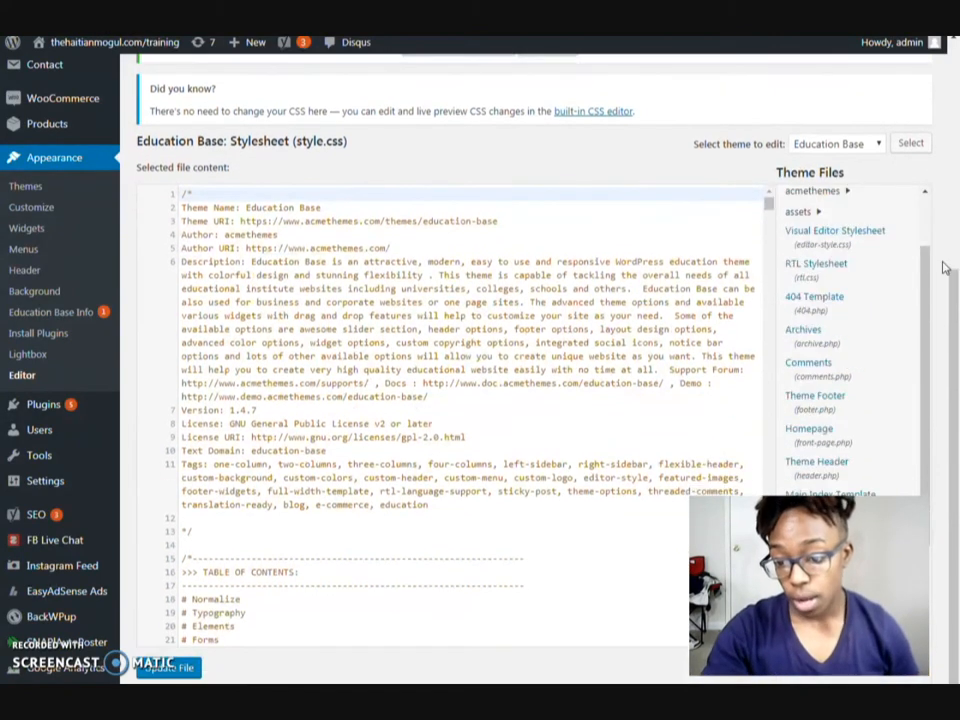
scroll(down, 3)
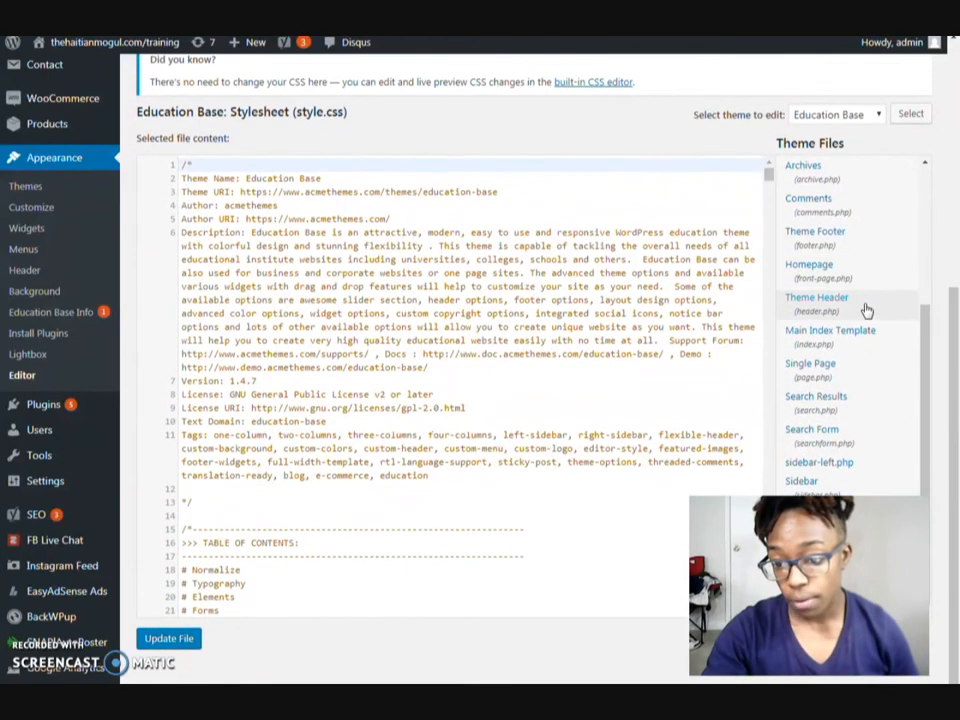
mouse_move(816, 304)
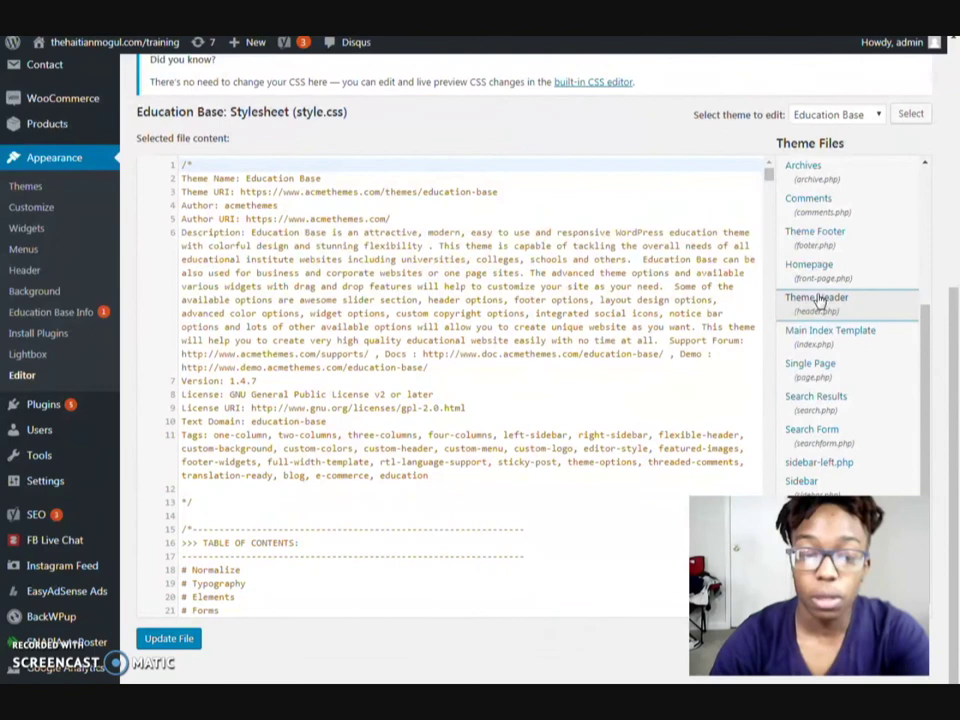
Paste the gtag.js global site tag just after the opening <head> in header.php.
click(816, 302)
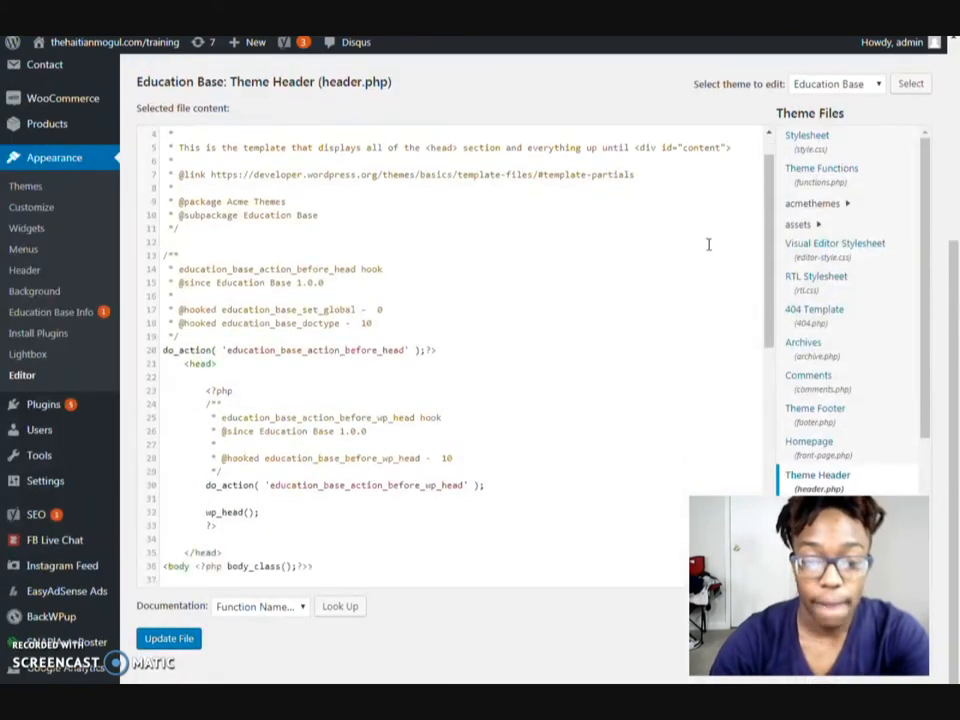
scroll(up, 3)
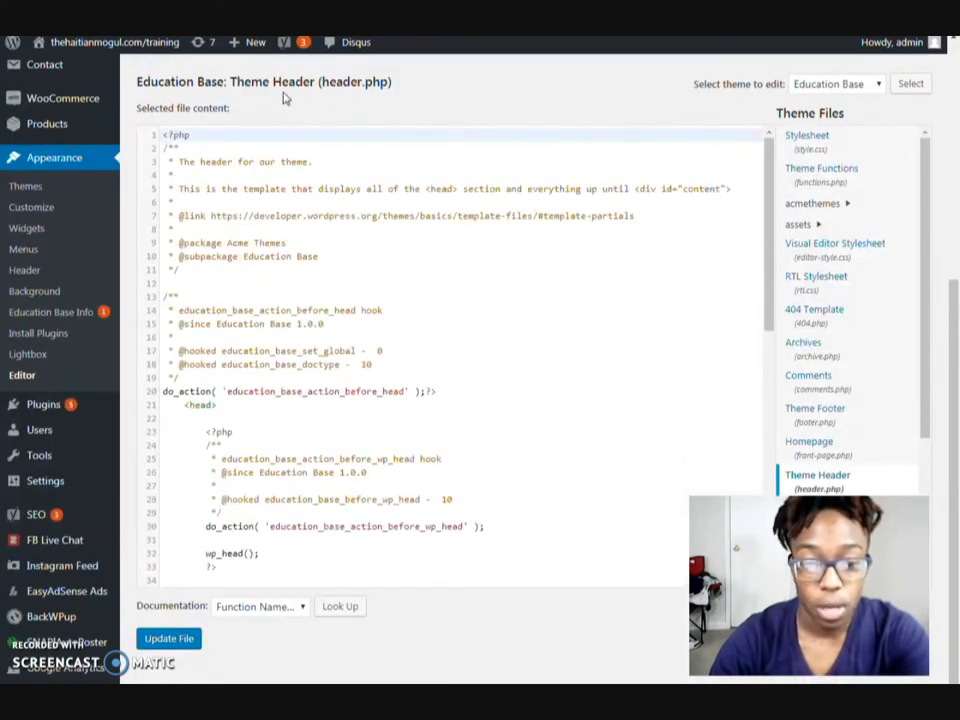
scroll(down, 3)
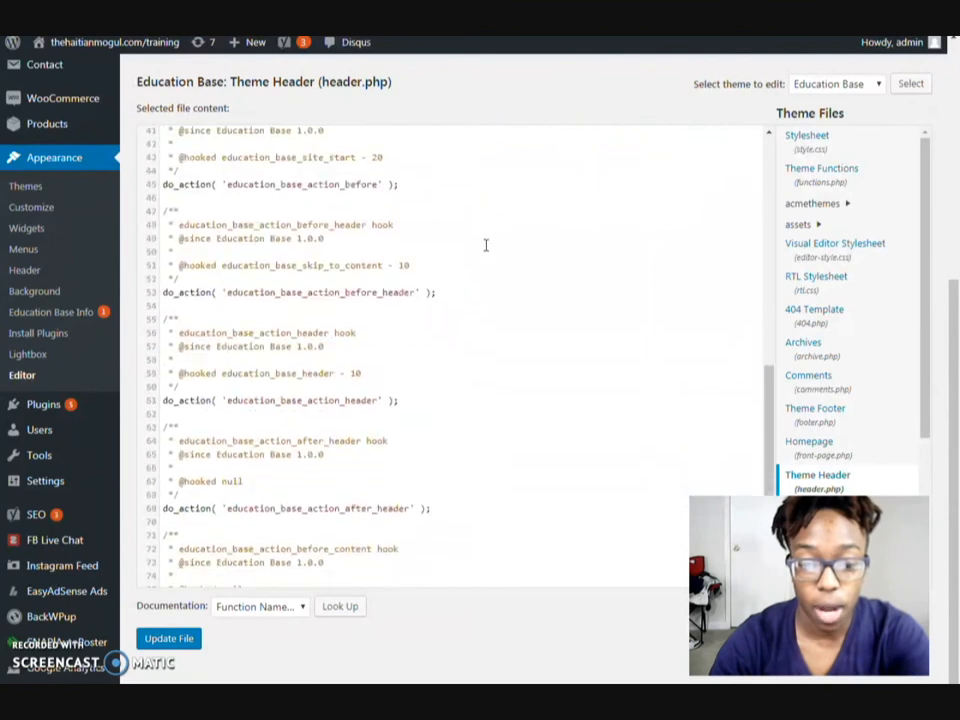
scroll(up, 3)
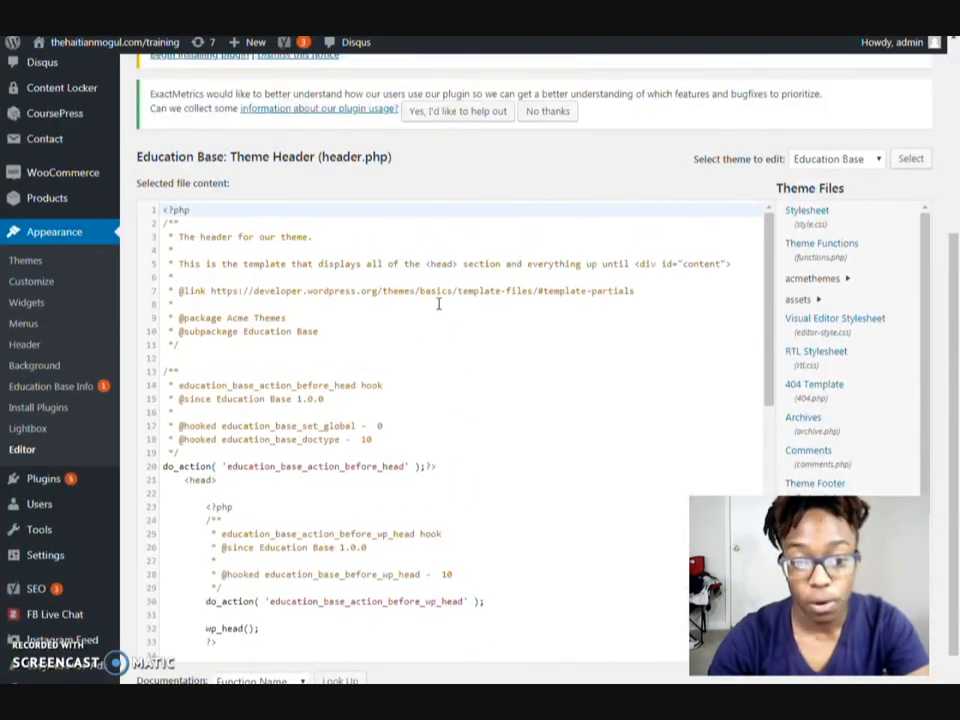
scroll(down, 3)
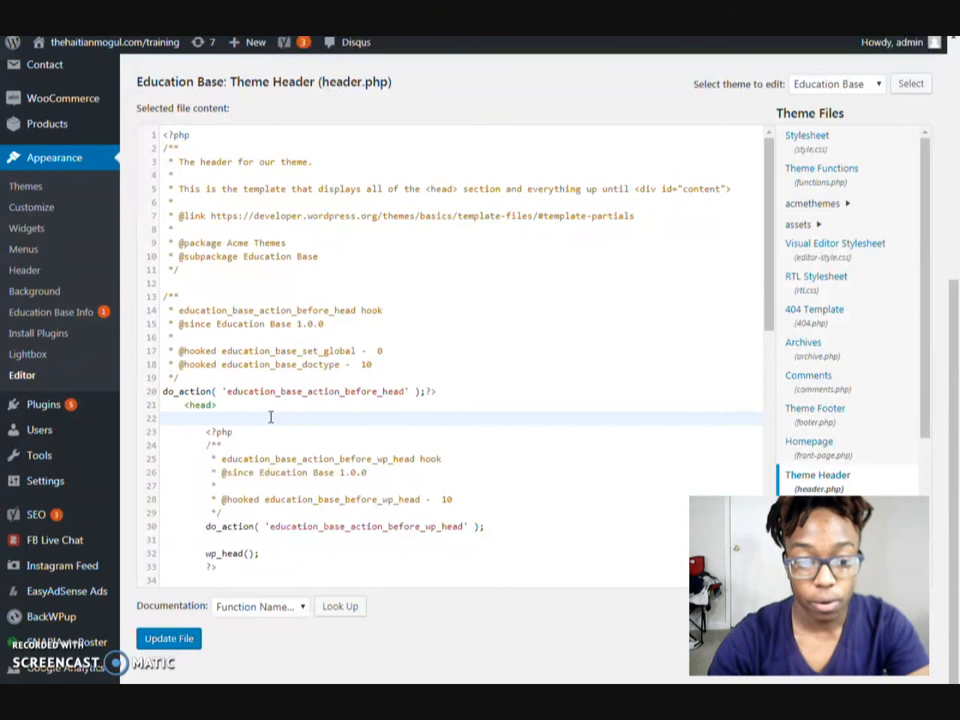
double_click(198, 404)
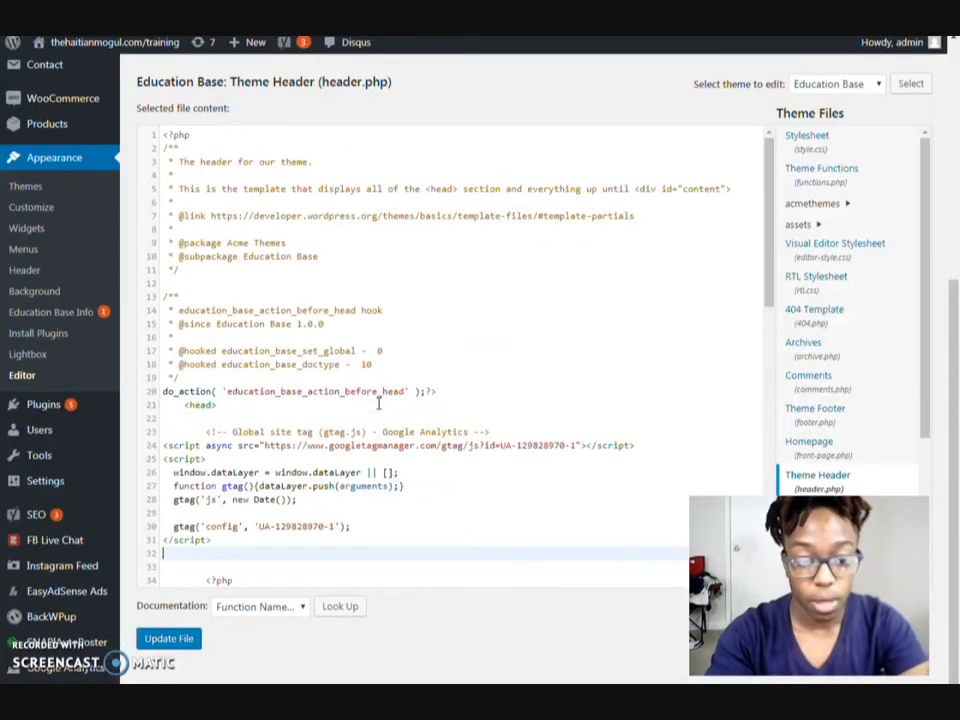
scroll(down, 3)
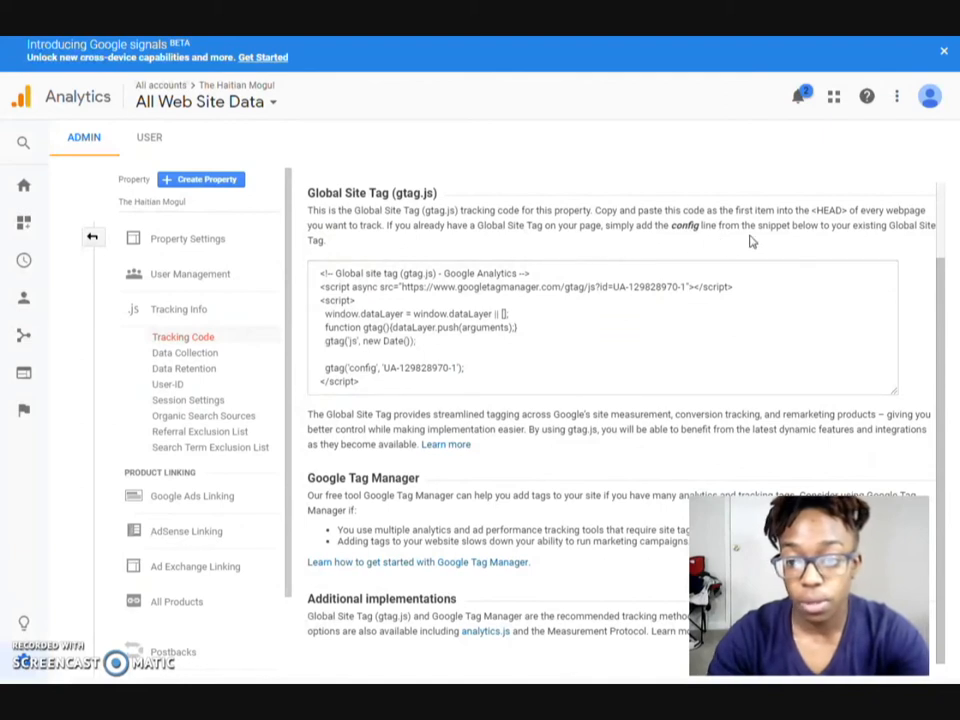
scroll(up, 3)
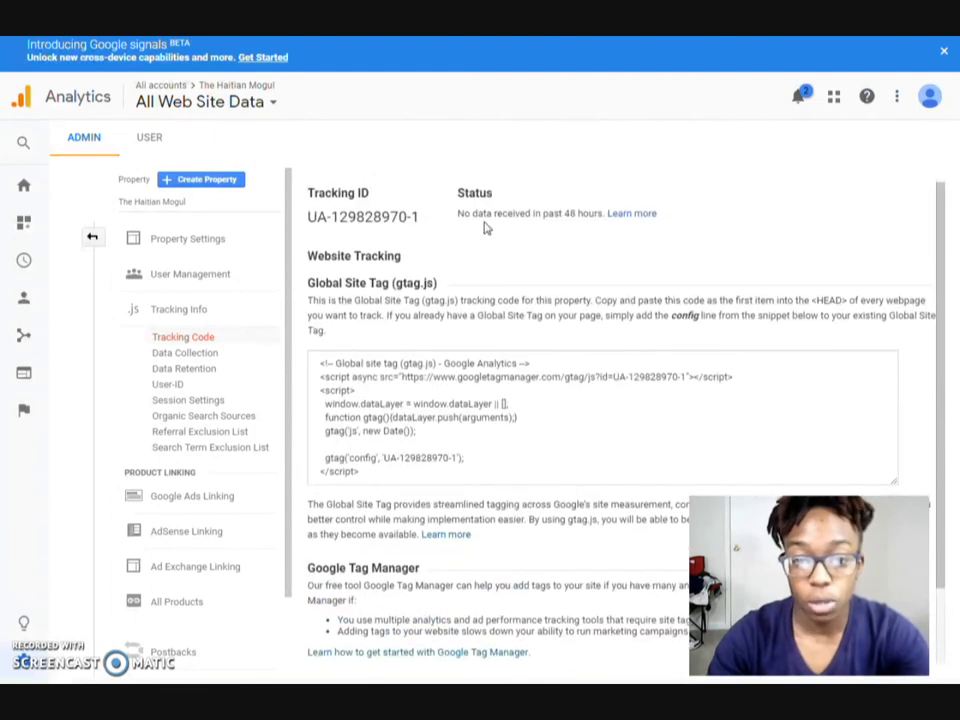
scroll(down, 3)
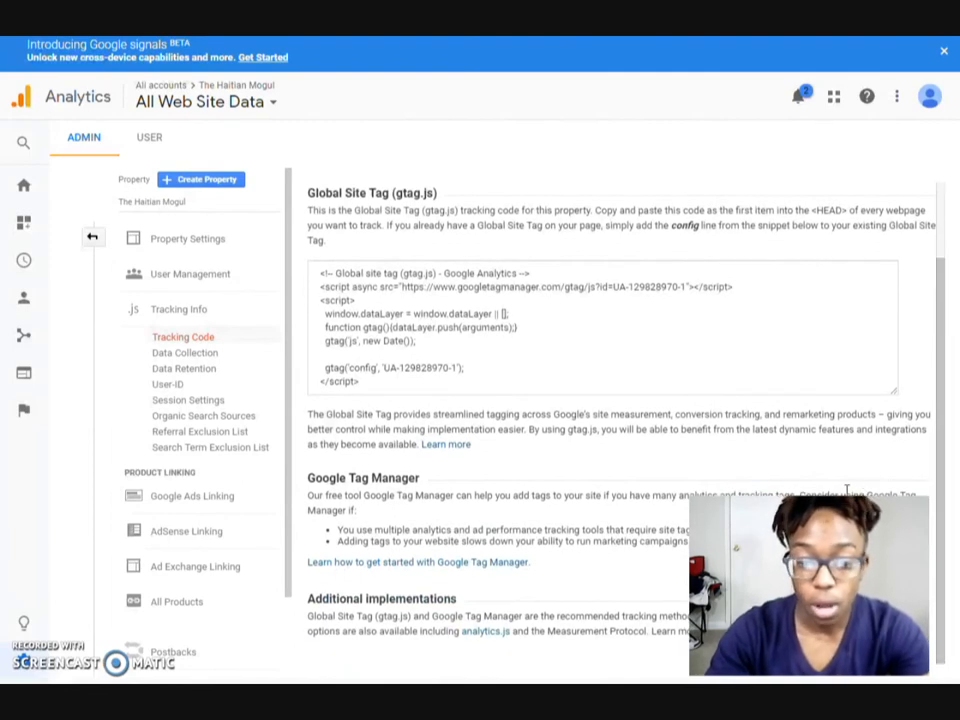
mouse_move(504, 468)
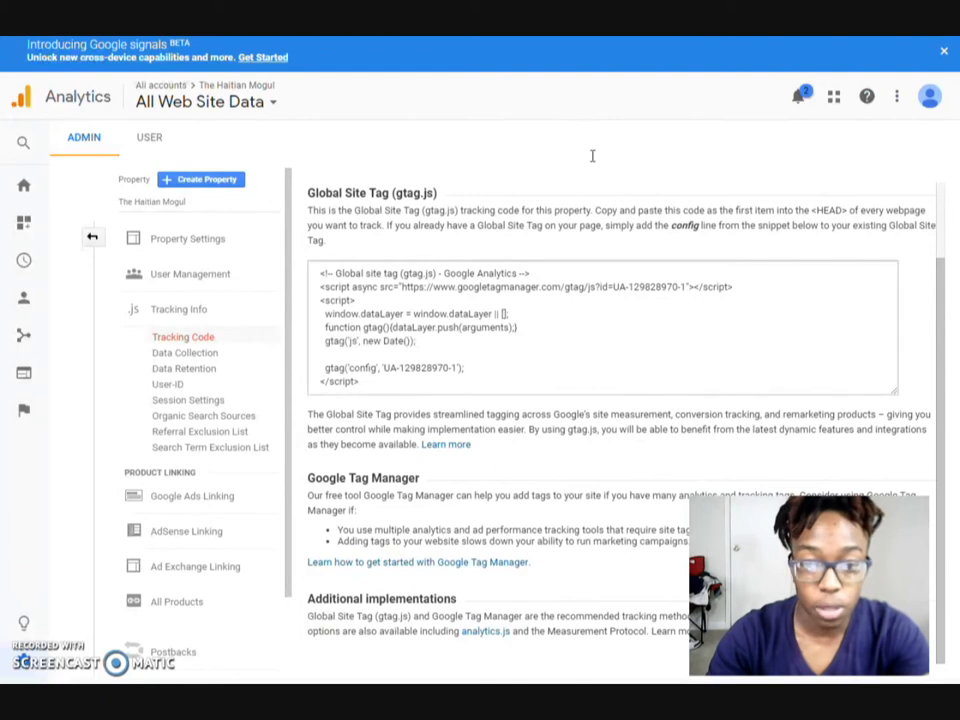
click(798, 96)
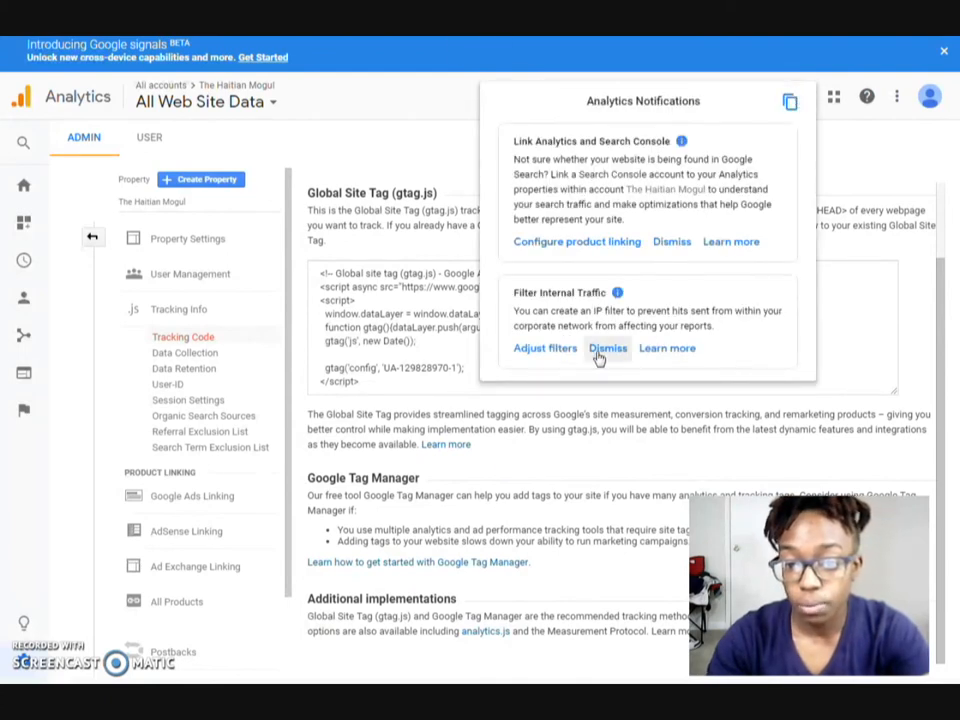
Dismiss the pending notifications and go to the Product Linking page listing AdSense, Google Ads and Ad Exchange.
click(608, 348)
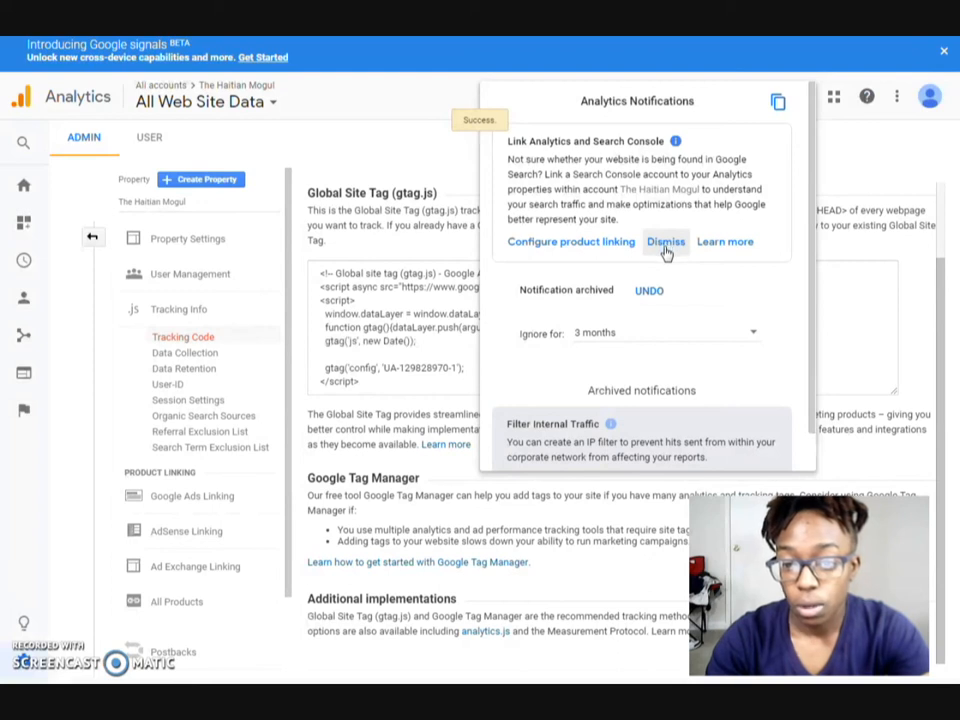
click(664, 240)
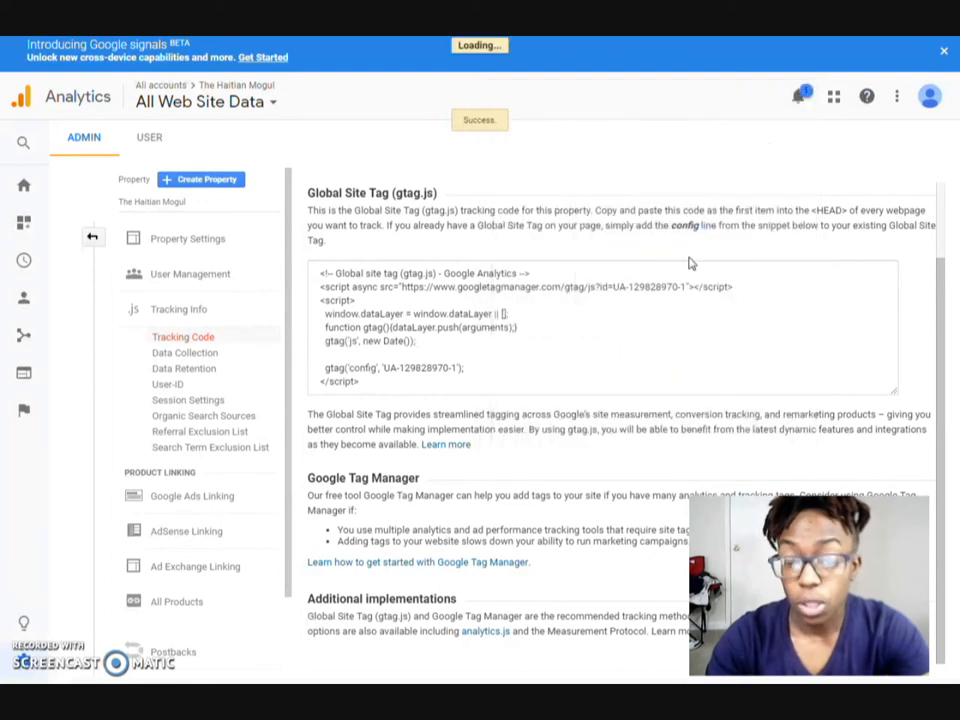
click(176, 600)
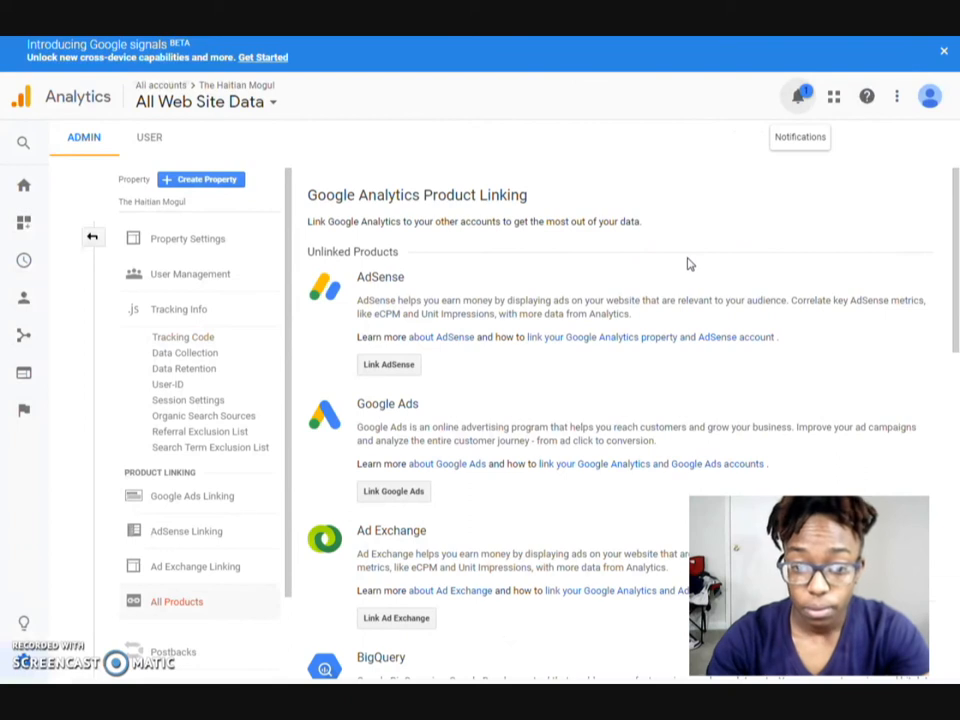
Choose Link AdSense under All Products to start linking this property.
scroll(down, 3)
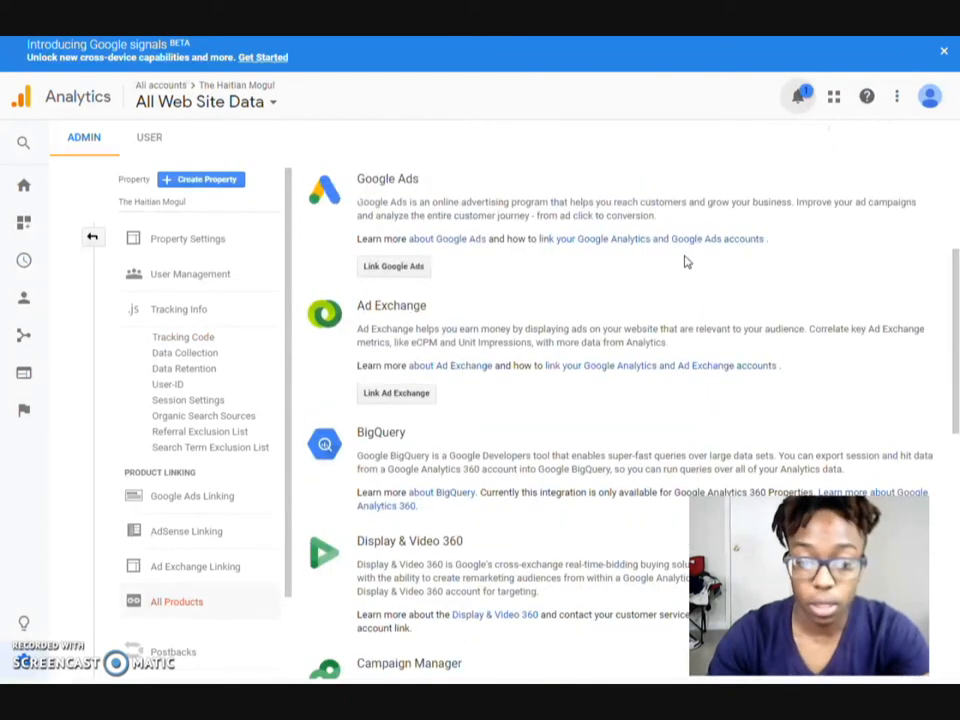
scroll(up, 3)
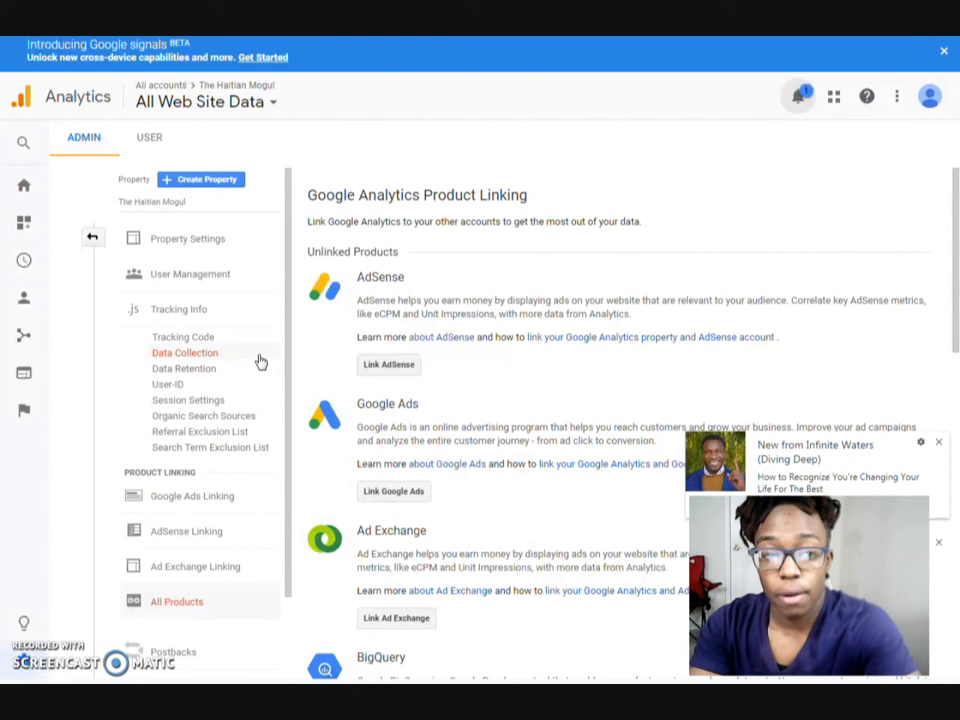
mouse_move(294, 360)
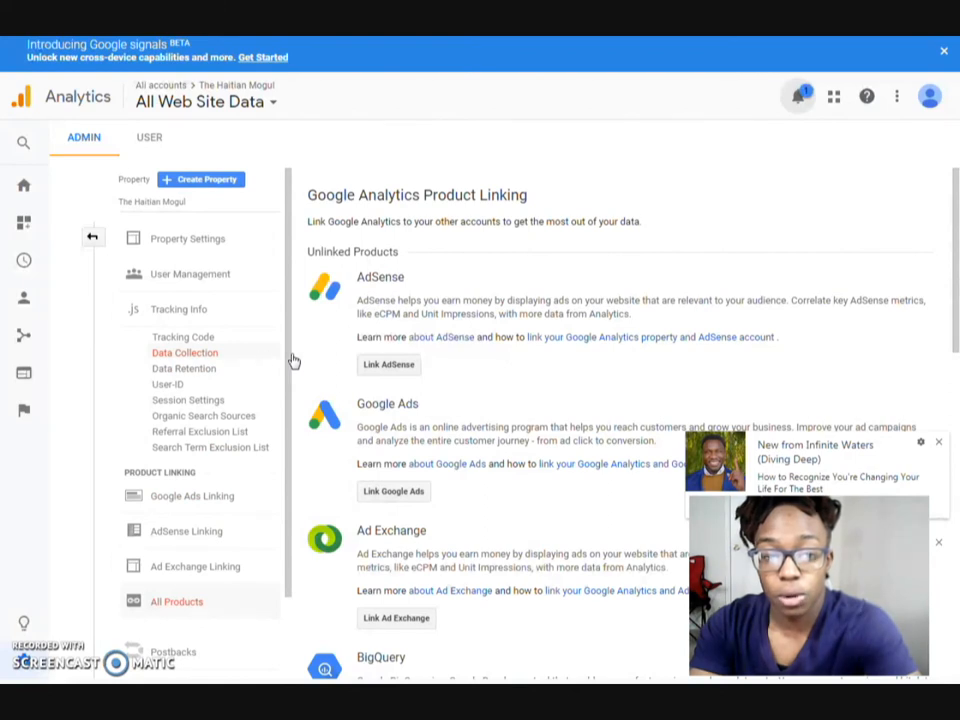
mouse_move(556, 400)
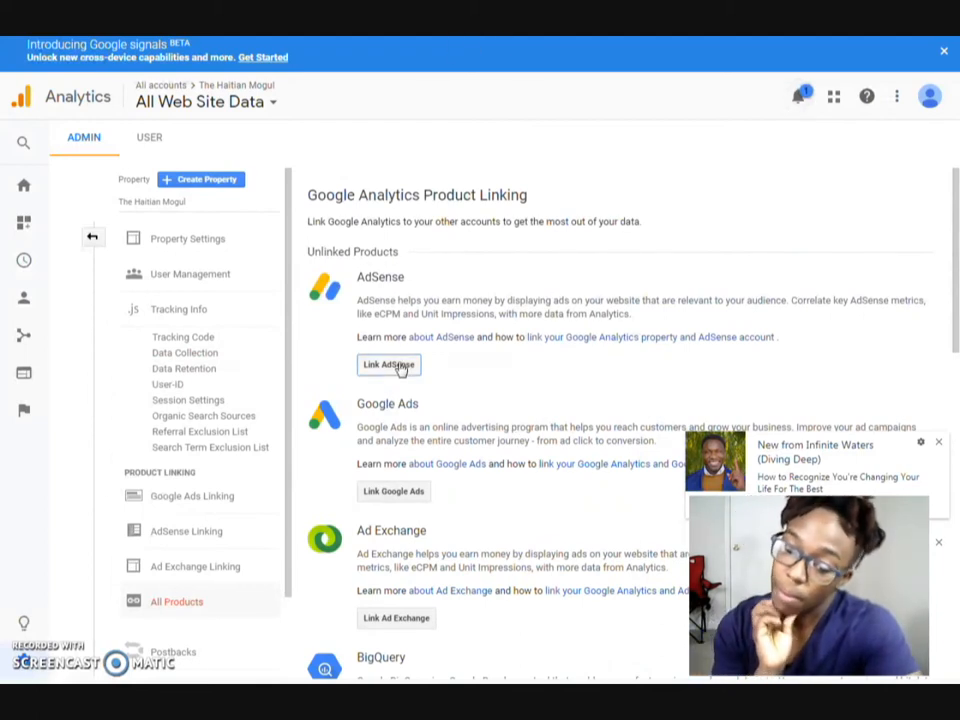
mouse_move(548, 332)
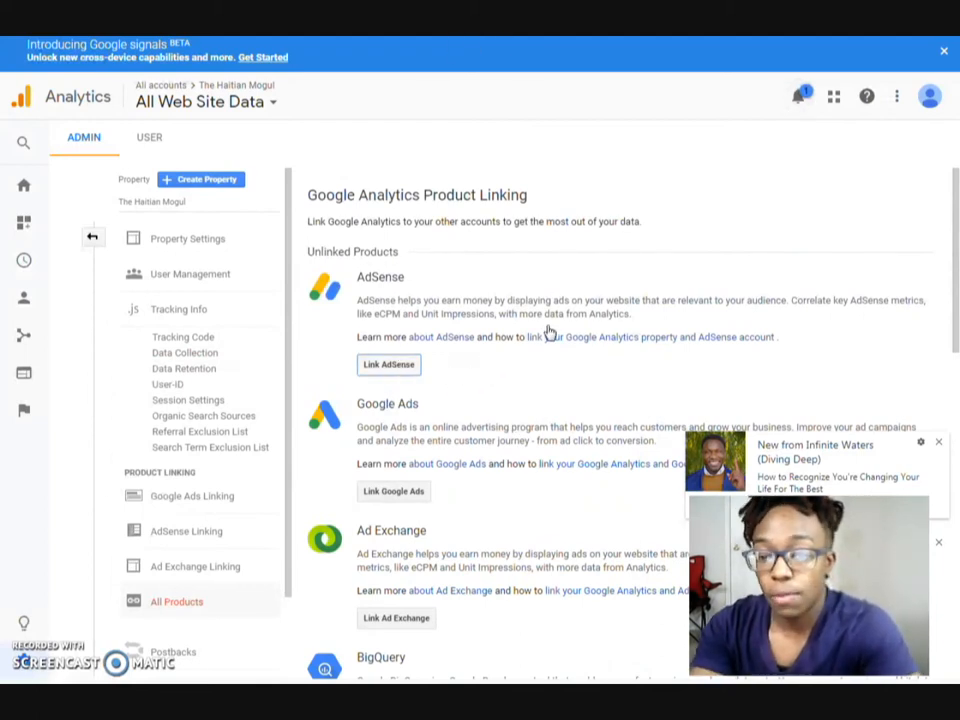
click(388, 364)
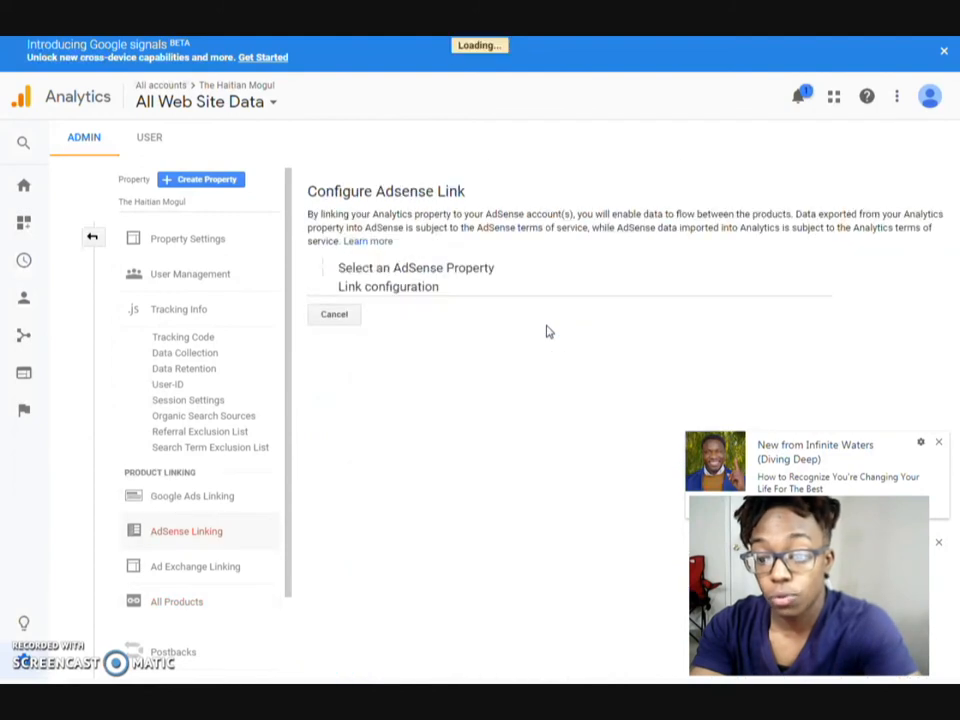
Select the AdSense for Content property of the publisher account and continue to link configuration.
click(416, 268)
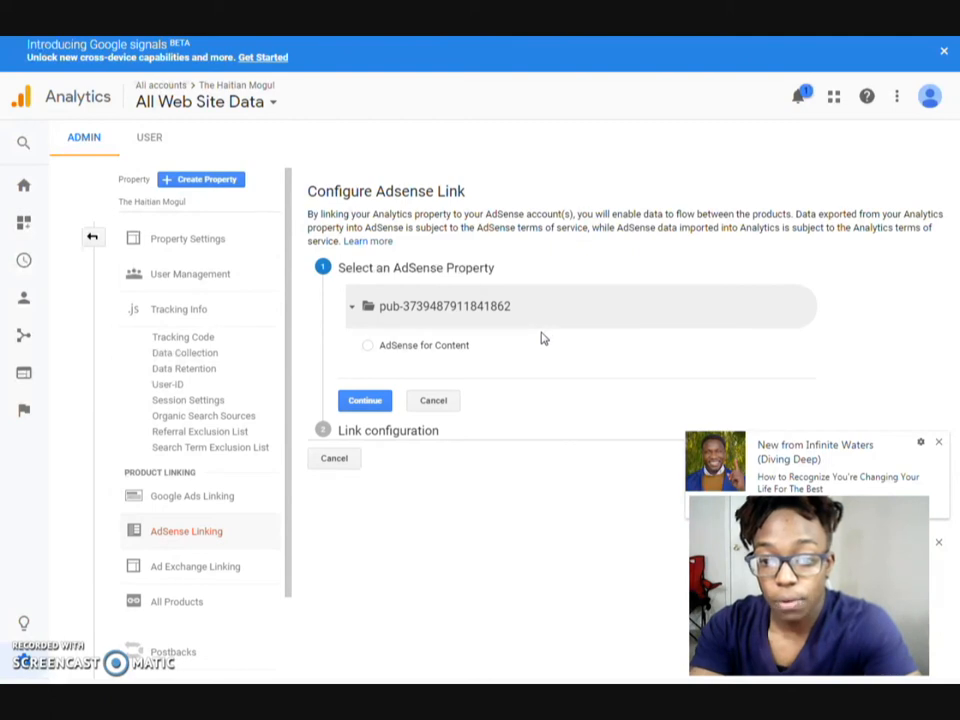
mouse_move(548, 336)
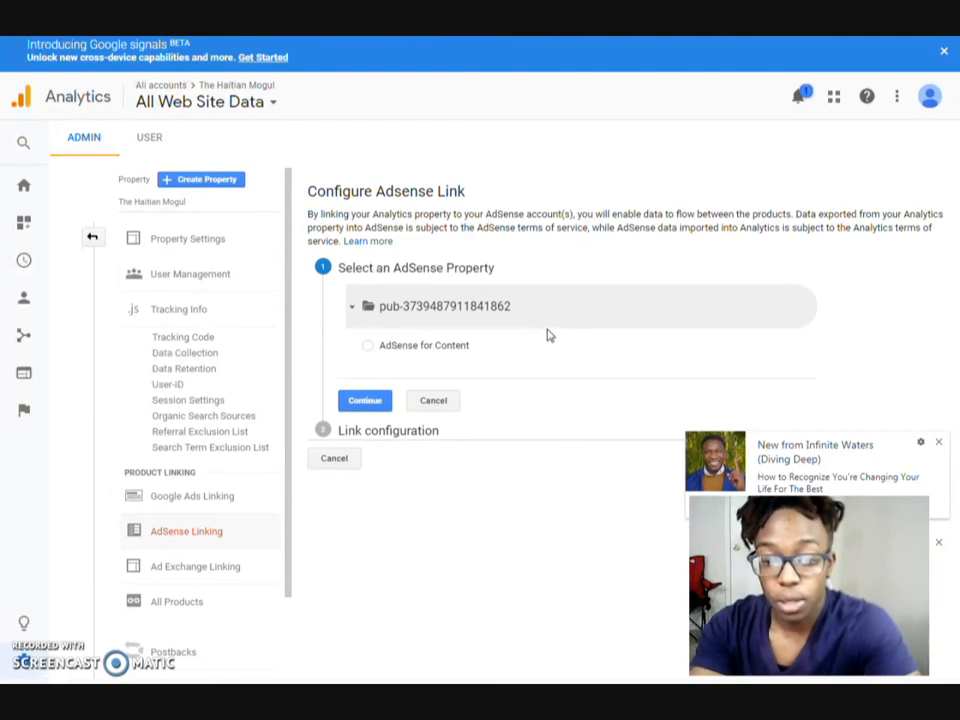
click(368, 344)
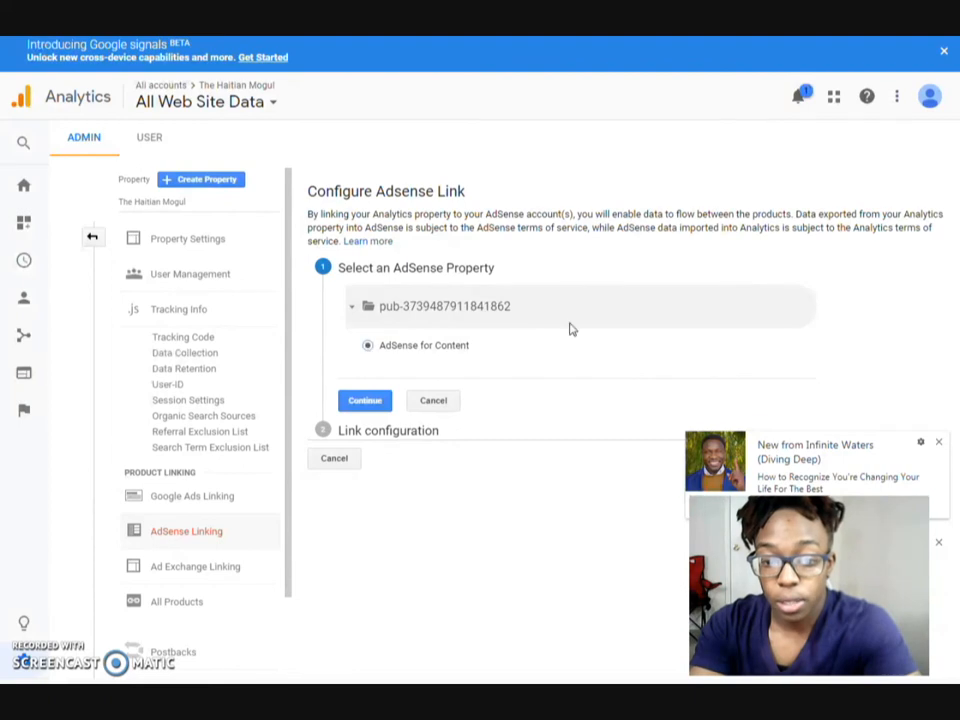
click(364, 400)
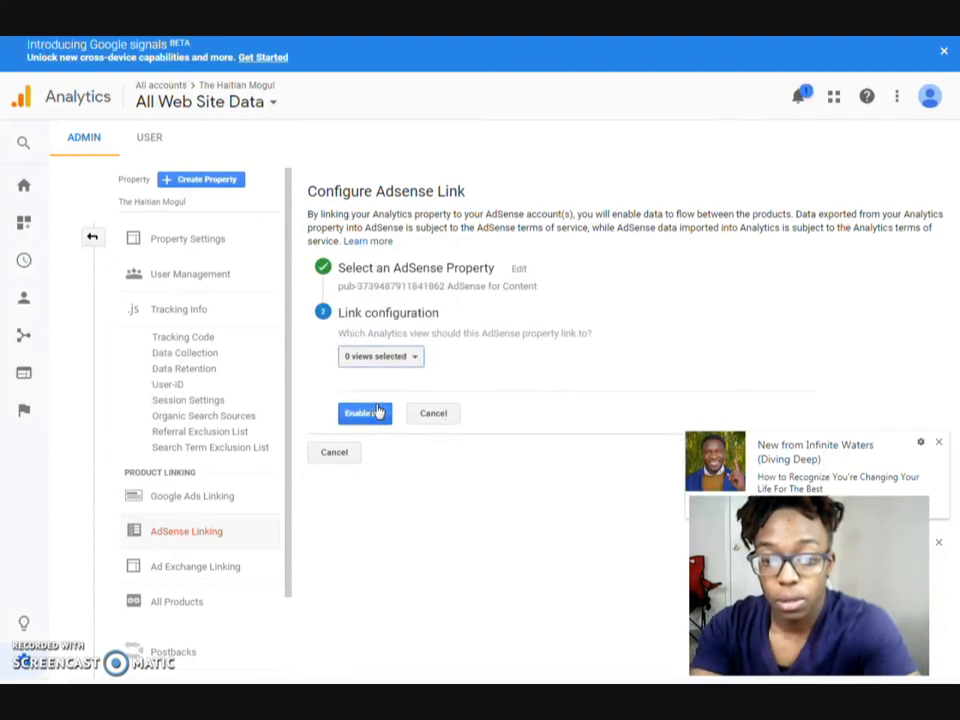
mouse_move(398, 356)
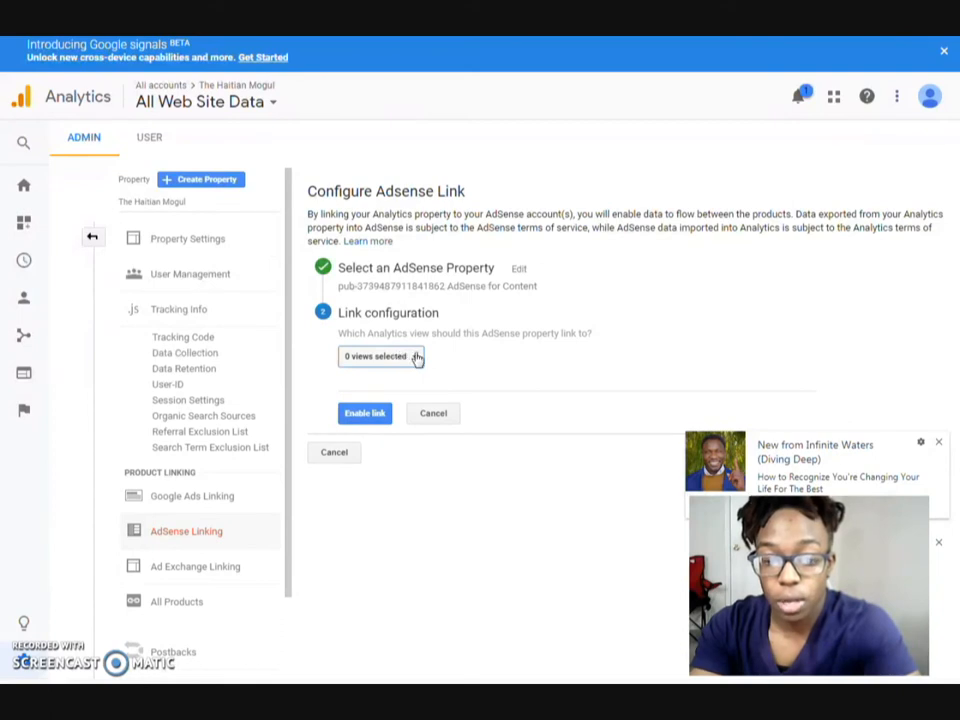
Link the All Web Site Data view, enable the AdSense link and finish the setup.
click(380, 356)
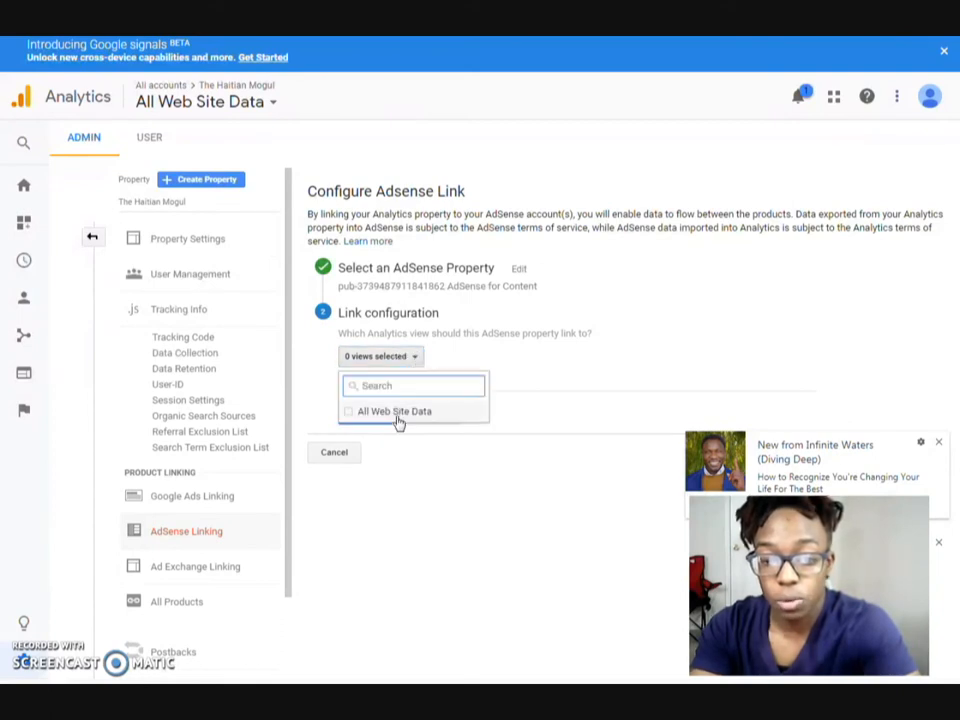
click(348, 412)
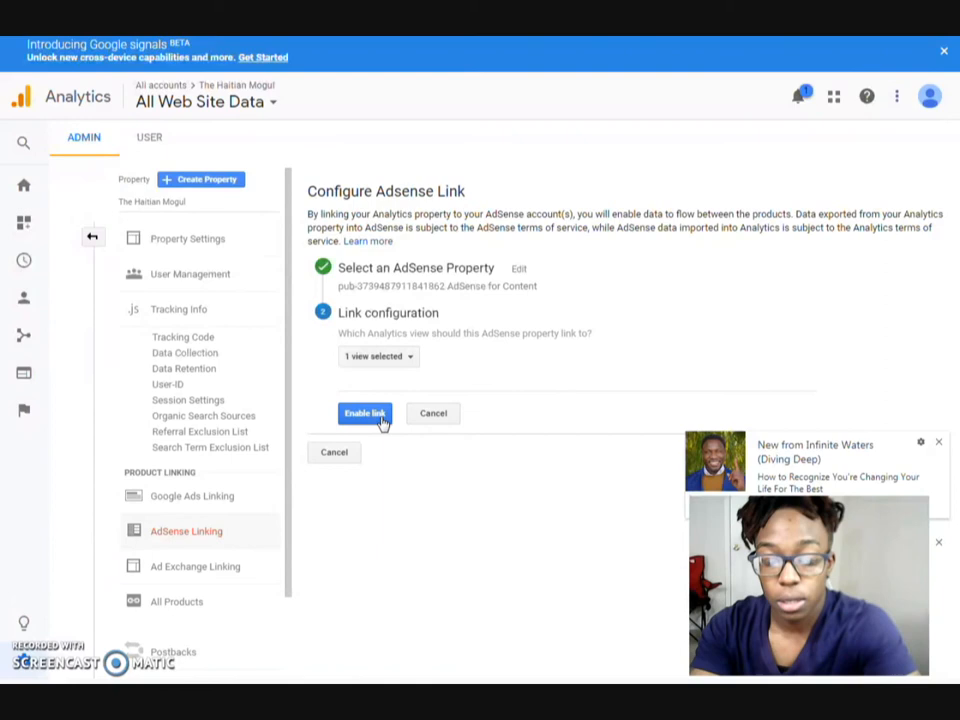
click(364, 412)
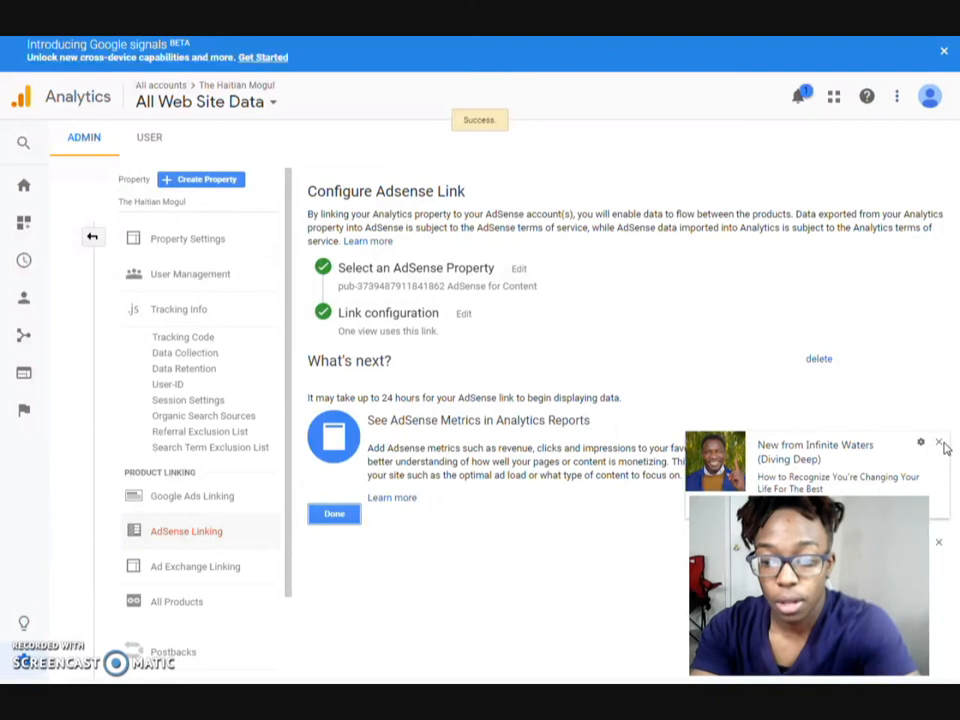
click(938, 442)
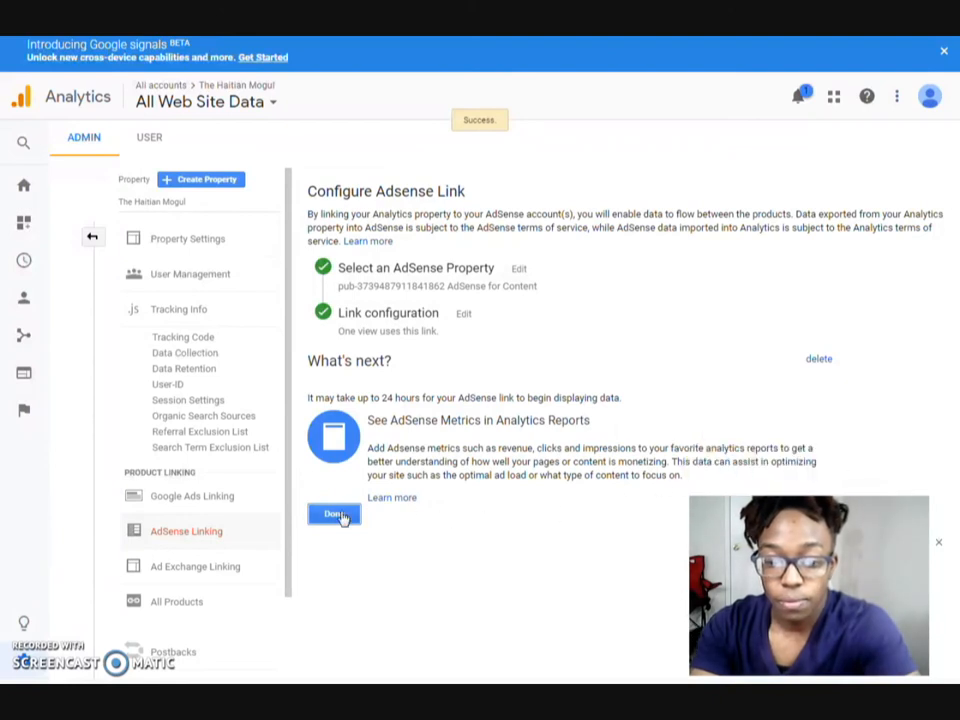
mouse_move(390, 536)
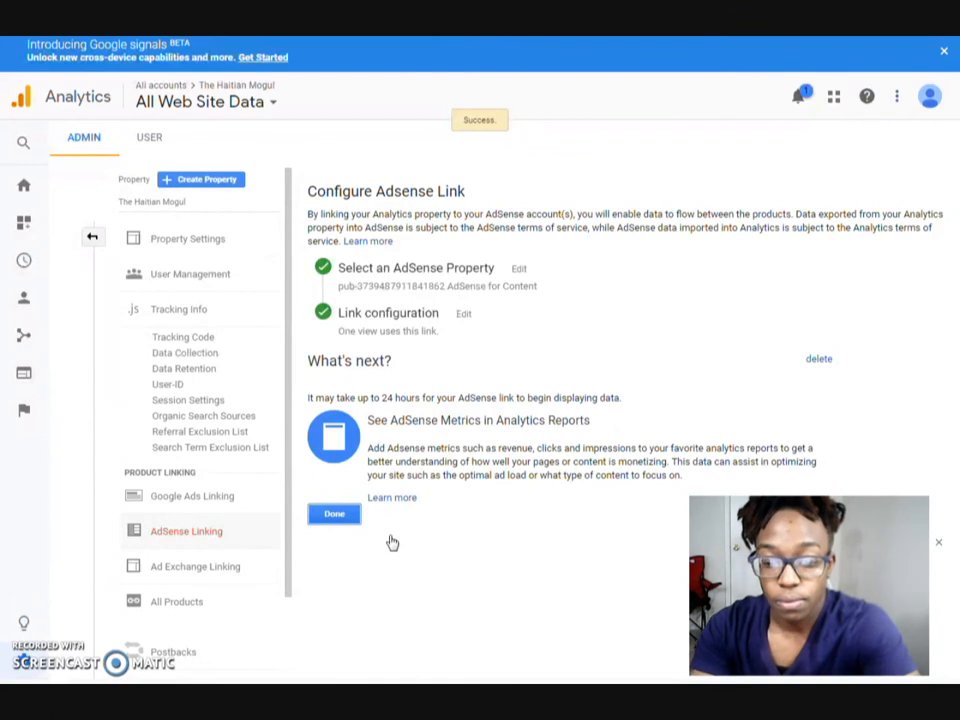
mouse_move(338, 342)
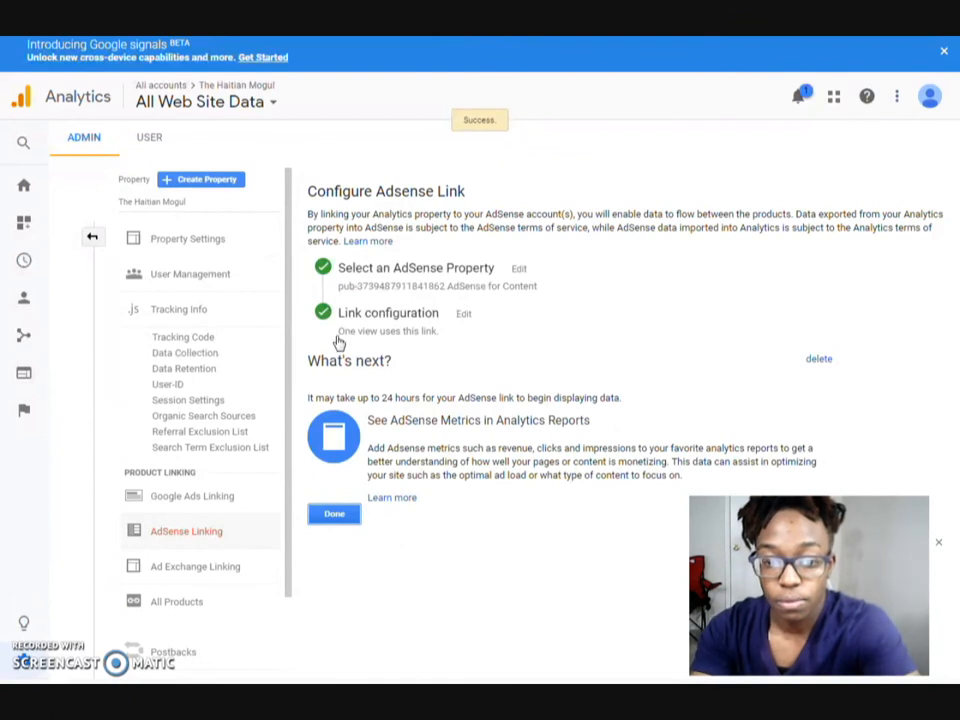
click(334, 512)
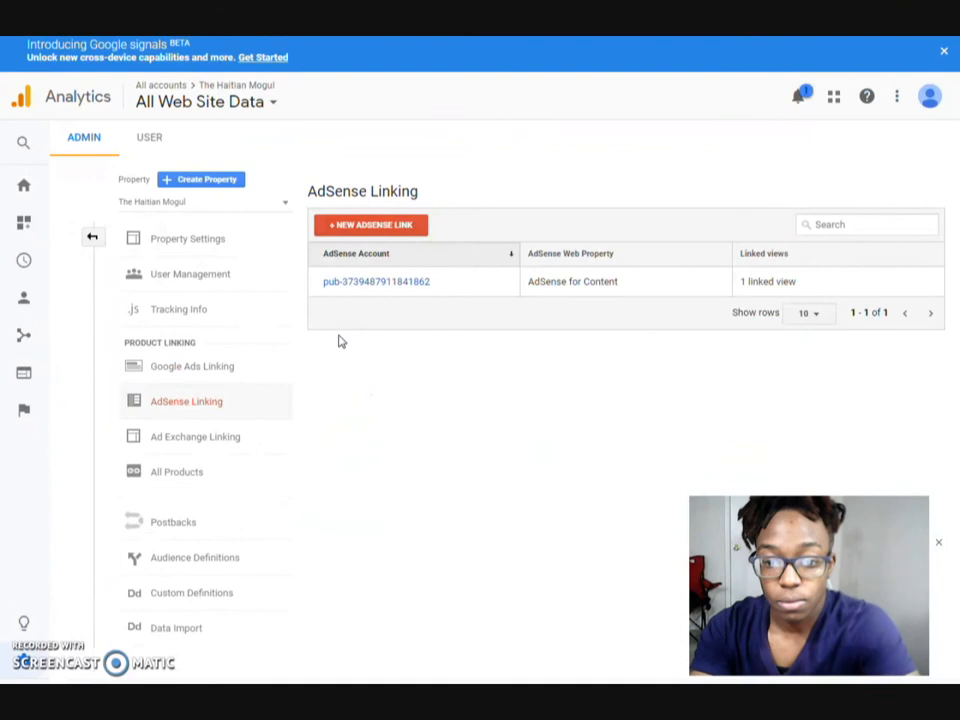
mouse_move(204, 430)
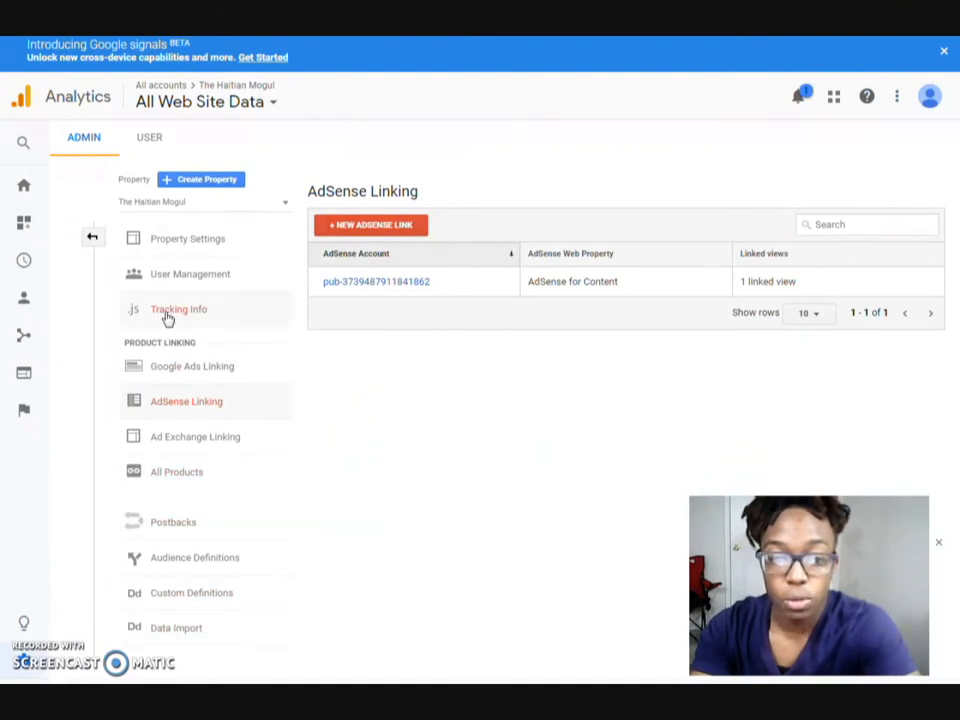
mouse_move(24, 188)
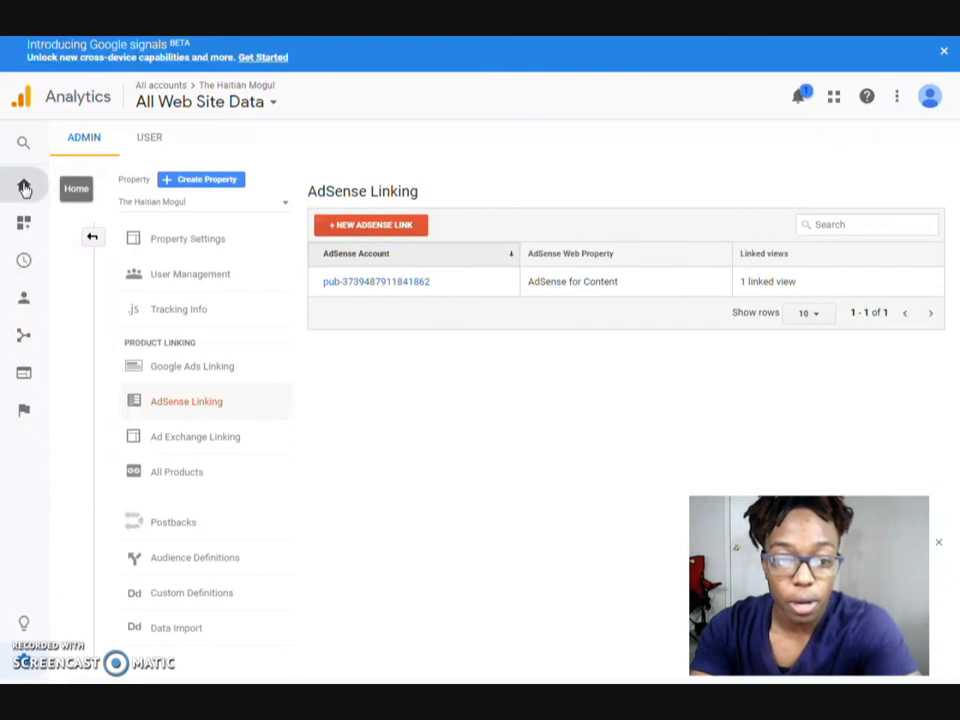
mouse_move(24, 188)
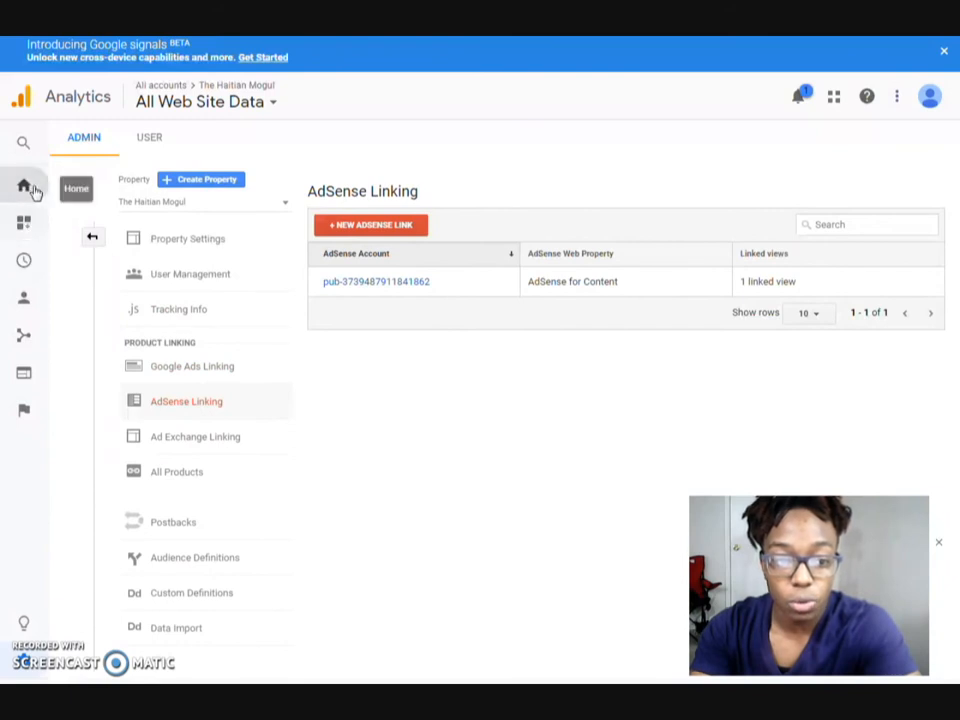
Return from AdSense Linking to the Google Analytics Home report.
click(24, 184)
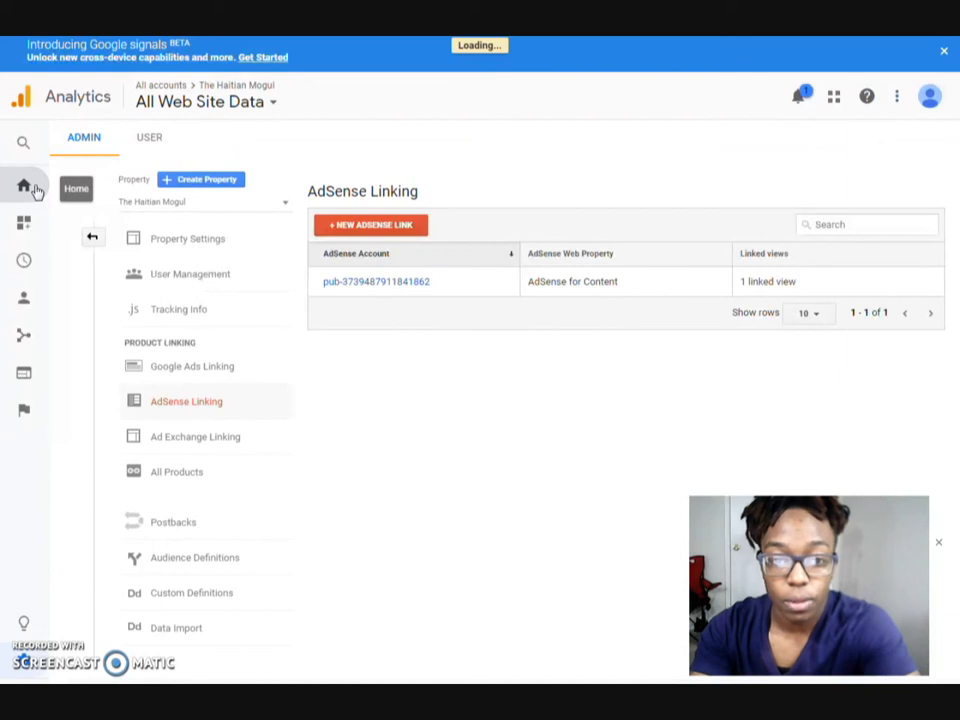
mouse_move(192, 284)
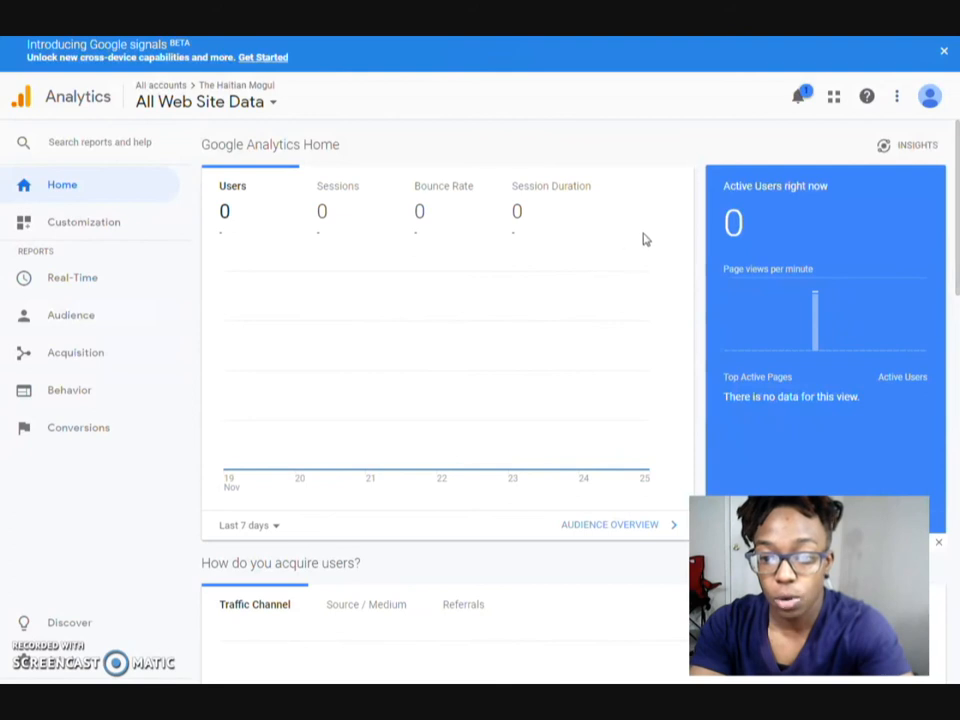
Dismiss the Link Analytics and Search Console notification from the bell panel.
scroll(down, 3)
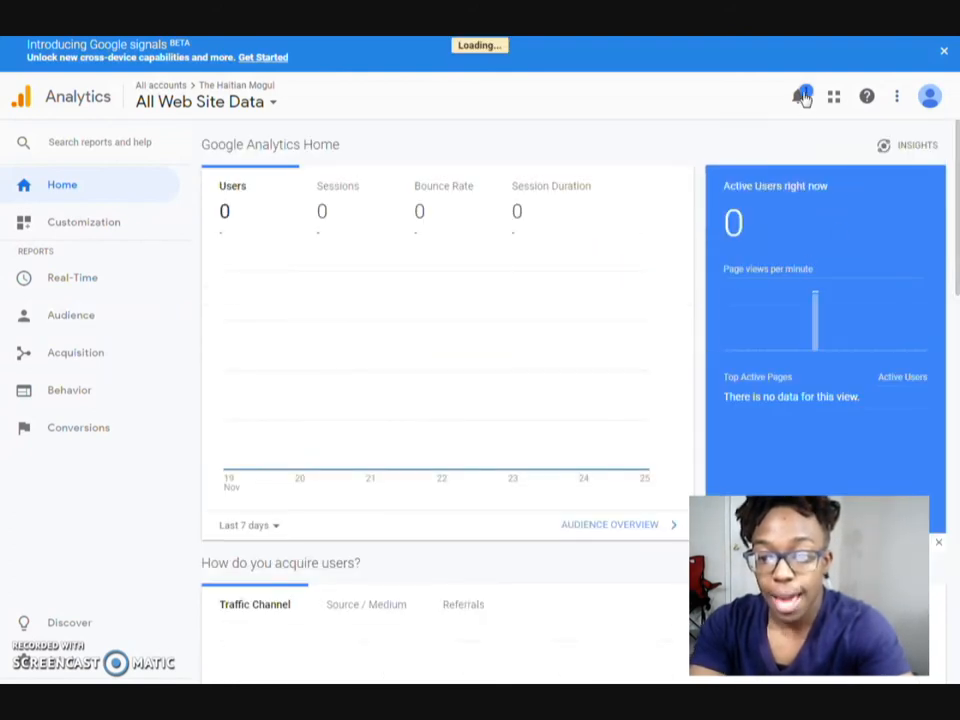
click(804, 96)
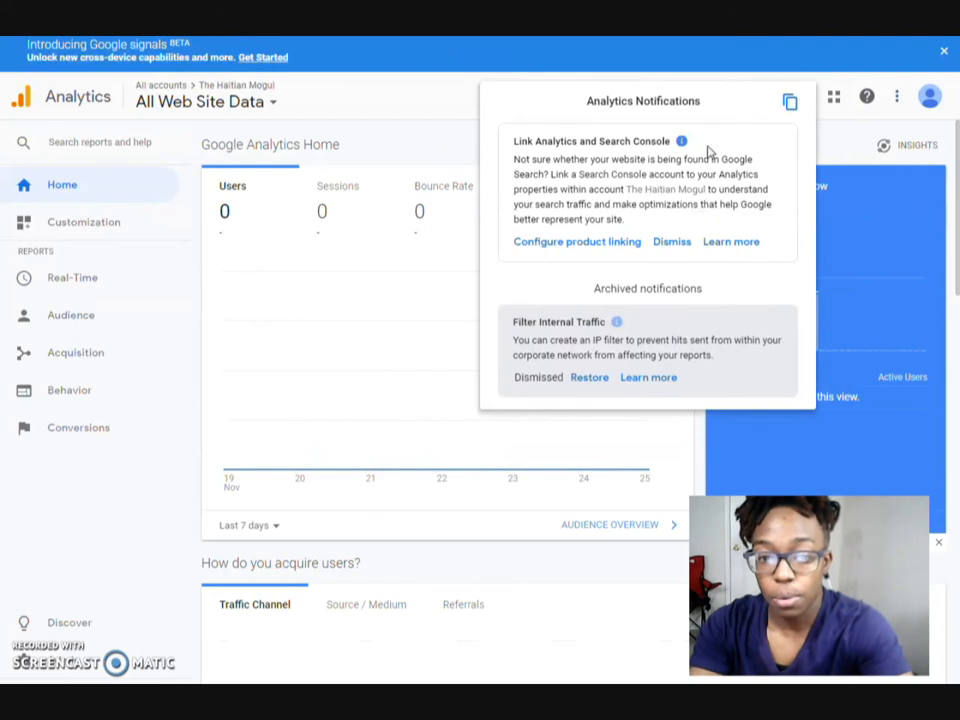
mouse_move(850, 136)
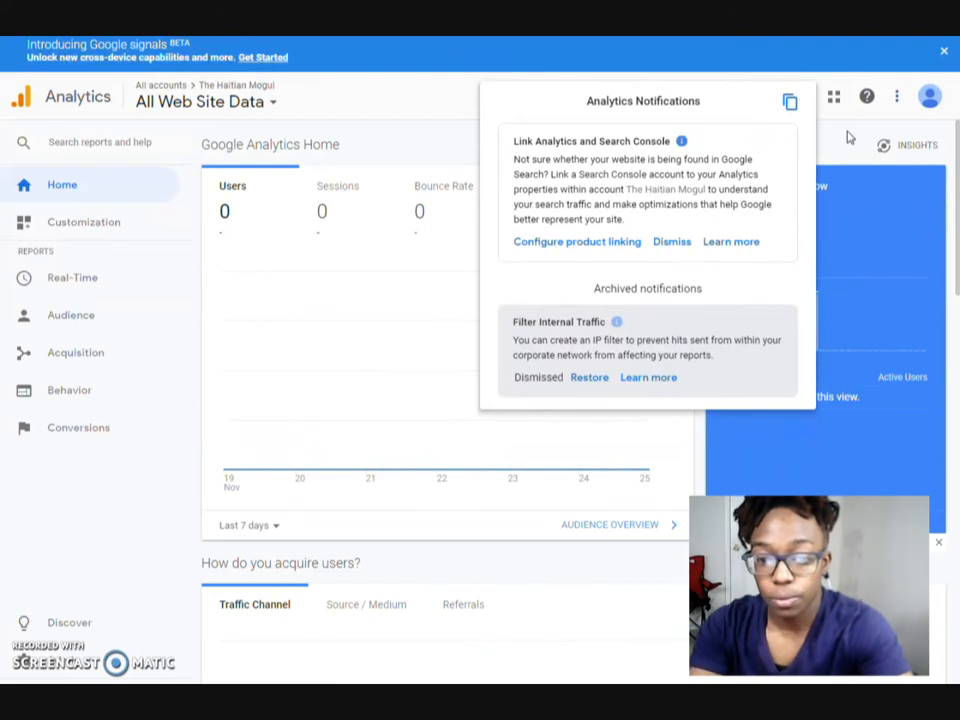
click(672, 240)
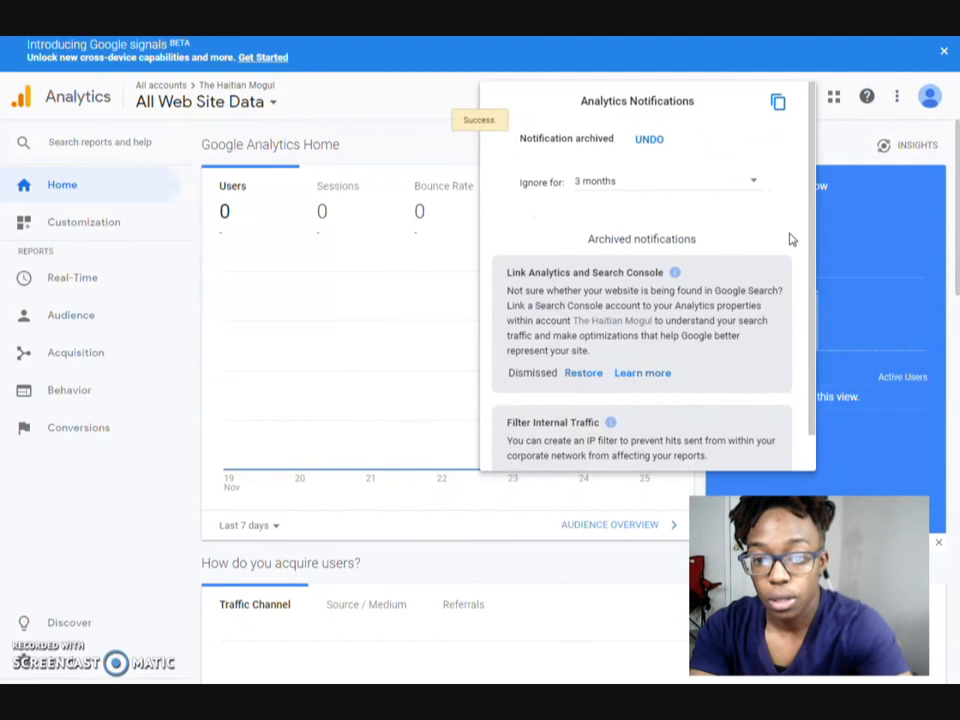
mouse_move(796, 132)
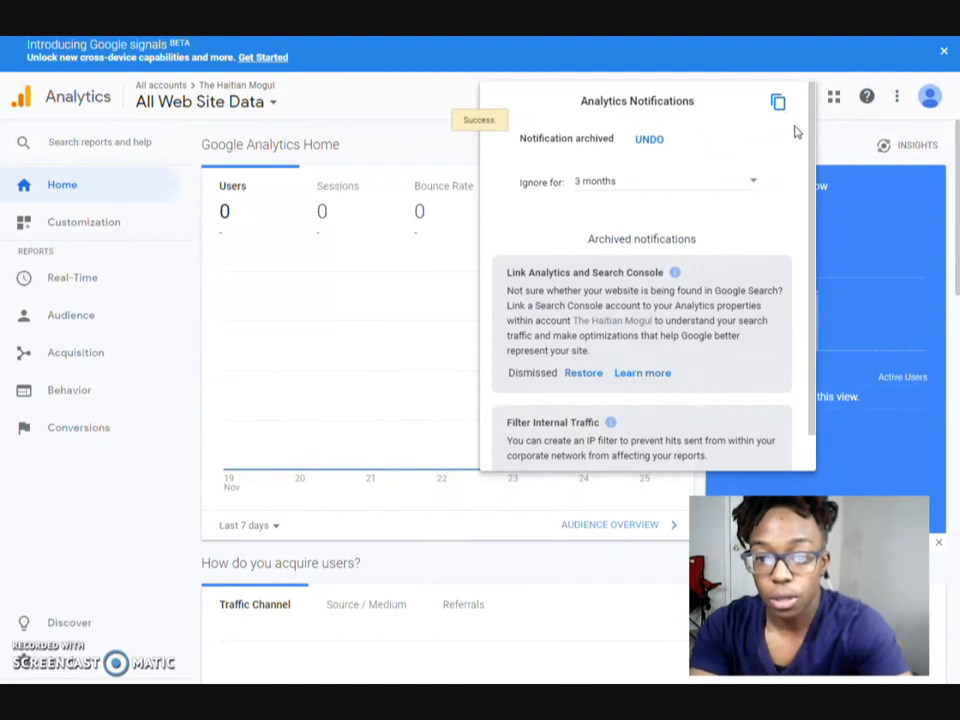
mouse_move(742, 192)
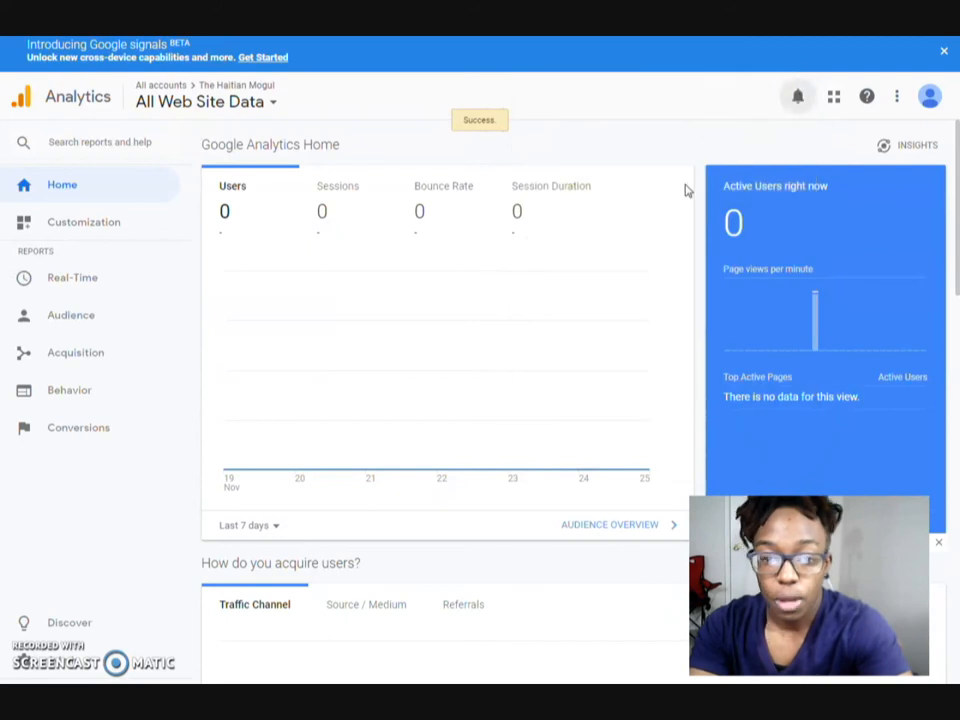
mouse_move(732, 224)
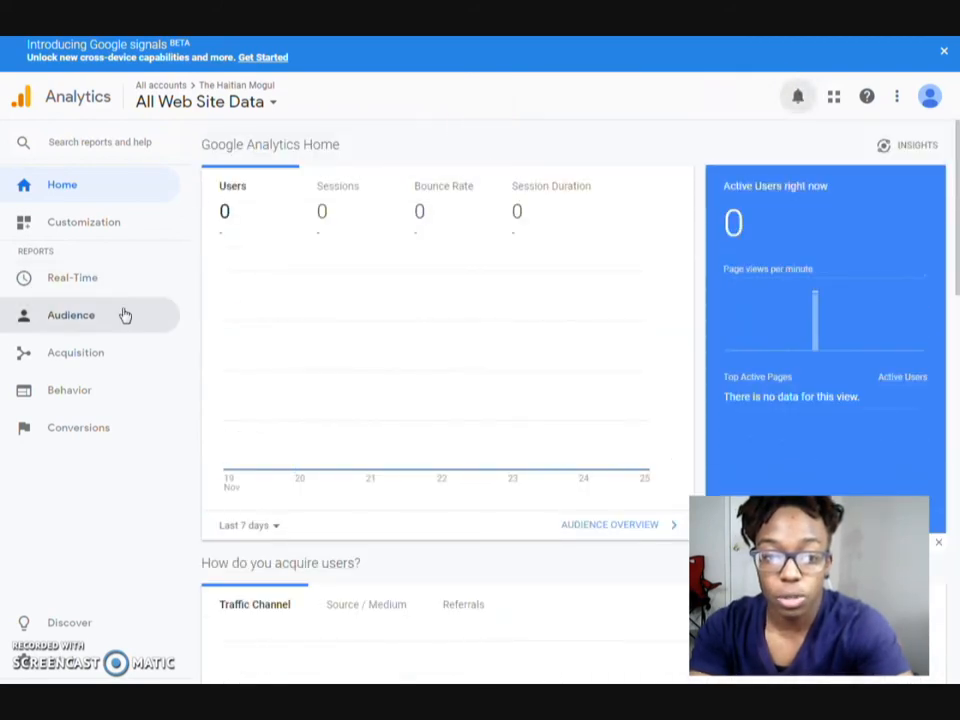
mouse_move(72, 276)
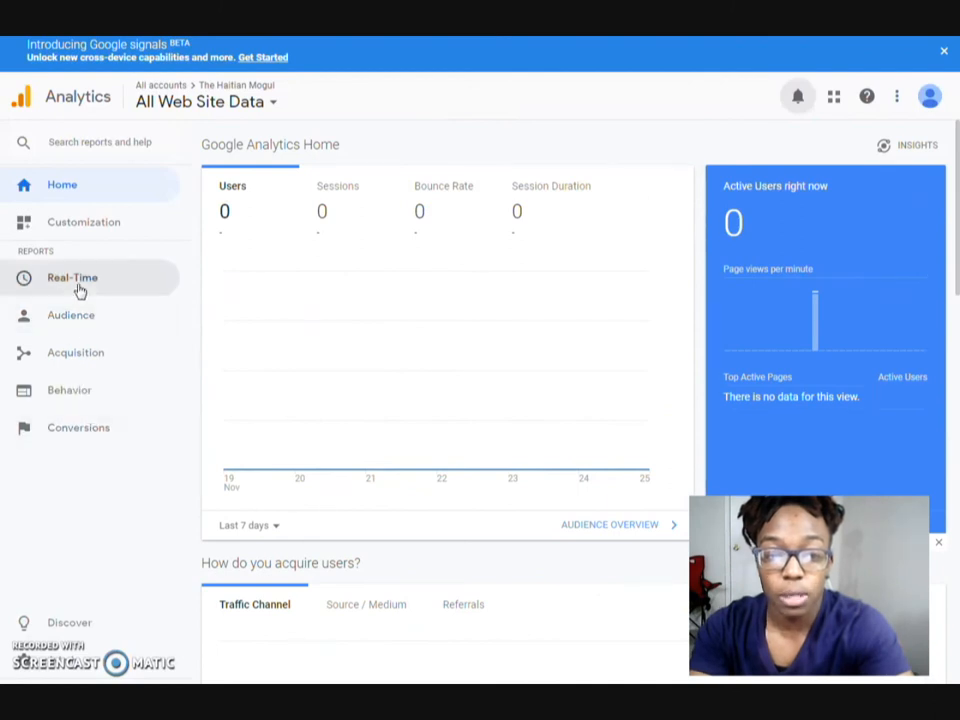
Bring up the Real-Time Overview report, which shows 0 active users.
click(72, 276)
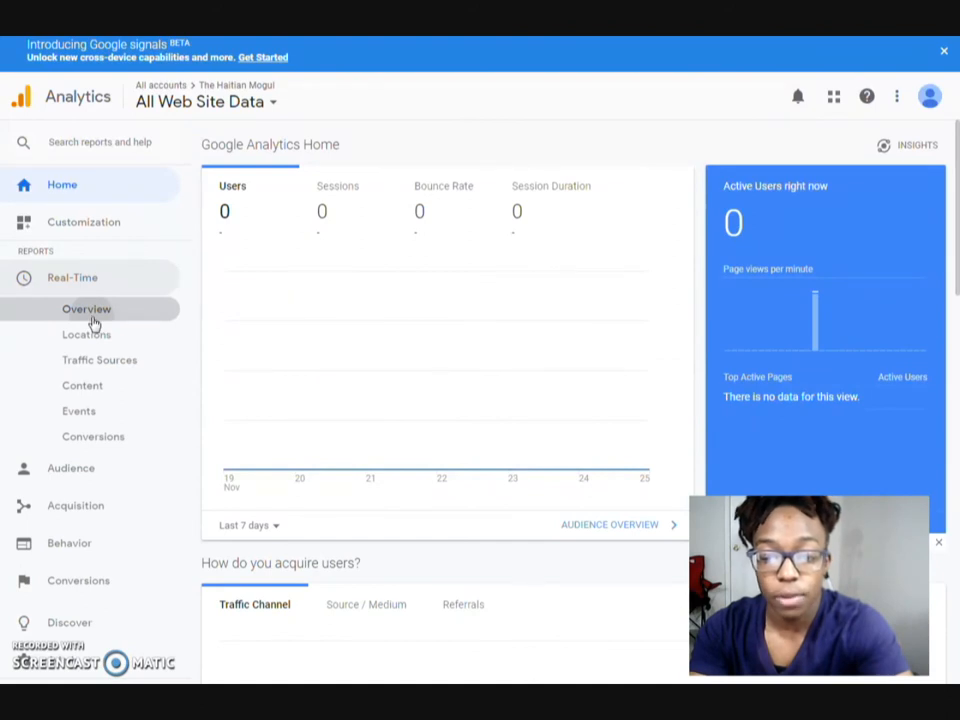
click(86, 308)
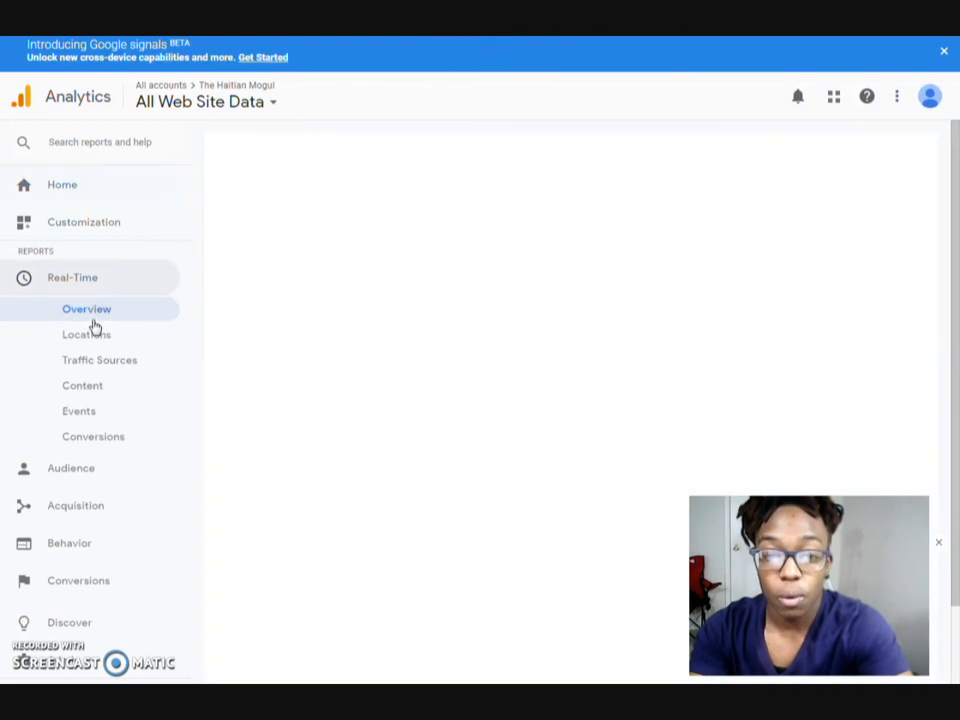
click(86, 308)
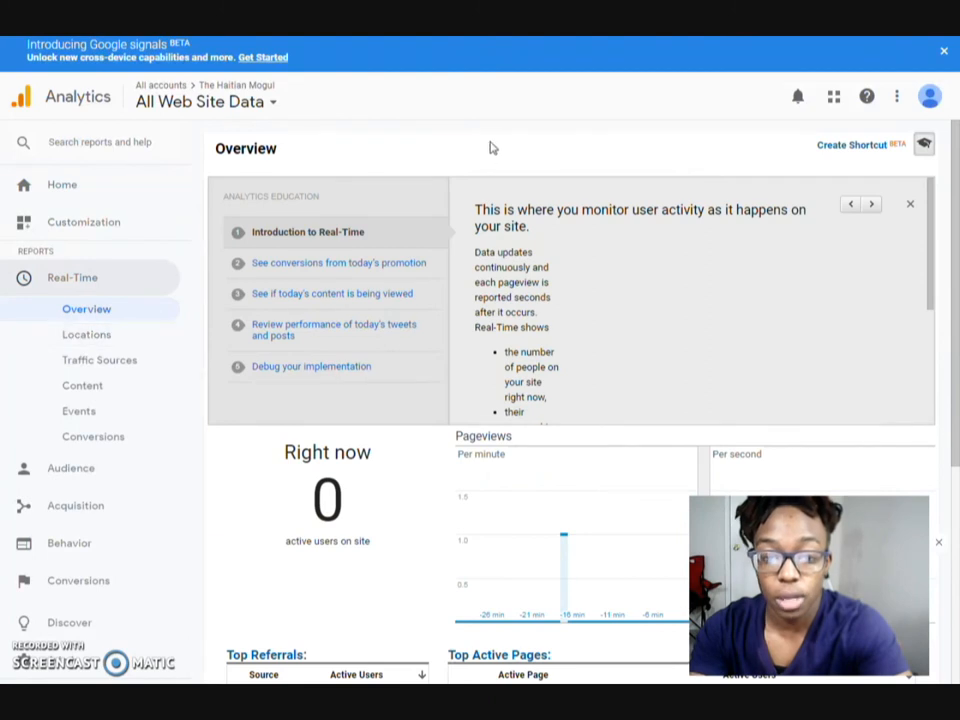
scroll(down, 3)
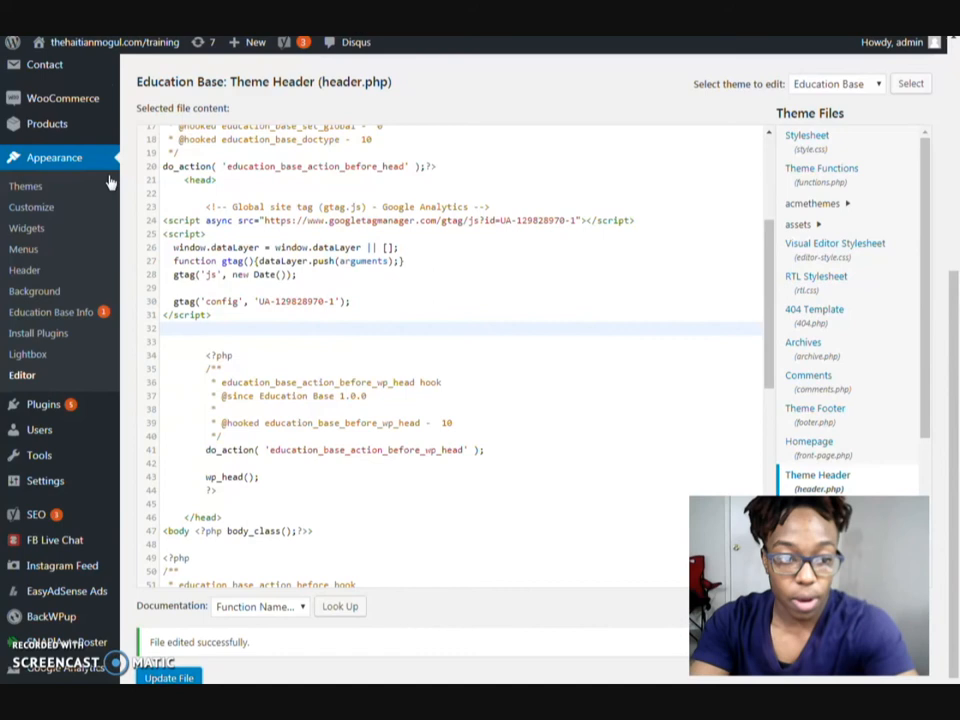
mouse_move(132, 100)
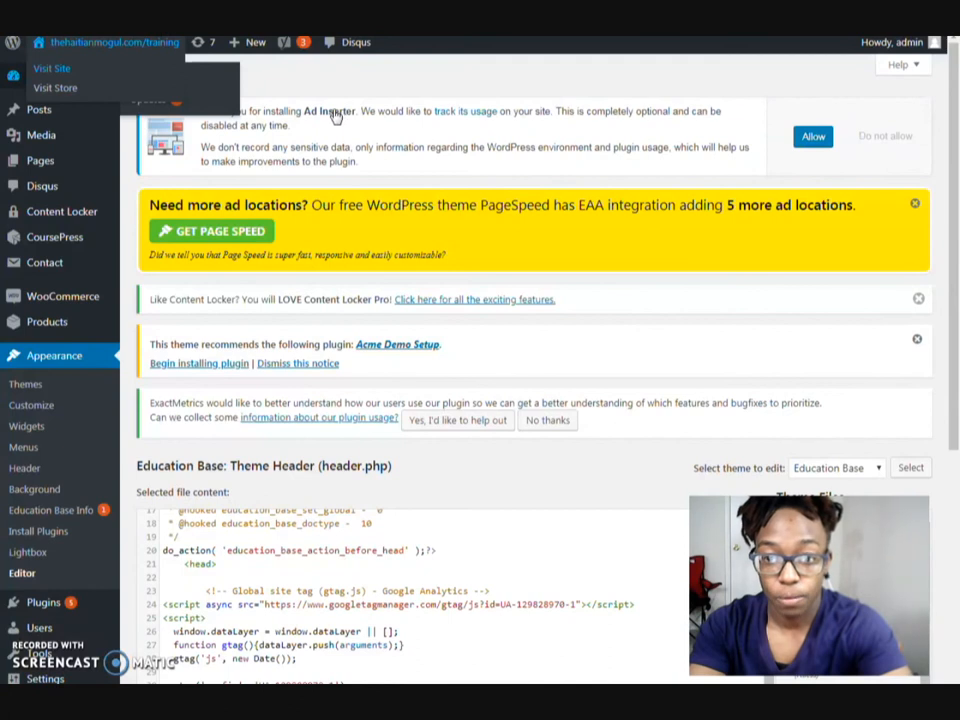
Find the Google Analytics Dashboard widget needing authorization and start authorizing the plugin.
click(52, 68)
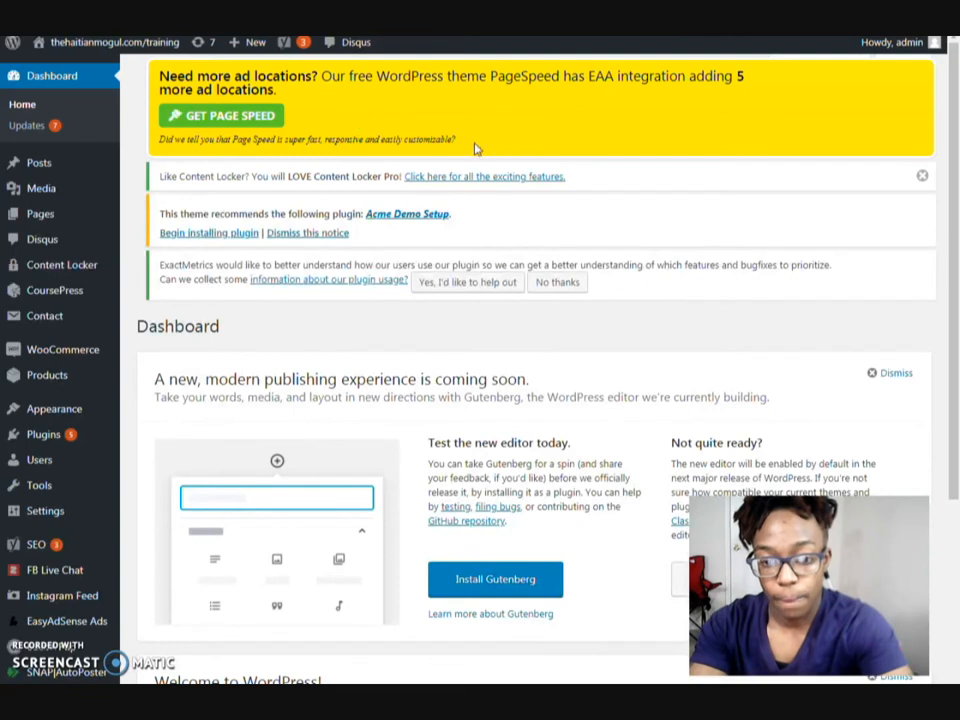
mouse_move(628, 190)
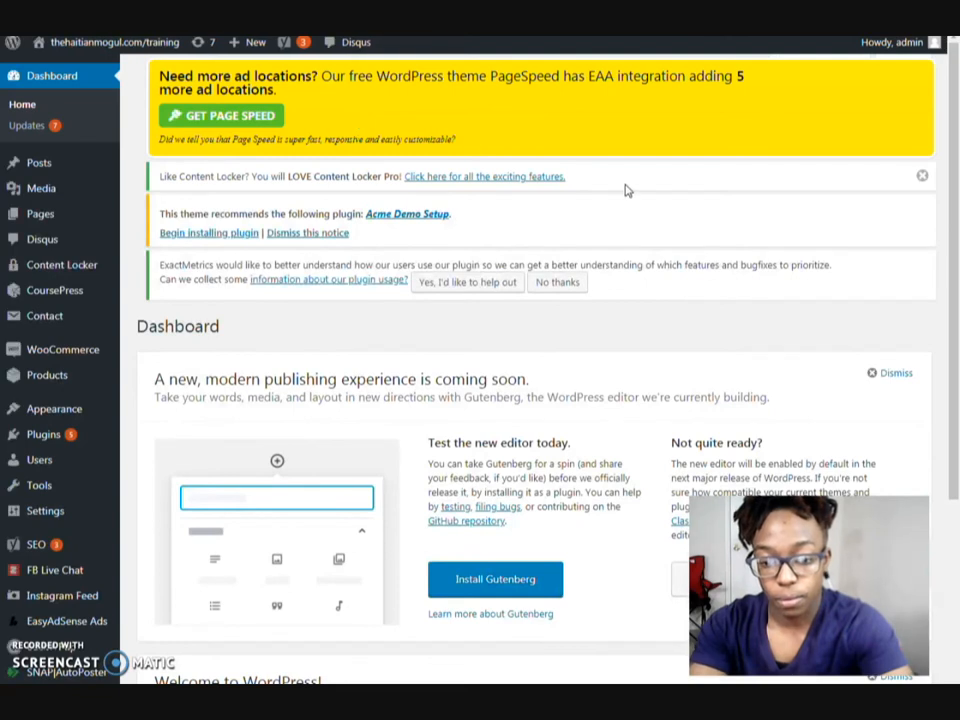
scroll(down, 3)
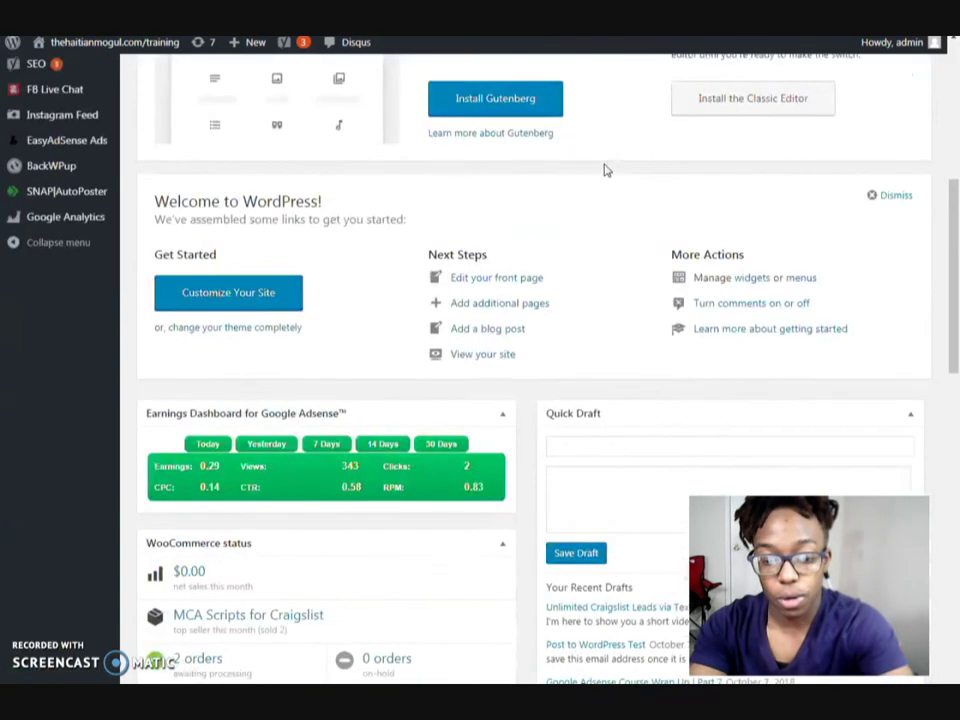
scroll(down, 3)
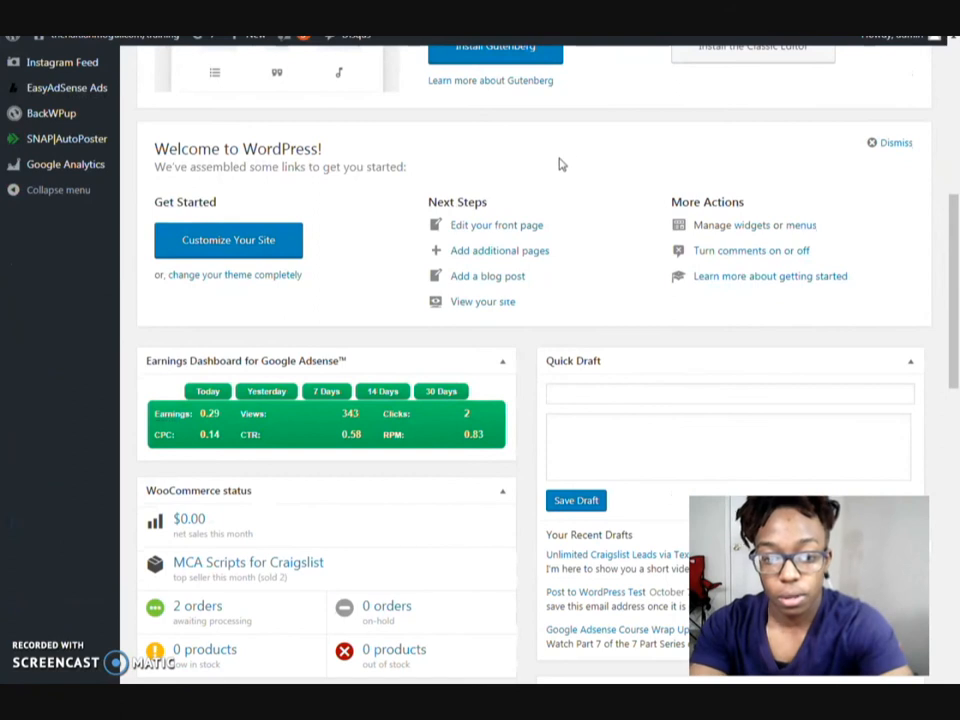
mouse_move(528, 188)
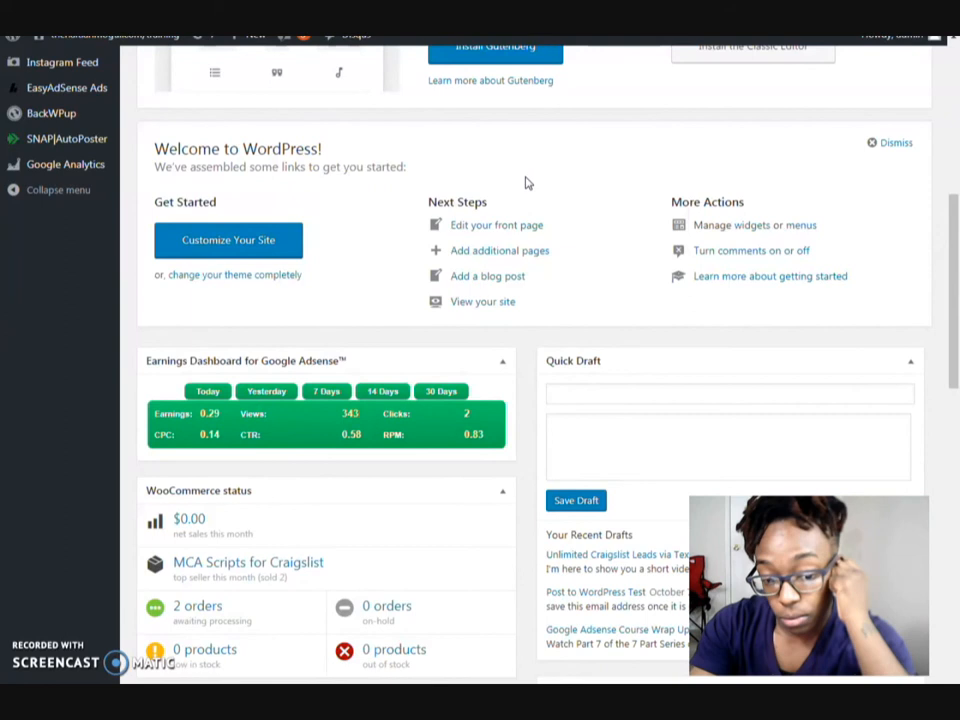
scroll(down, 3)
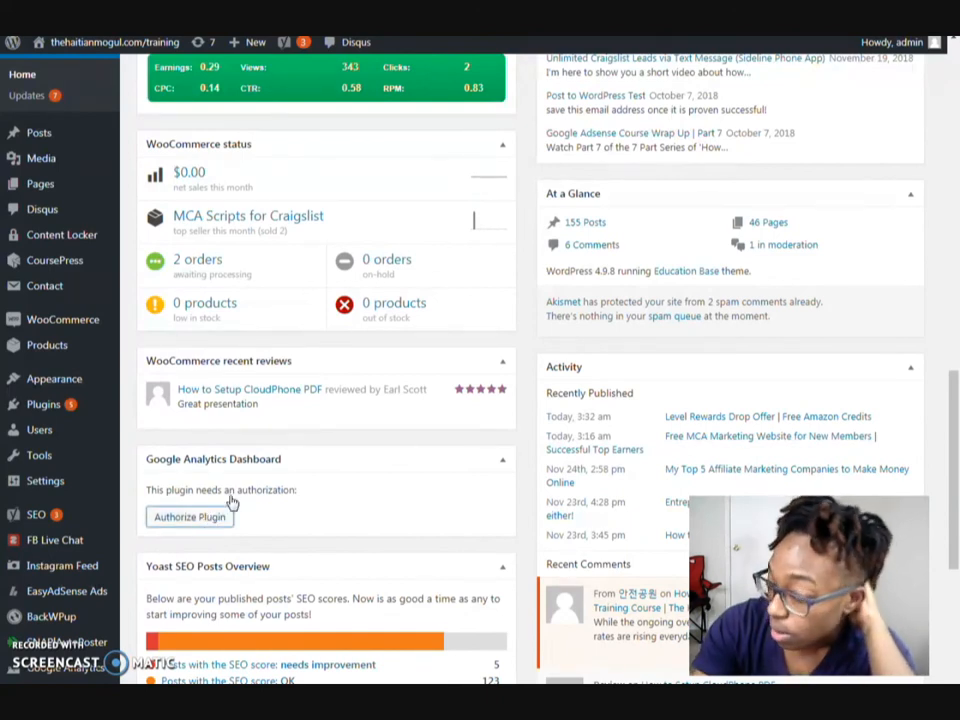
click(188, 516)
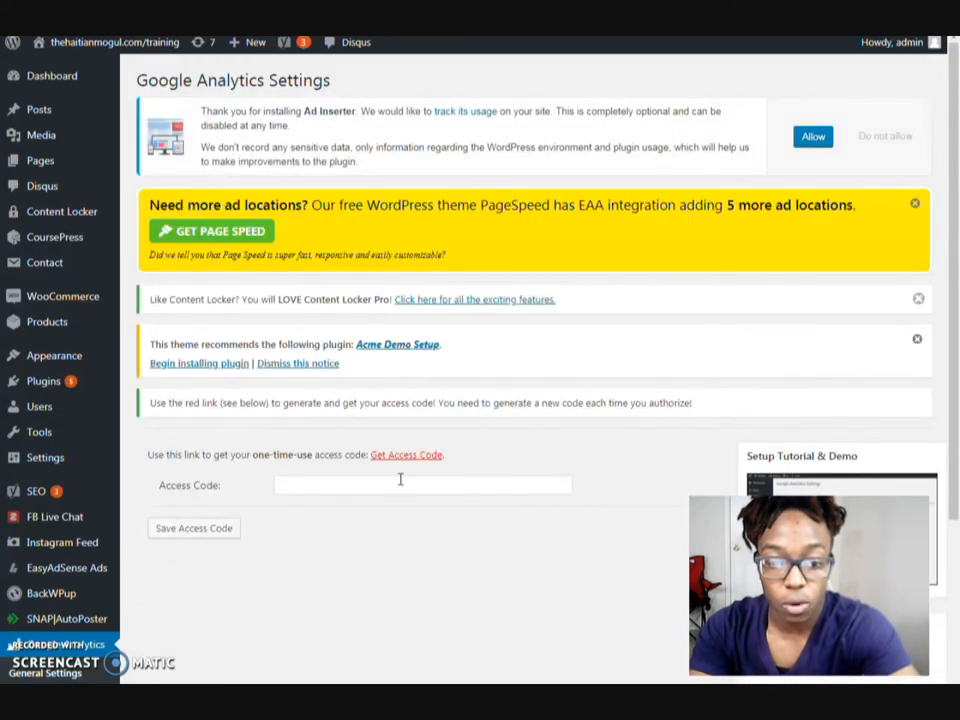
Open the plugin's 'Get Access Code' link in a new tab.
right_click(404, 454)
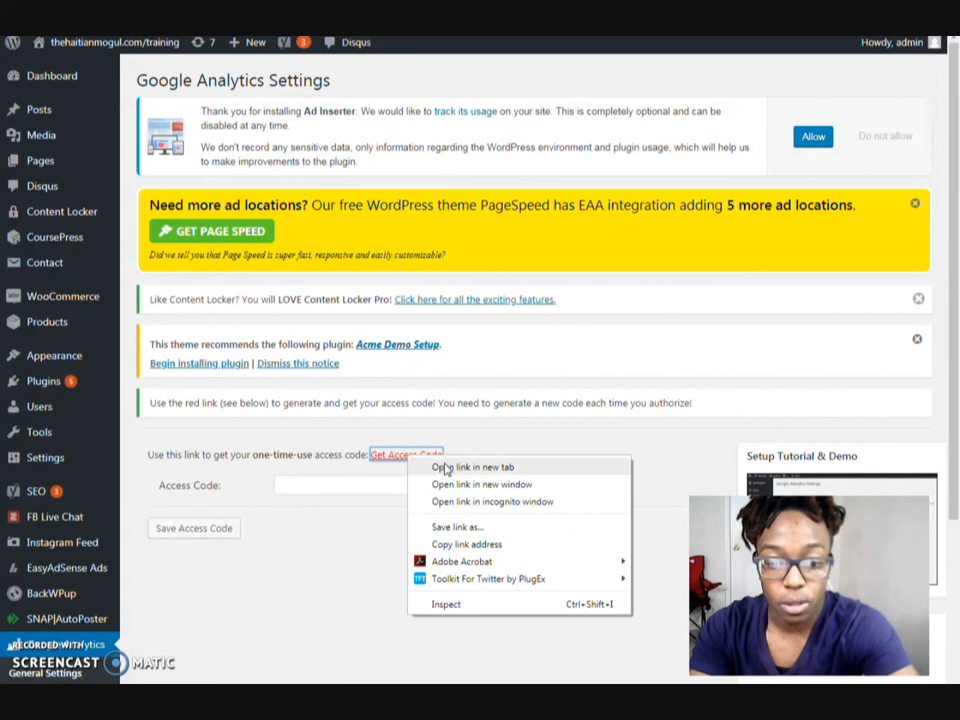
click(472, 468)
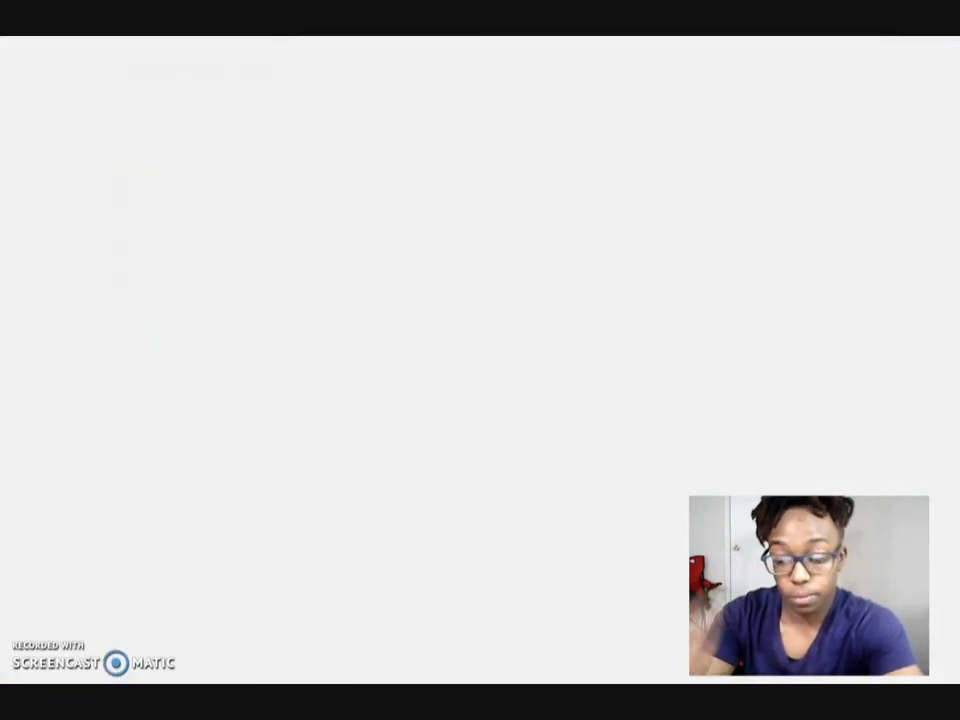
mouse_move(360, 96)
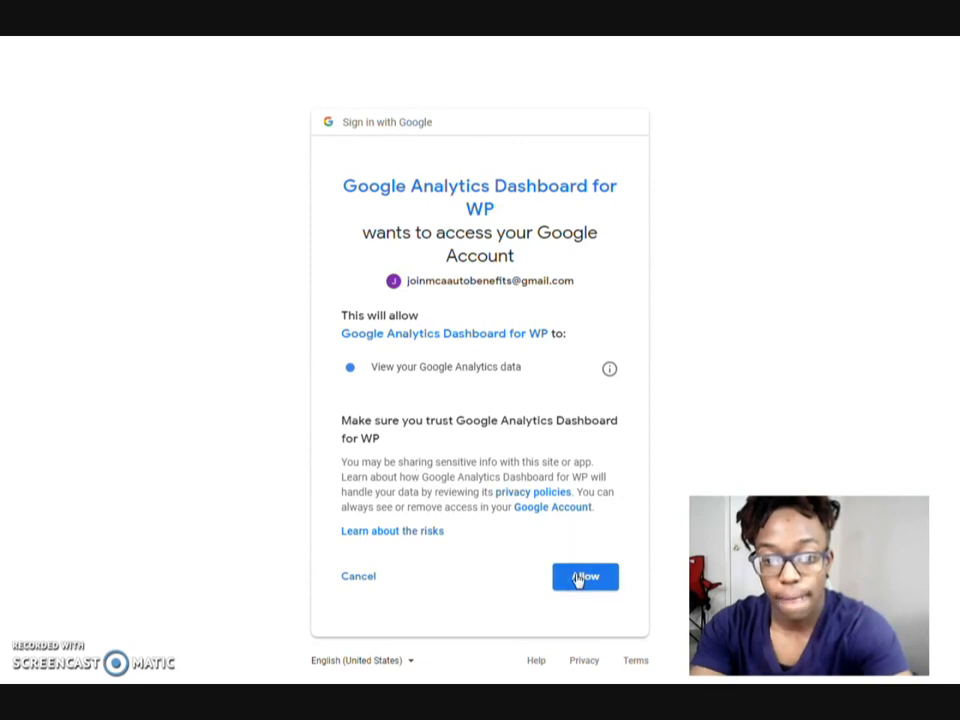
Allow the plugin to view Analytics data and select the one-time access code for copying.
click(584, 576)
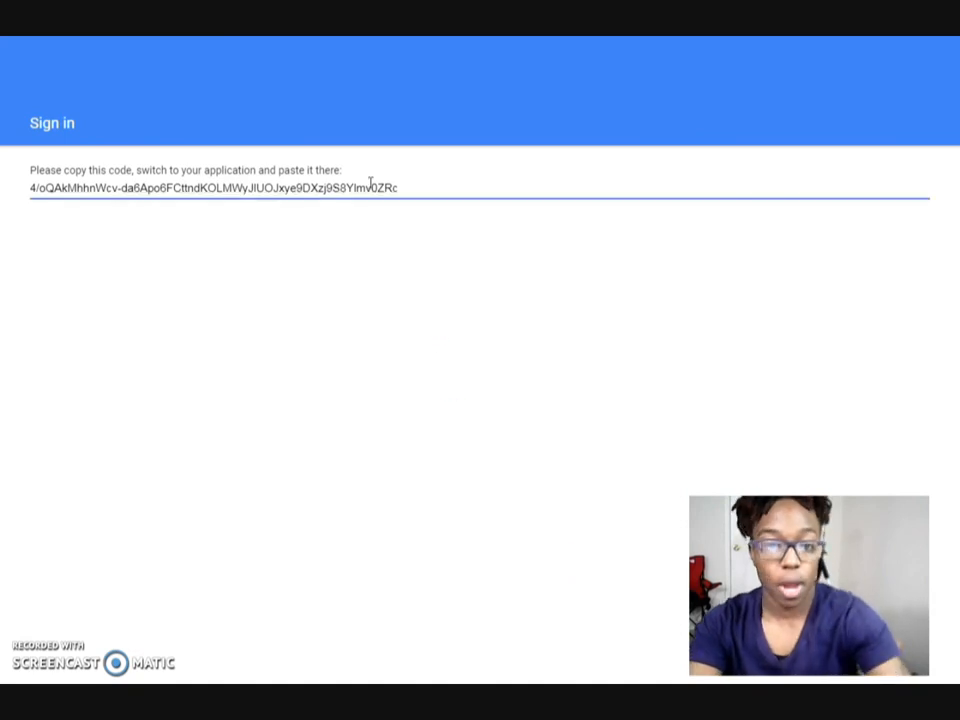
triple_click(210, 190)
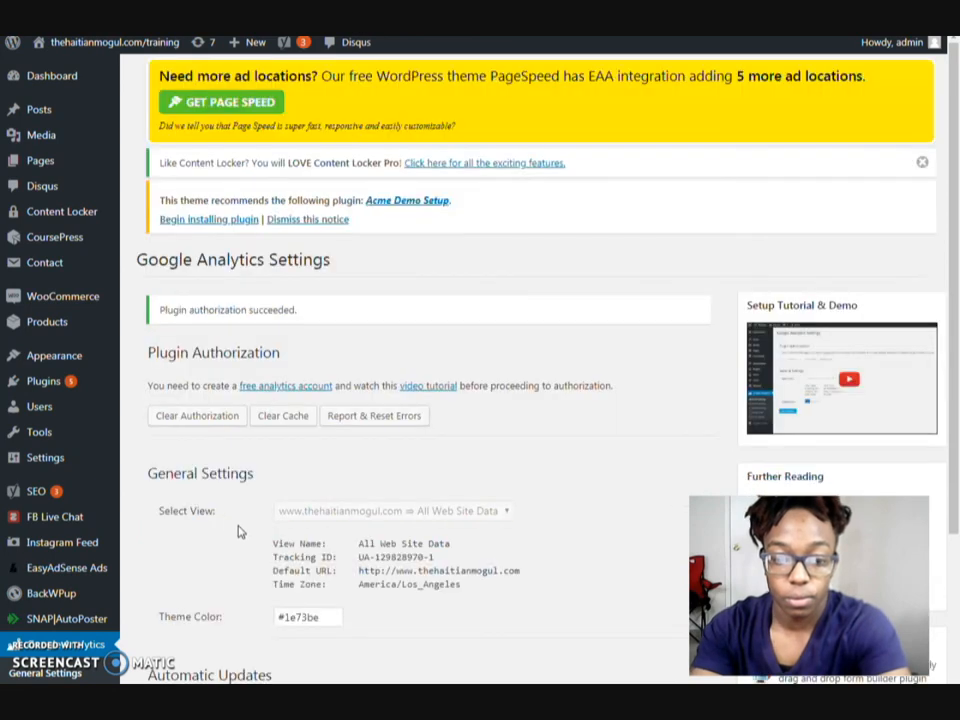
Save the Google Analytics plugin's General Settings with Save Changes.
scroll(down, 3)
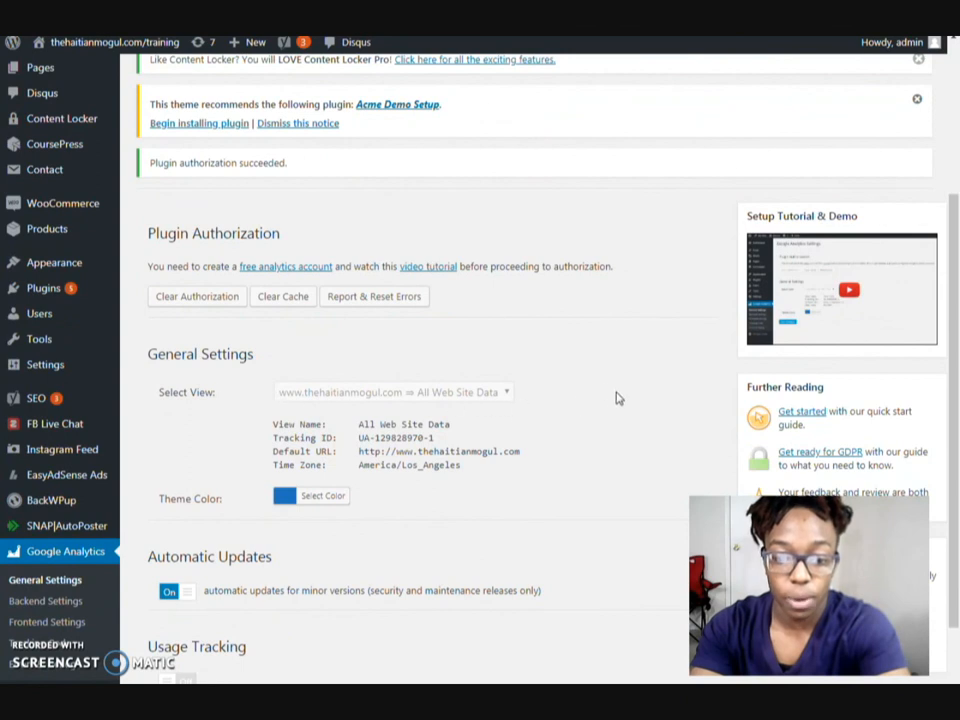
scroll(down, 3)
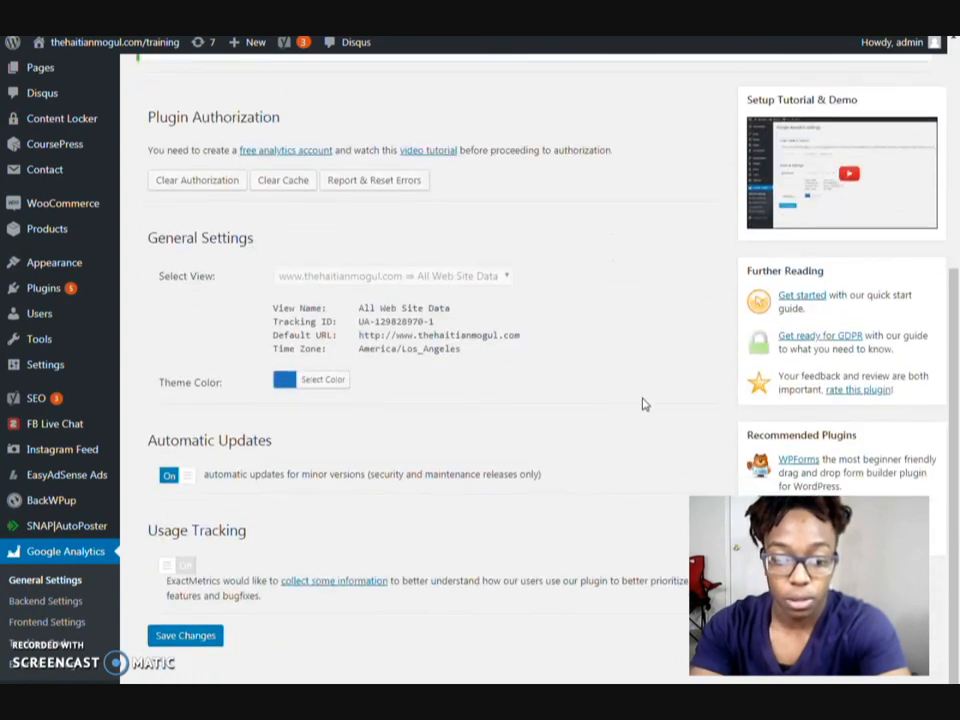
click(184, 636)
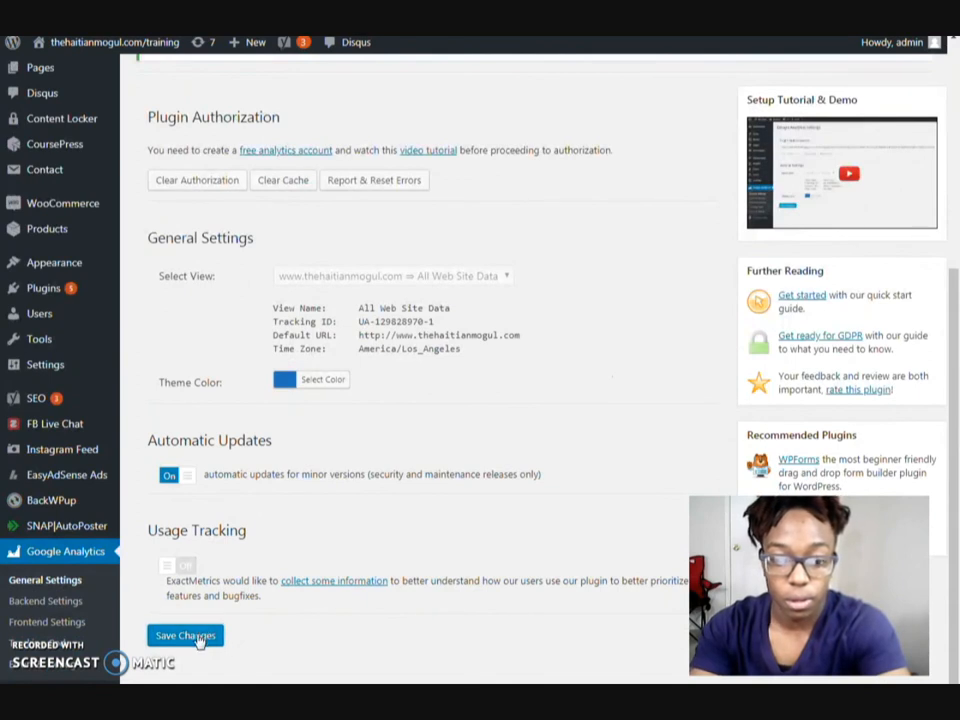
click(184, 636)
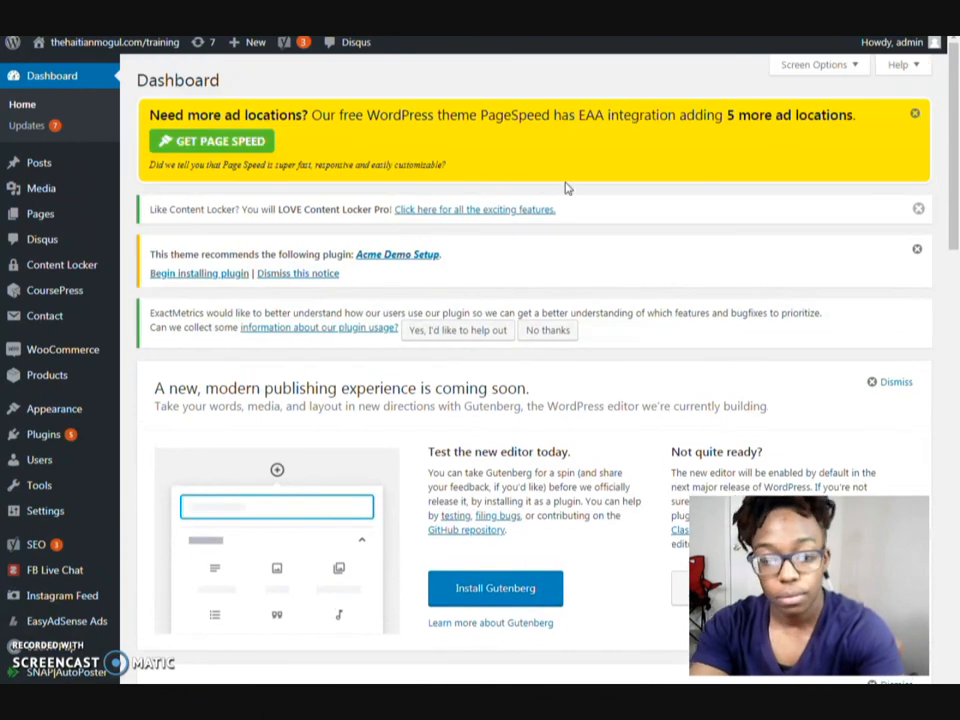
Drag the Google Analytics Dashboard widget above the Earnings Dashboard for Google Adsense widget.
scroll(down, 3)
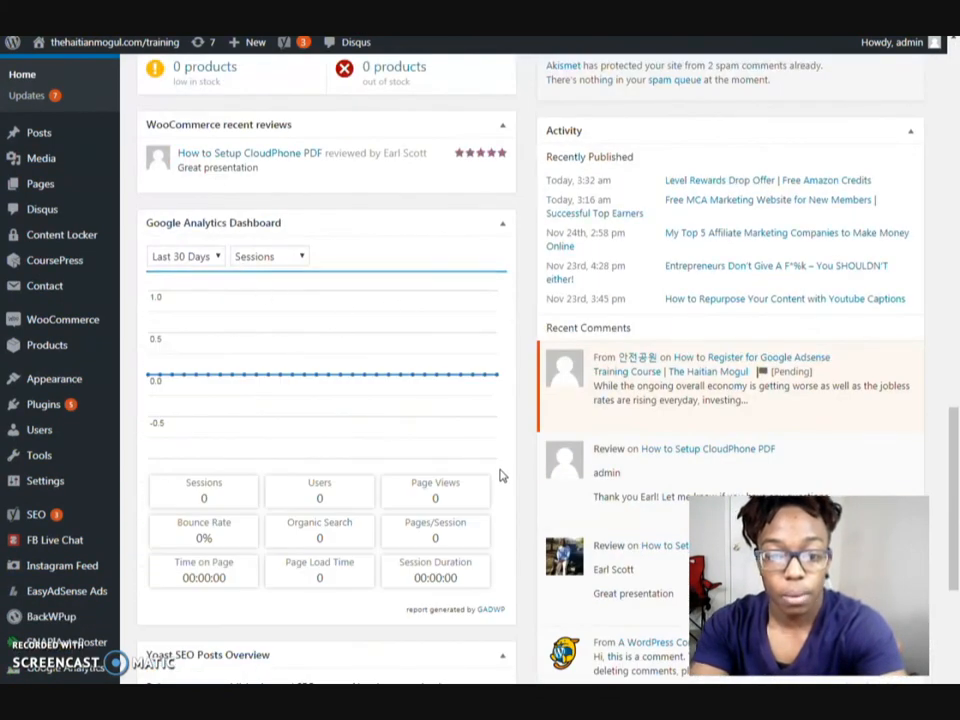
scroll(up, 3)
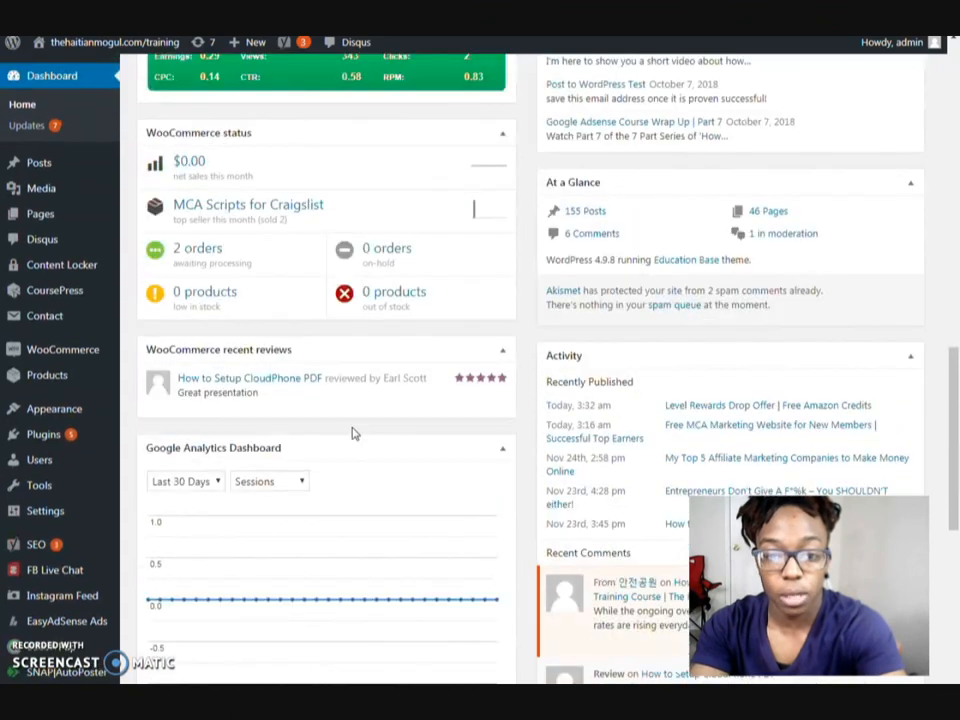
click(356, 42)
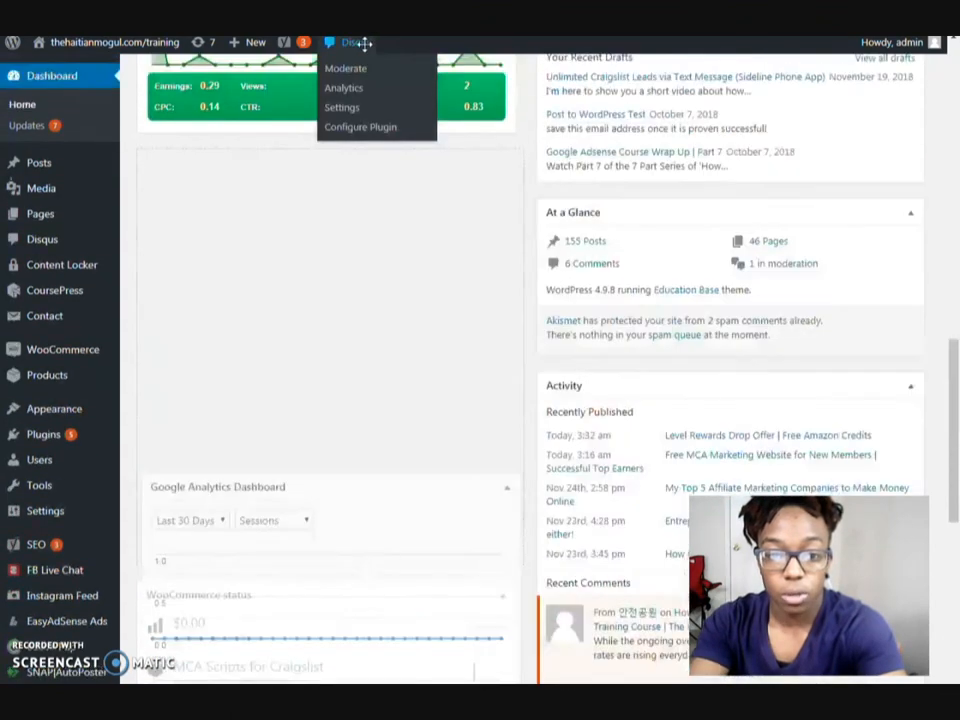
scroll(up, 3)
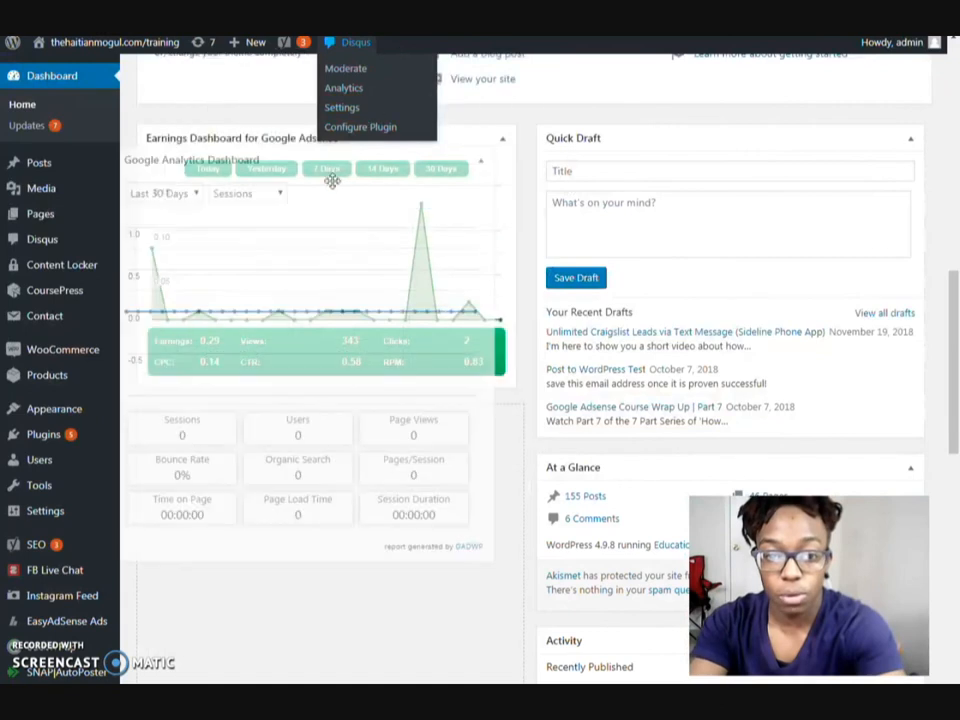
click(520, 152)
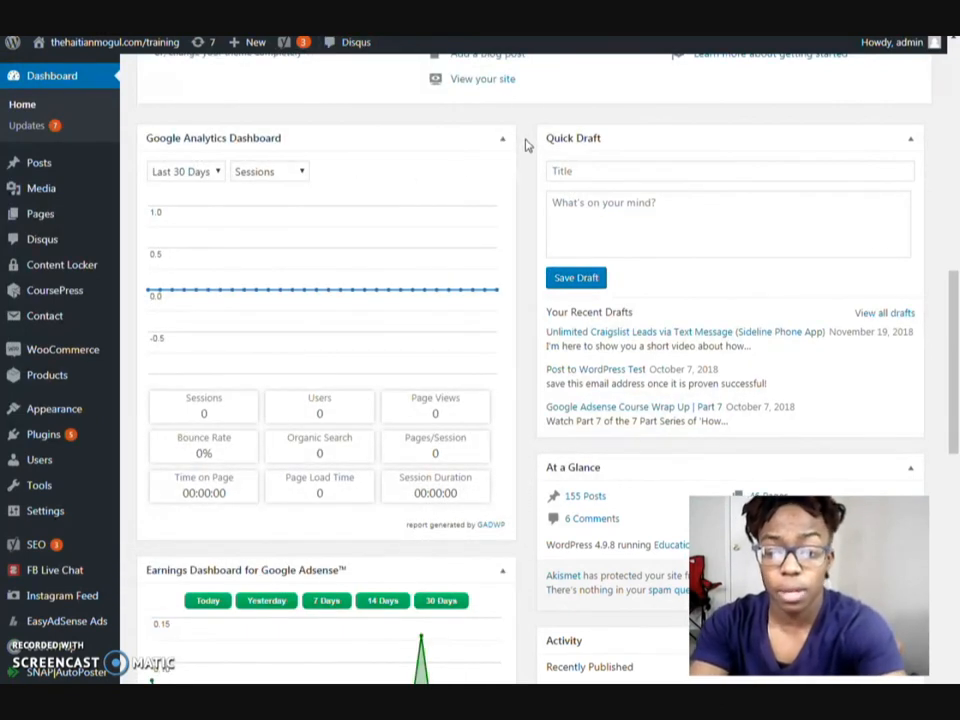
mouse_move(530, 160)
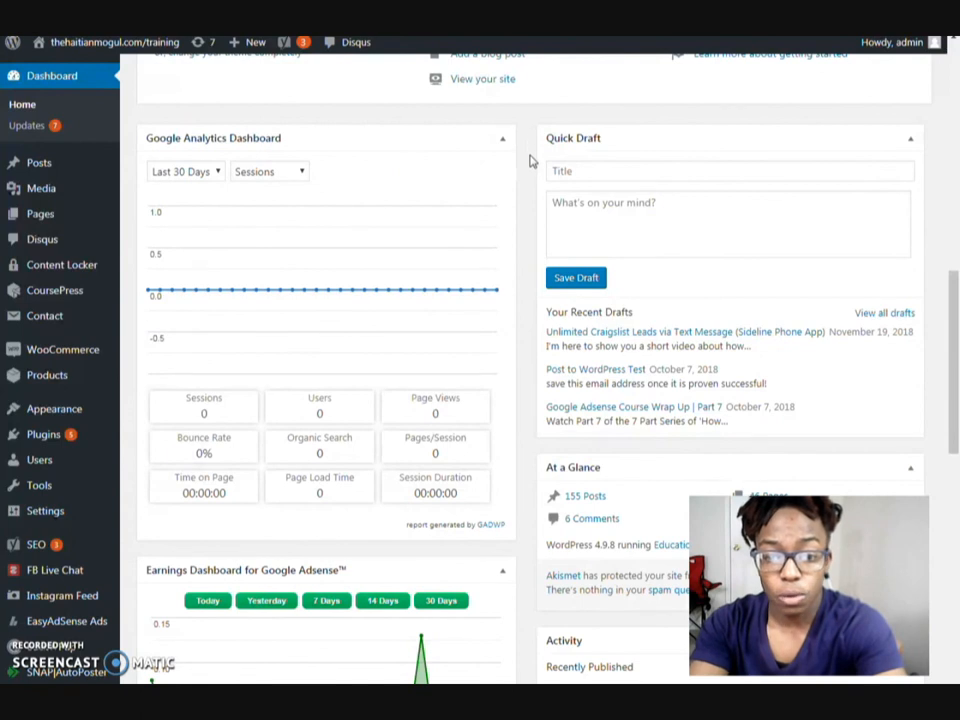
mouse_move(212, 172)
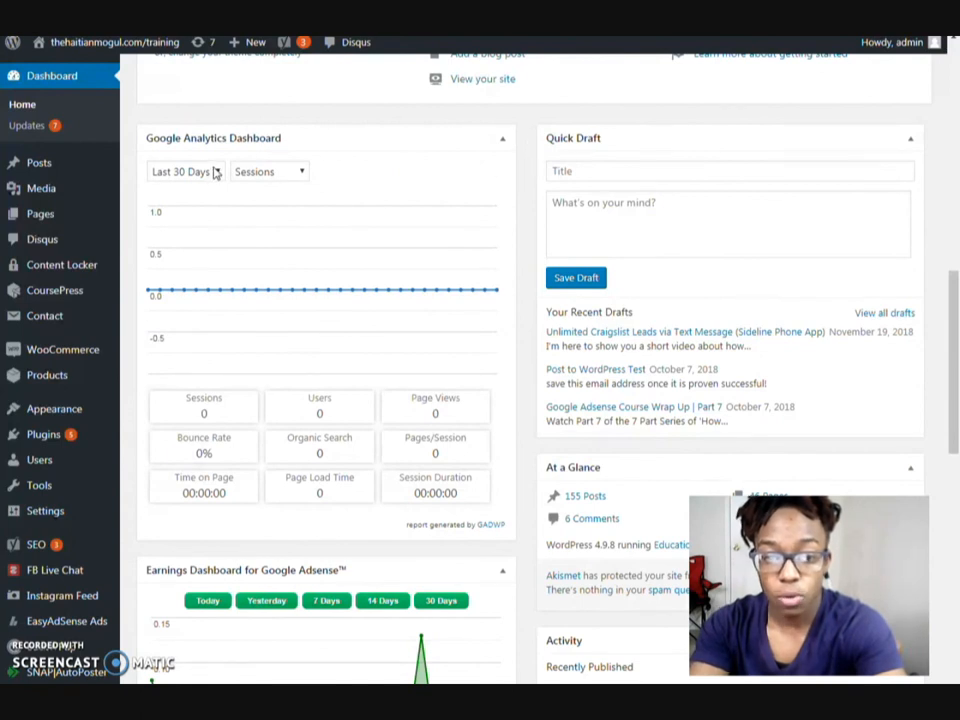
mouse_move(524, 336)
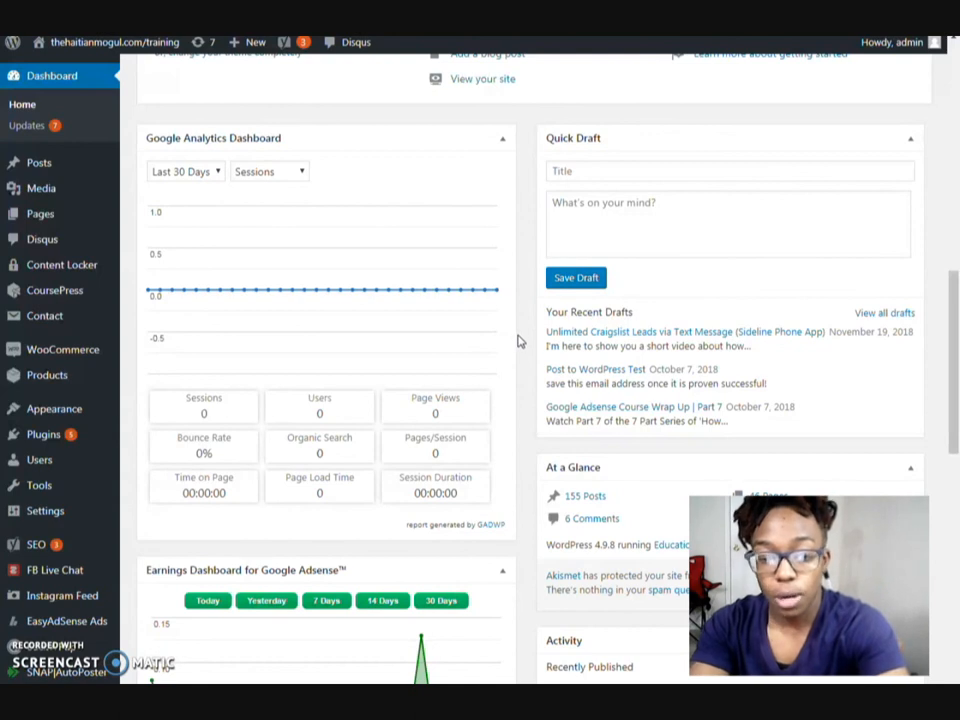
mouse_move(228, 420)
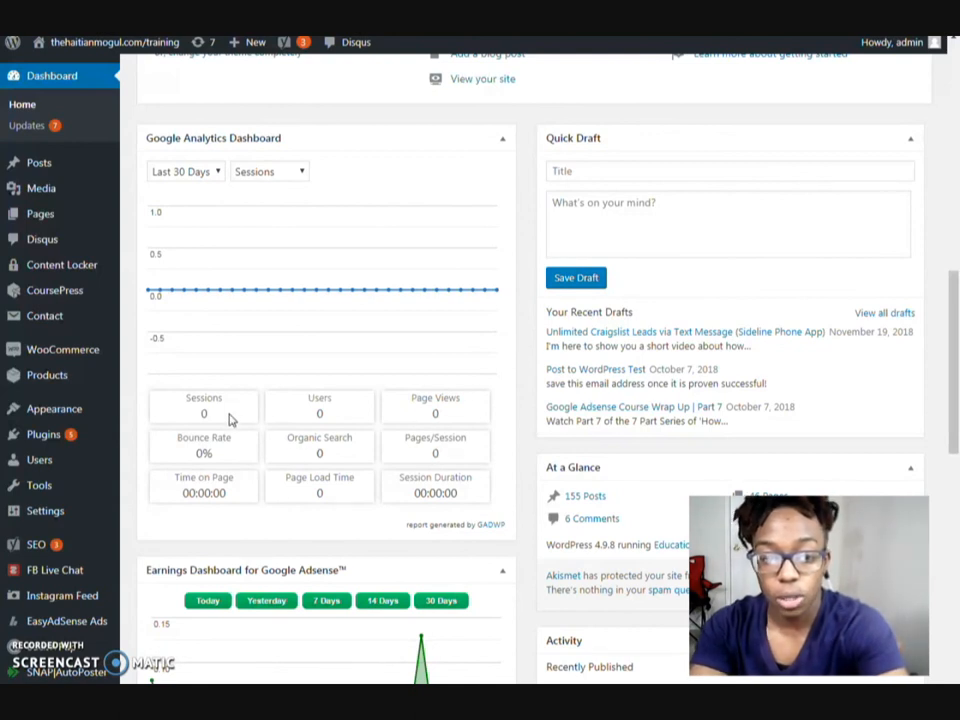
Scroll the dashboard to review the Analytics widget's Sessions chart with metrics at zero.
scroll(down, 3)
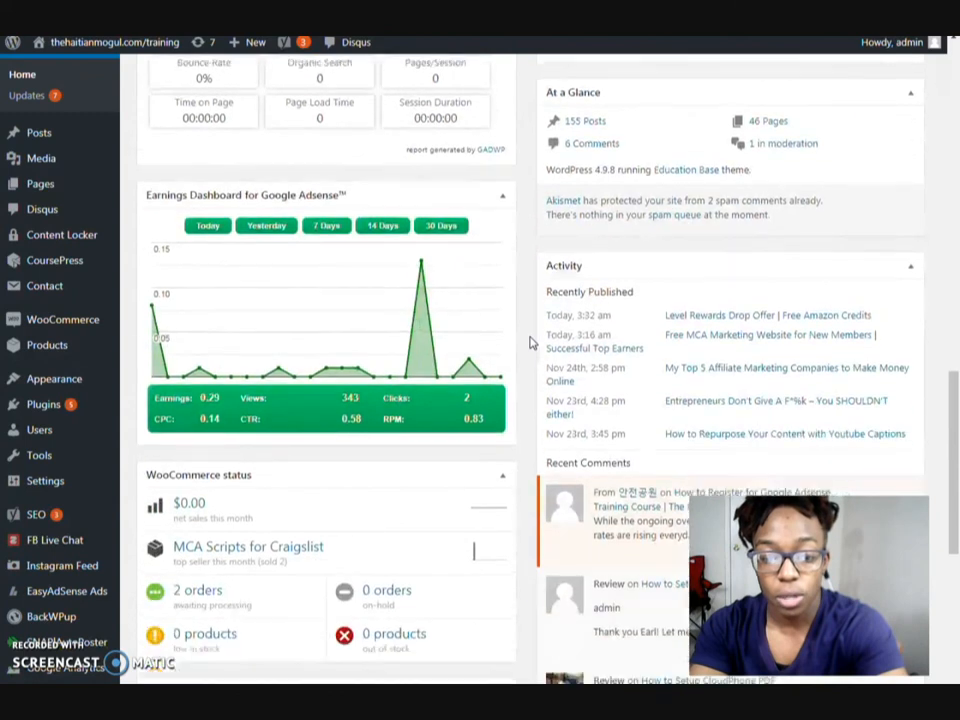
scroll(down, 3)
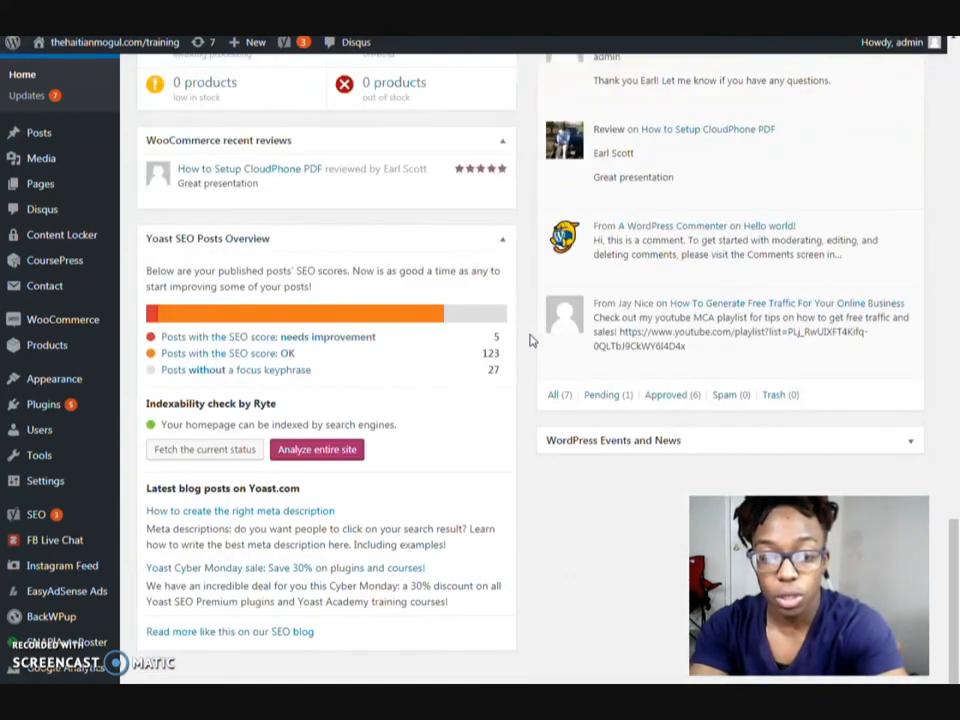
scroll(up, 3)
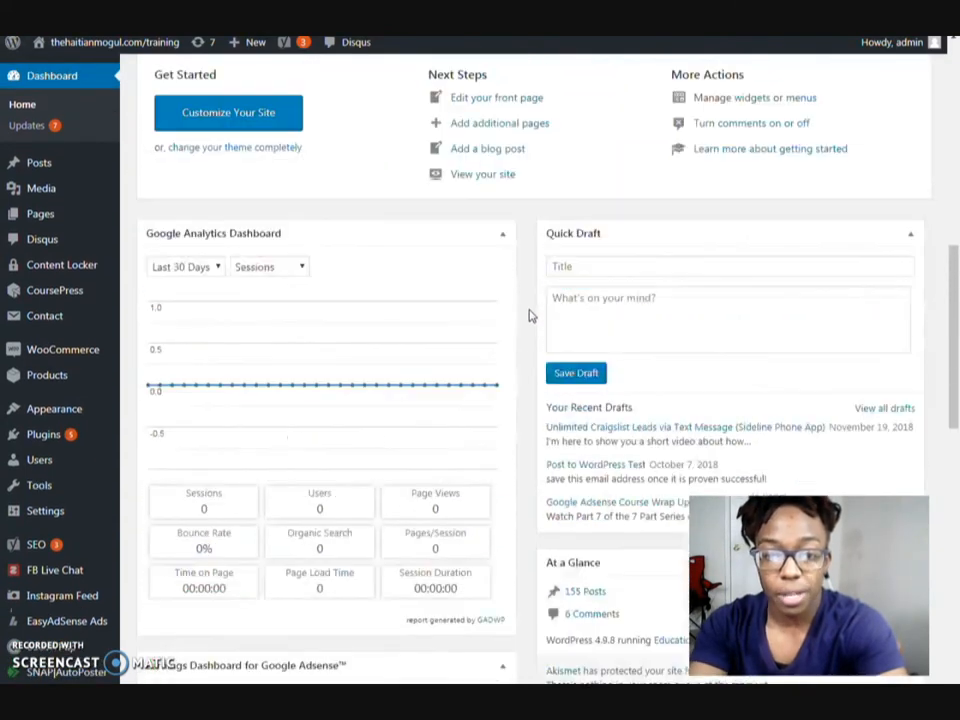
scroll(up, 3)
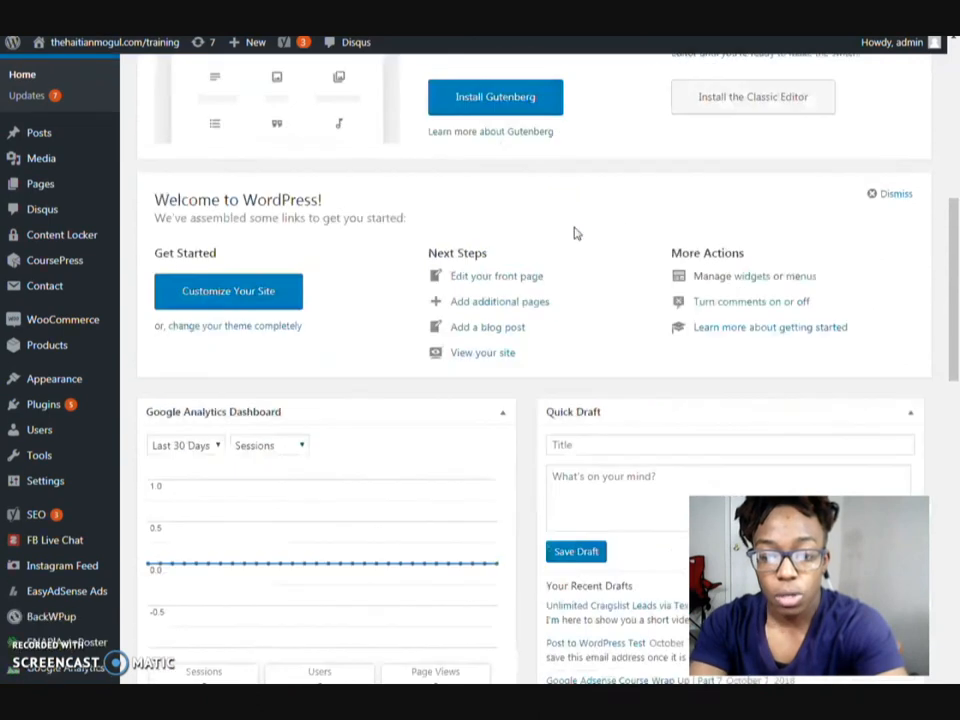
scroll(down, 3)
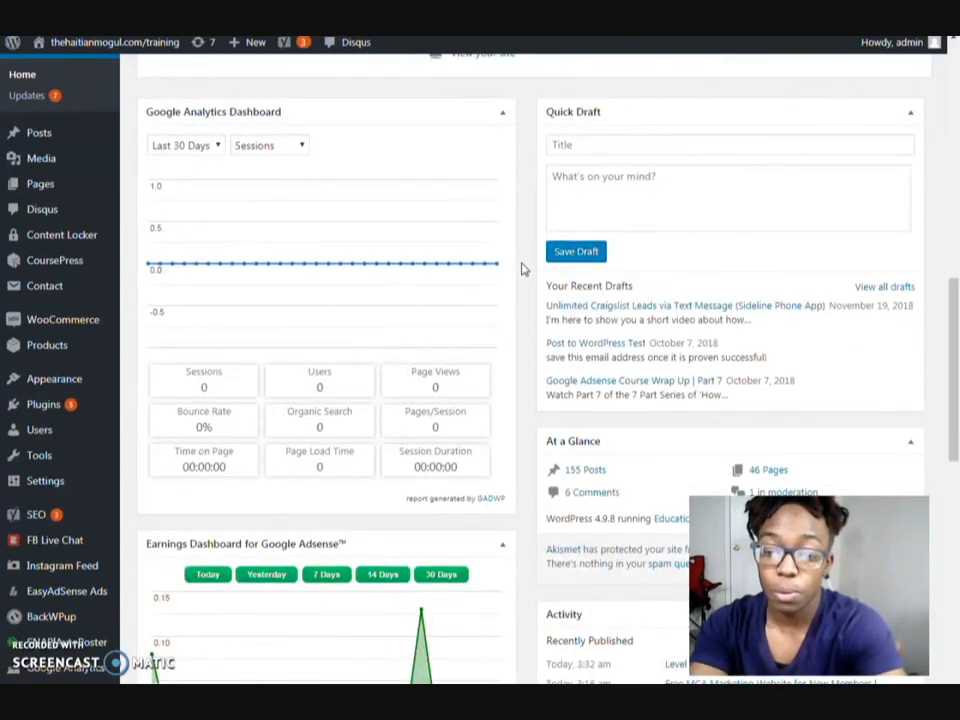
scroll(up, 3)
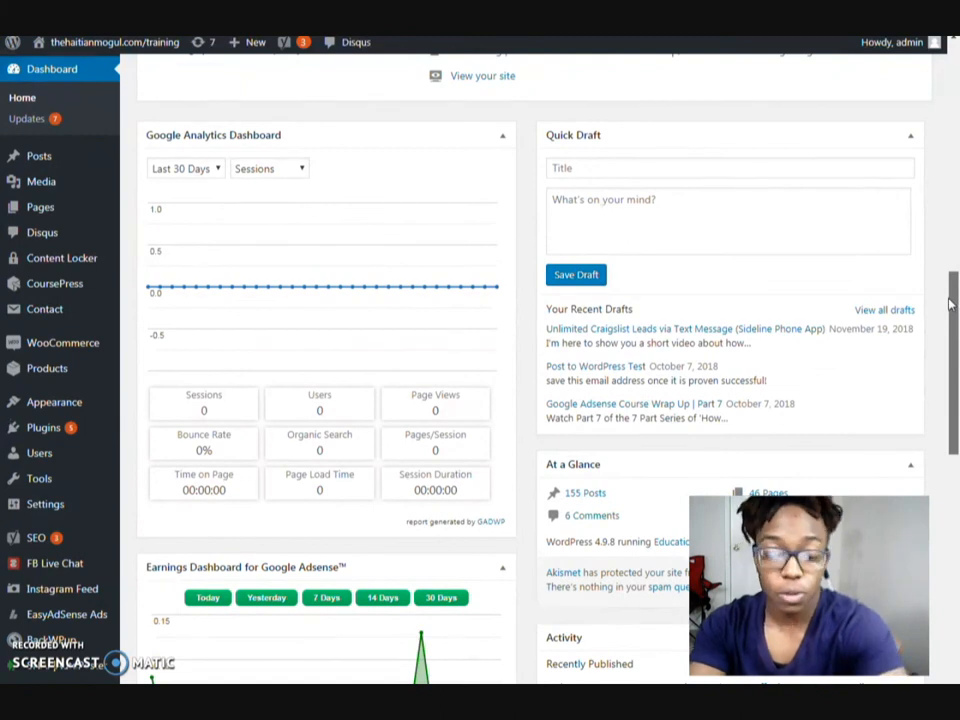
scroll(up, 3)
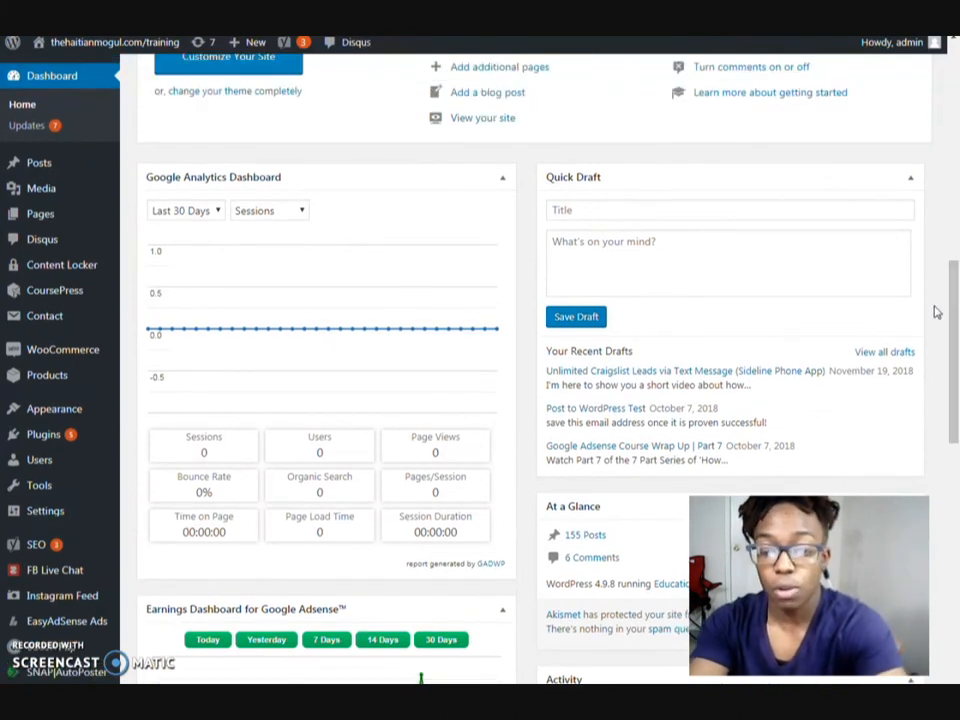